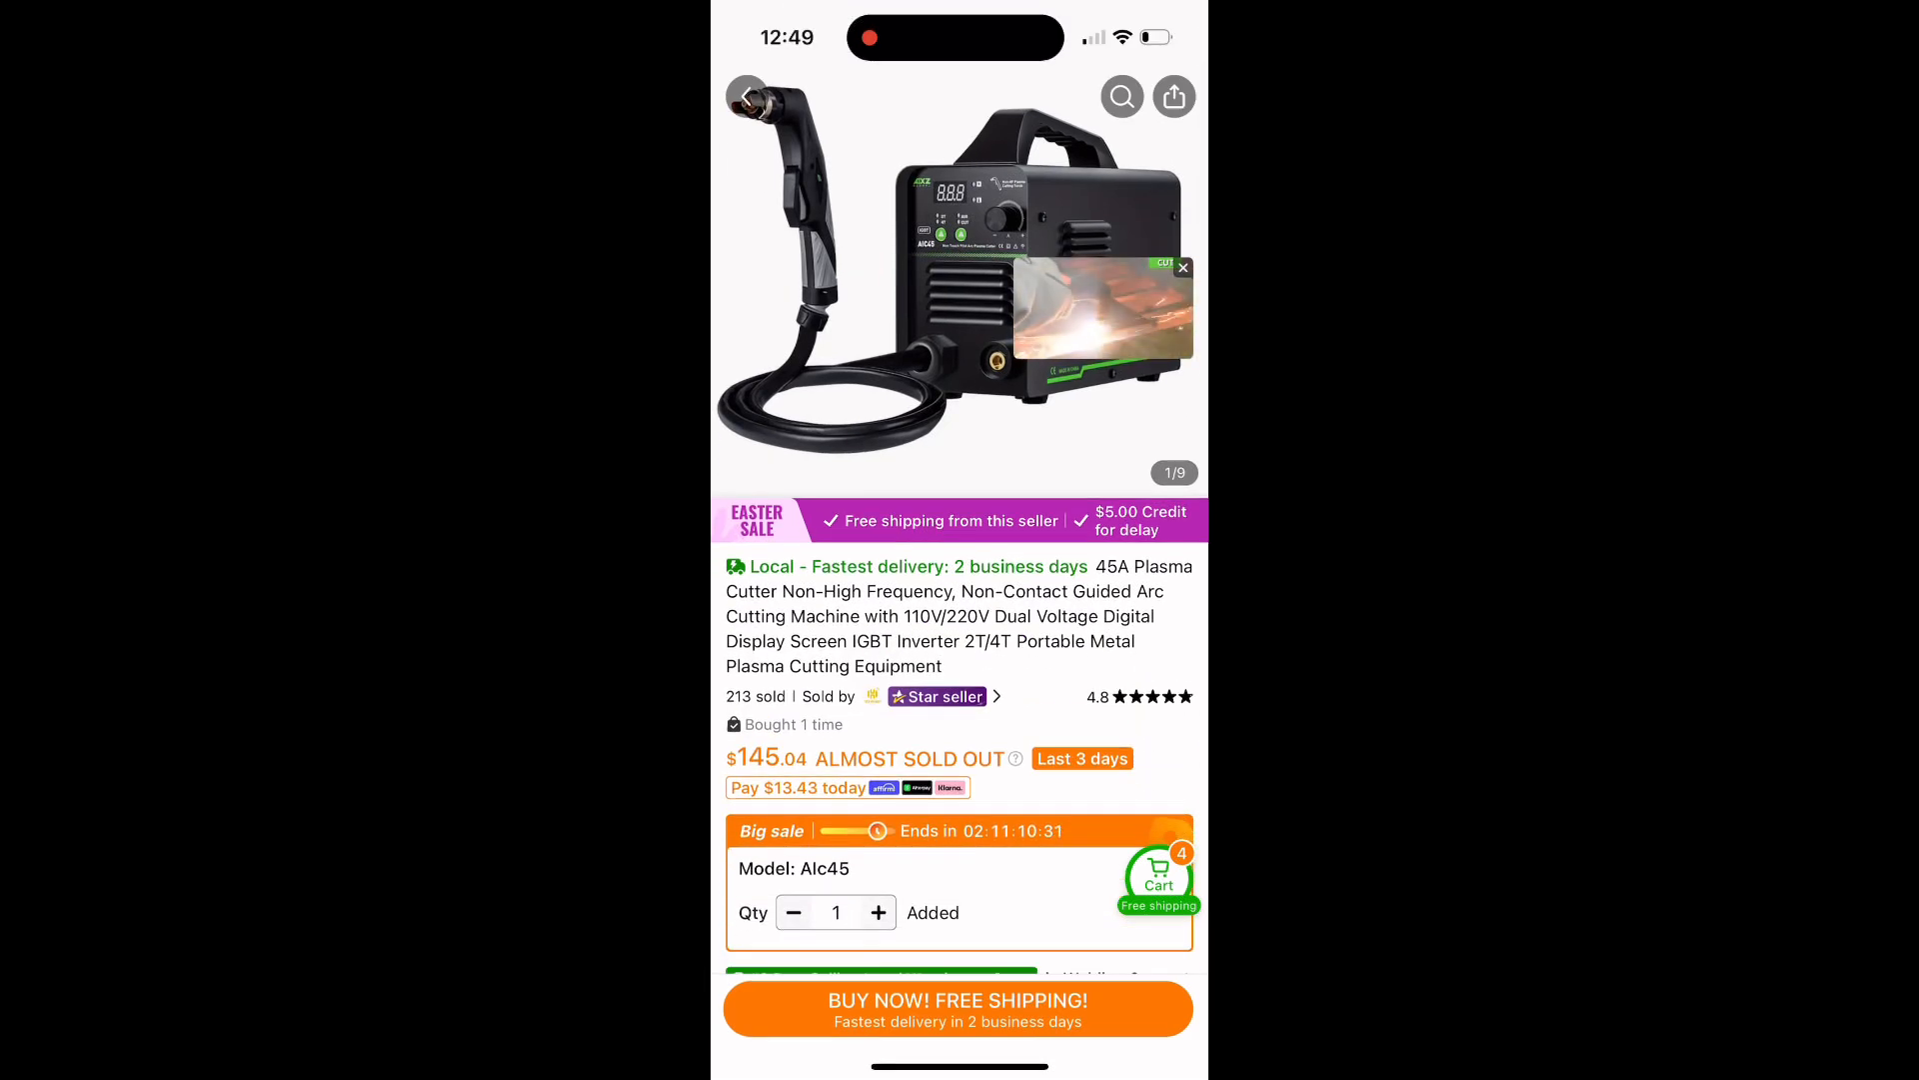
Review the 19-item Temu cart containing the 45A plasma cutter
left_click(1159, 878)
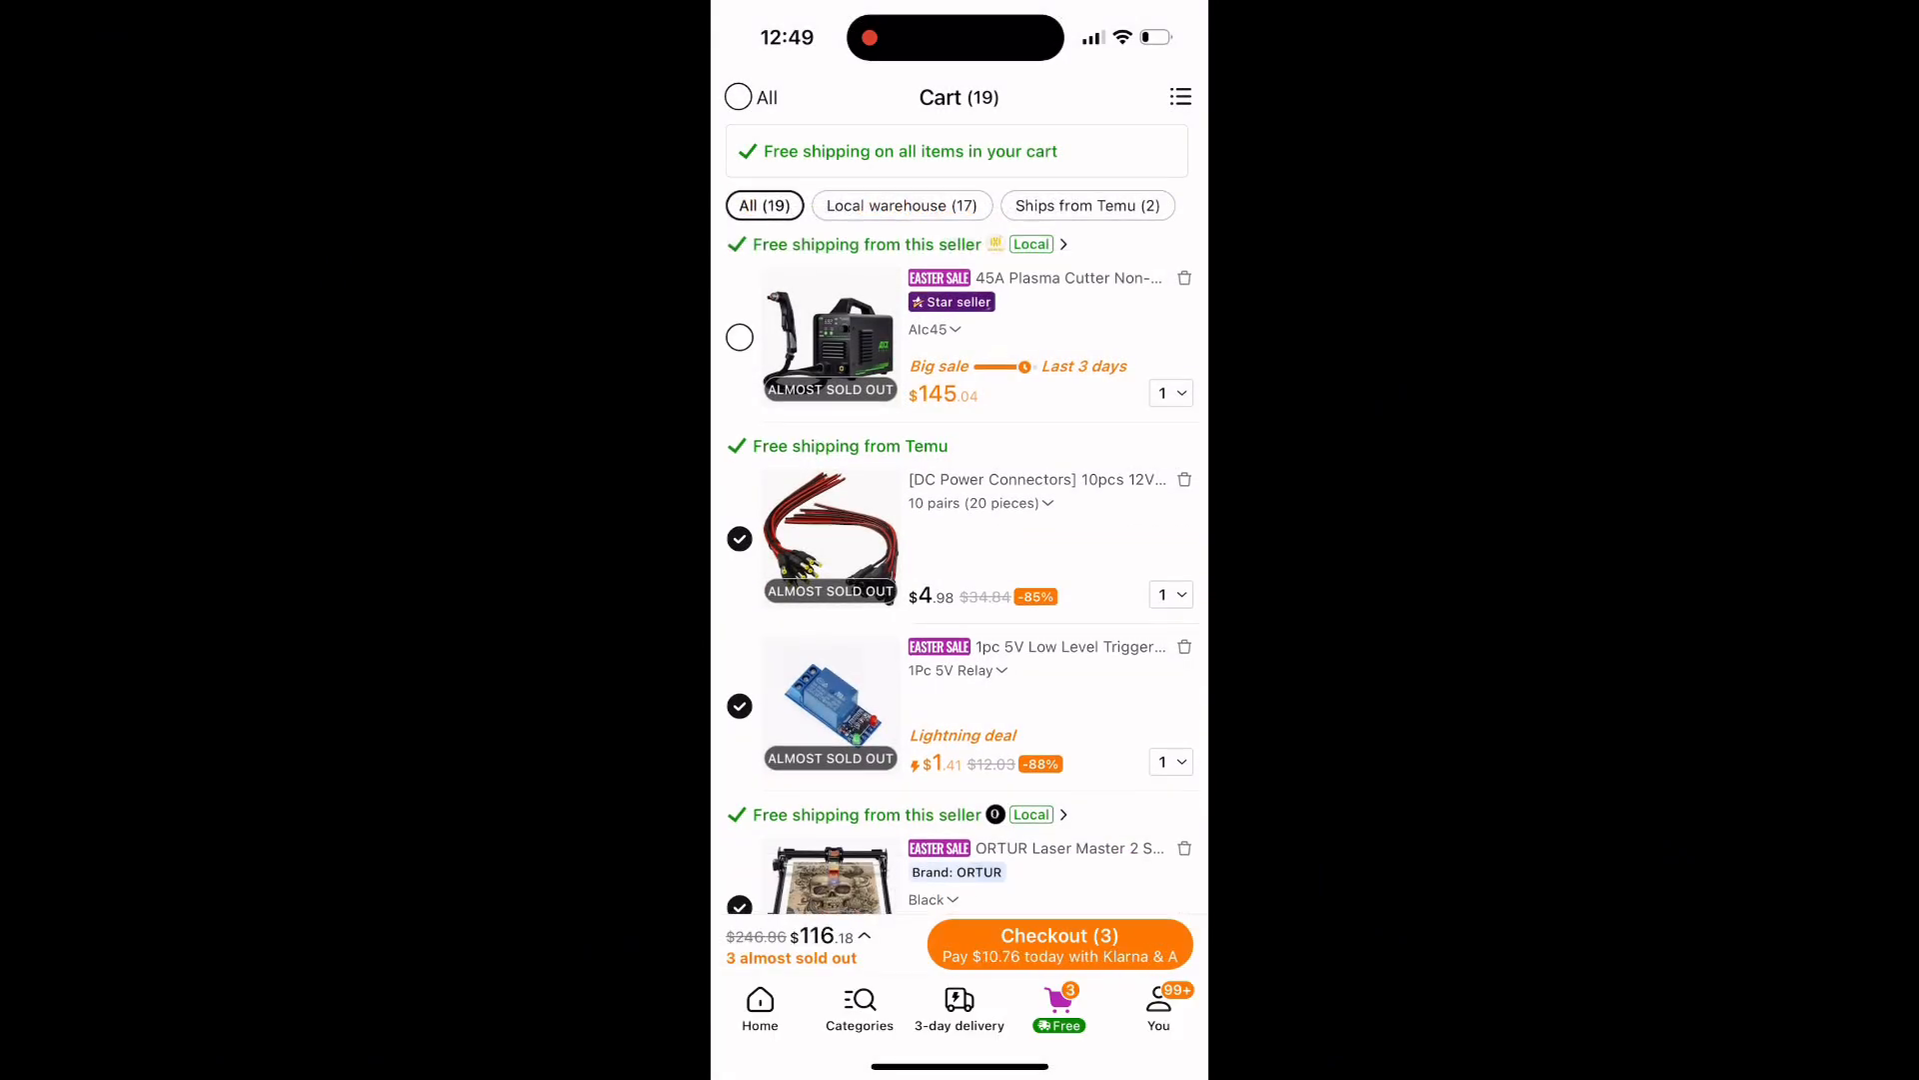
scroll("down", 3)
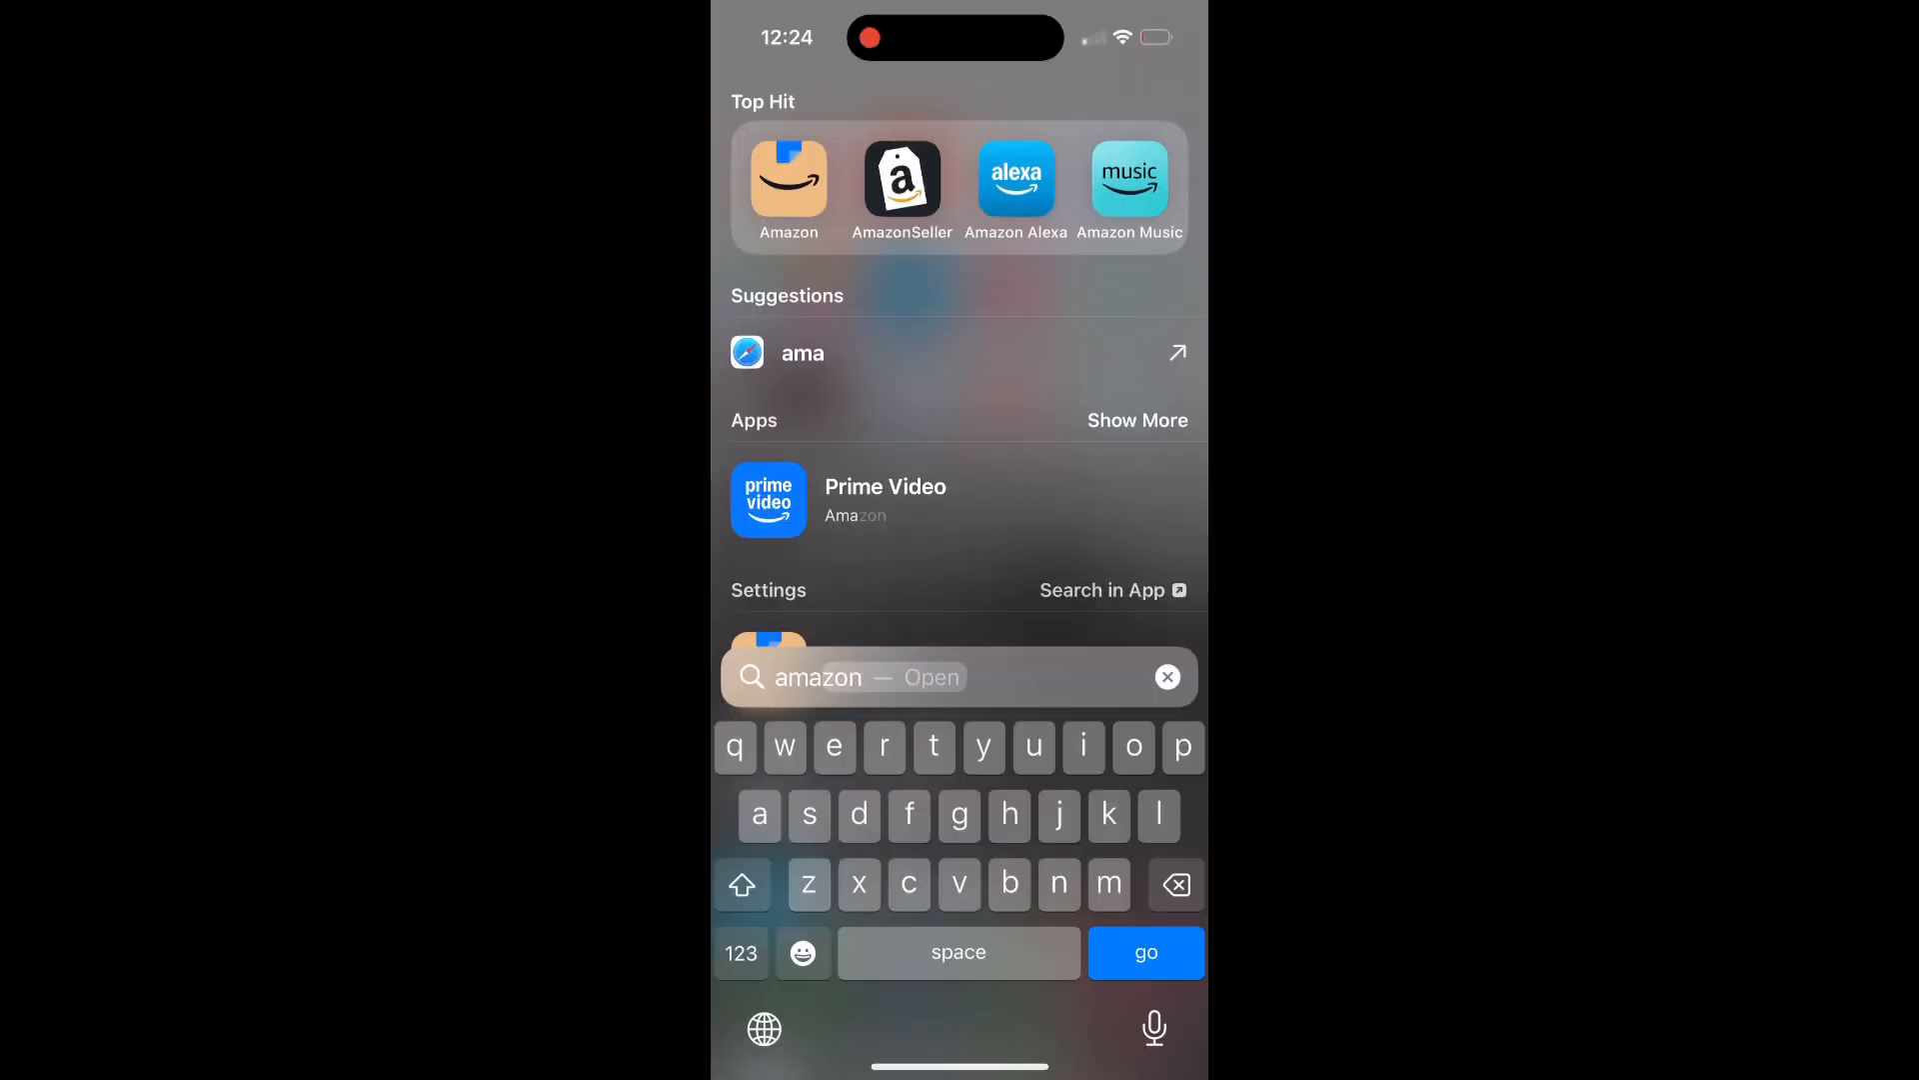
Review the Amazon cart: 3 items with the AIC45II plasma cutter, $168.27 subtotal
left_click(788, 182)
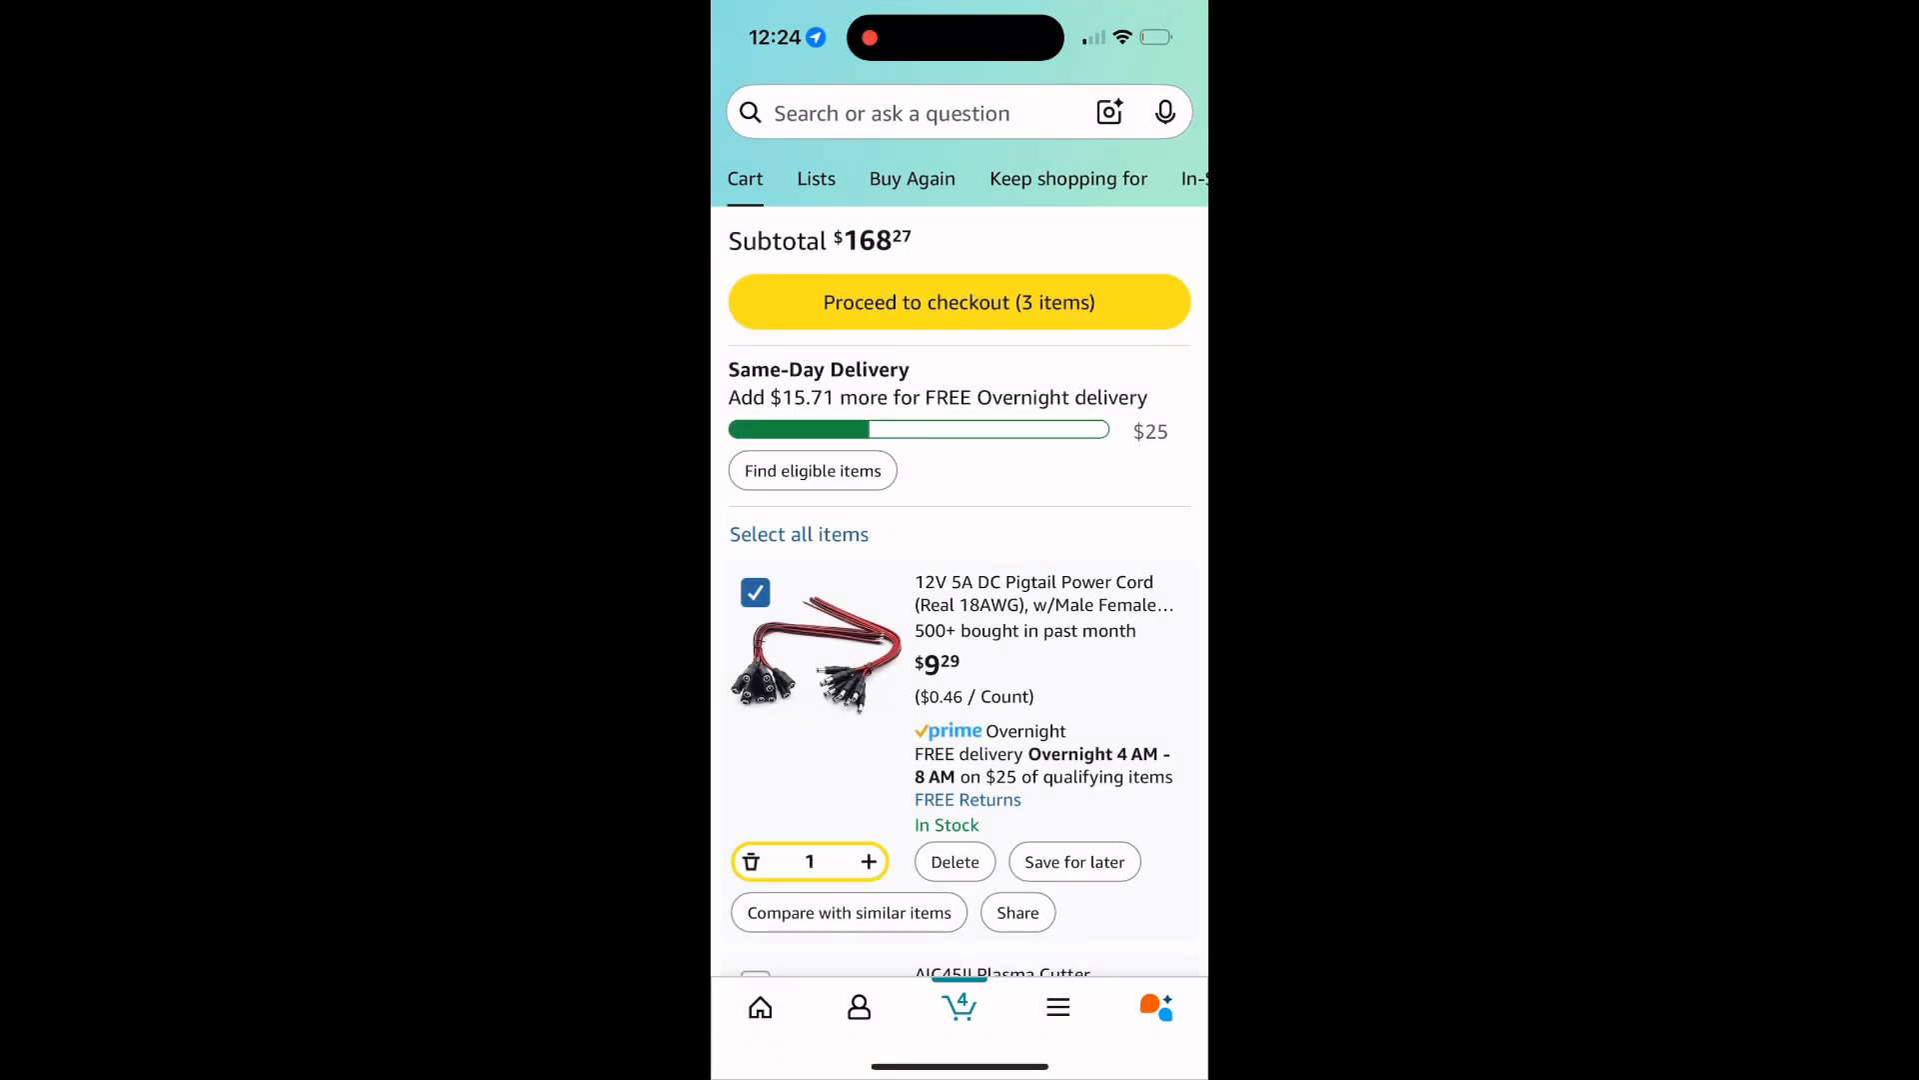
scroll("down", 3)
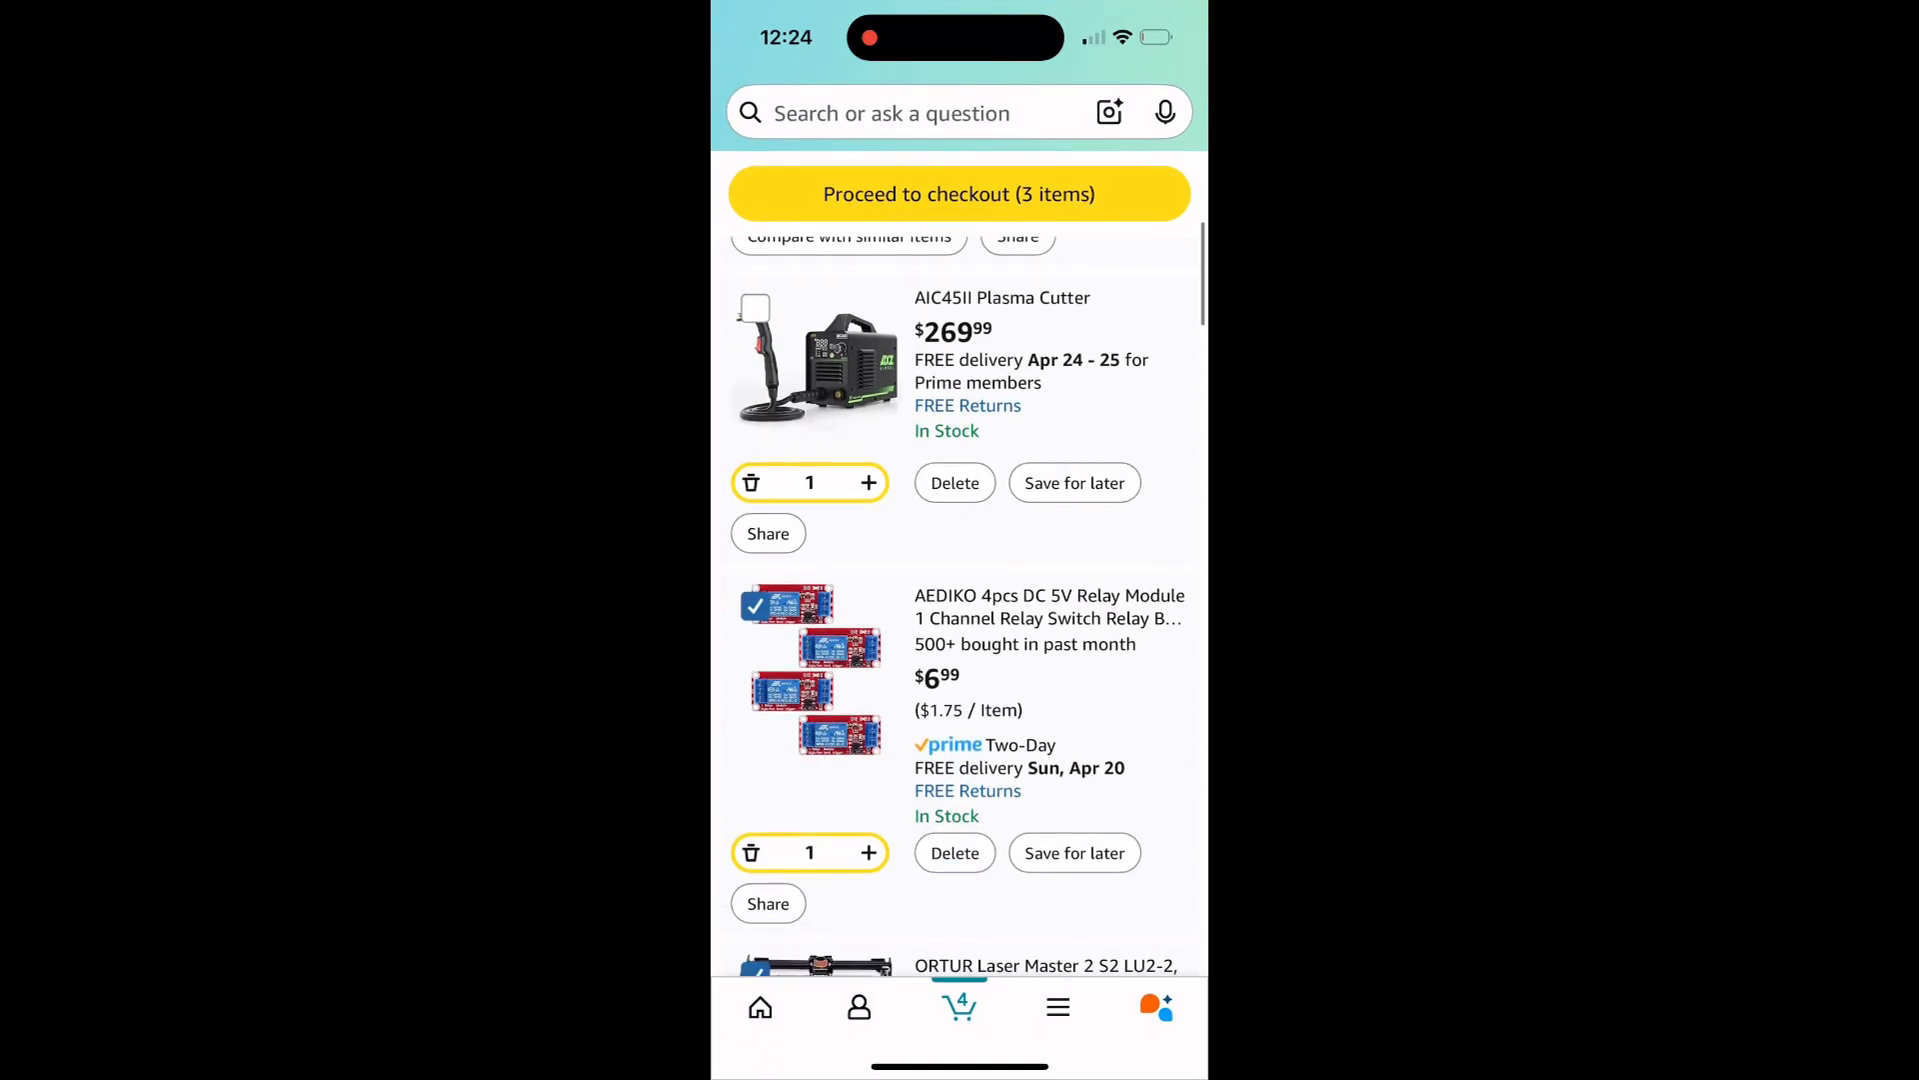
scroll("down", 3)
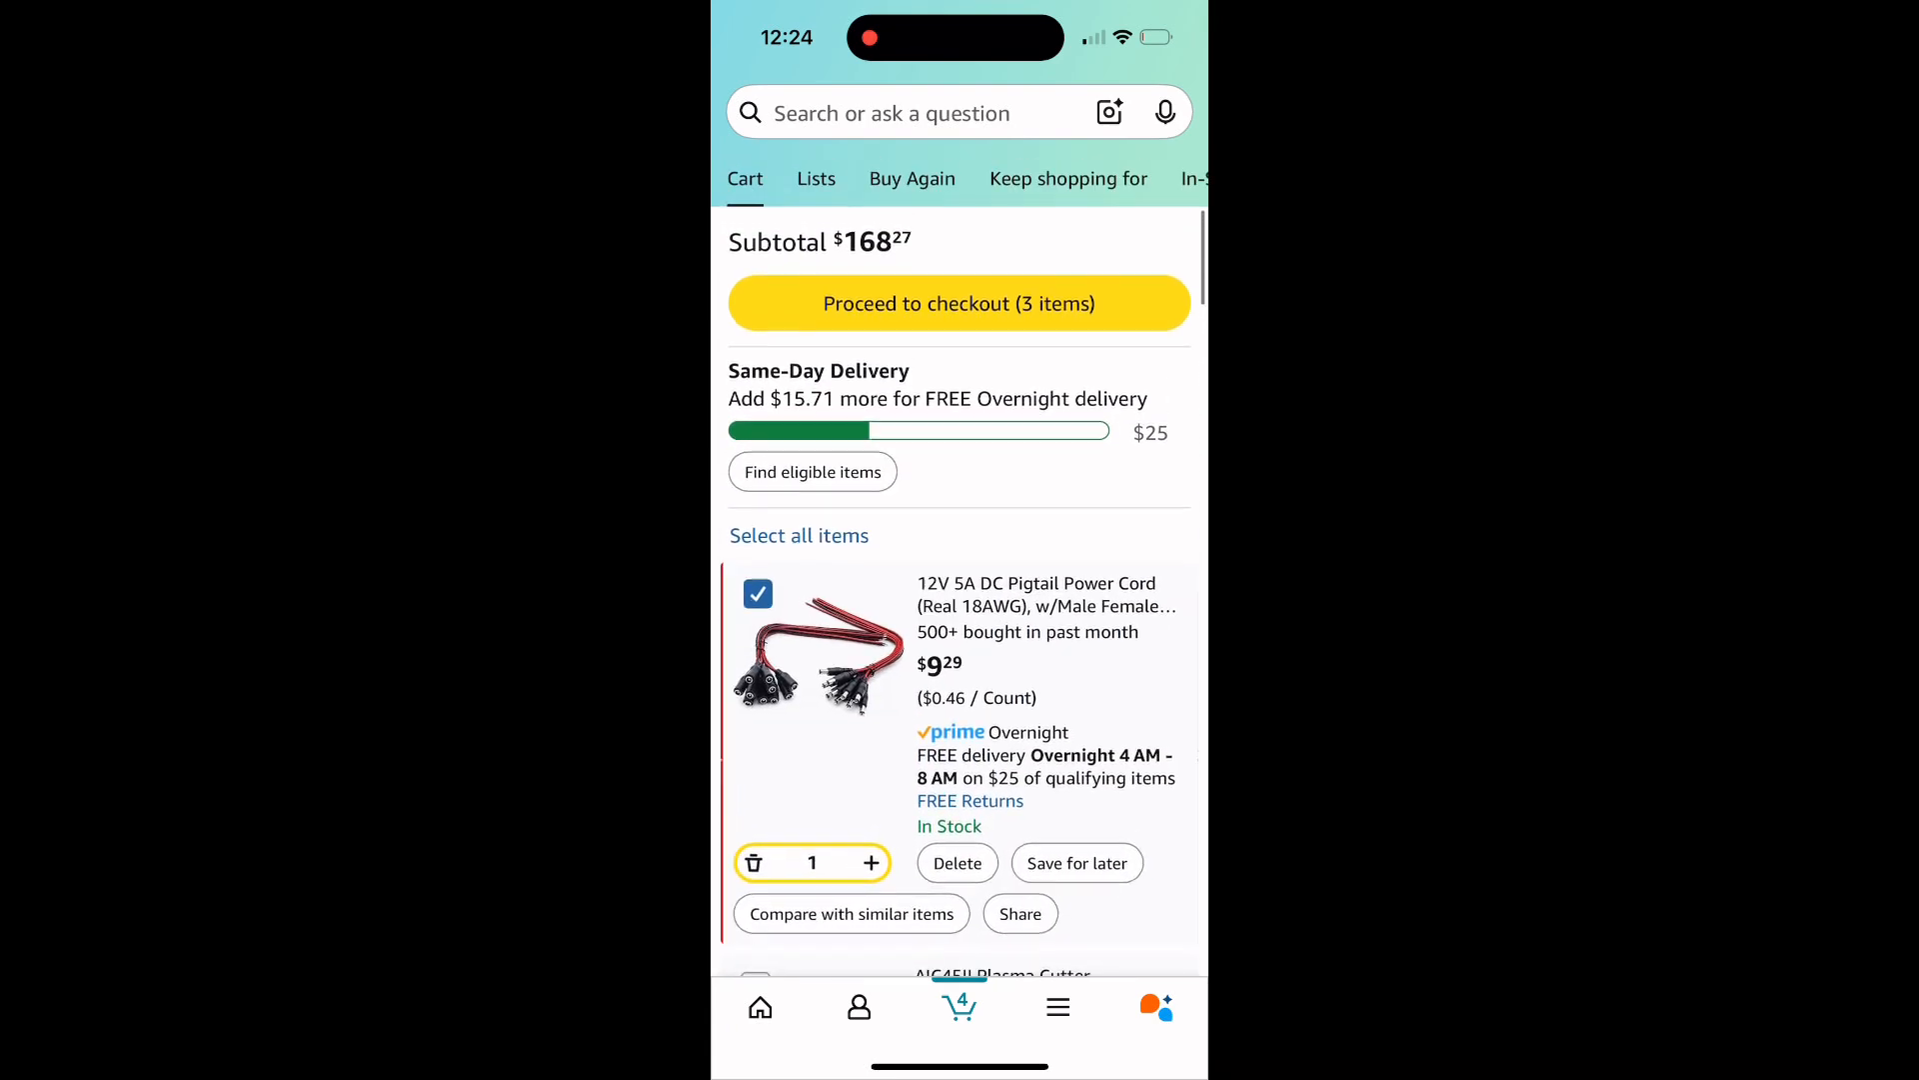
scroll("down", 3)
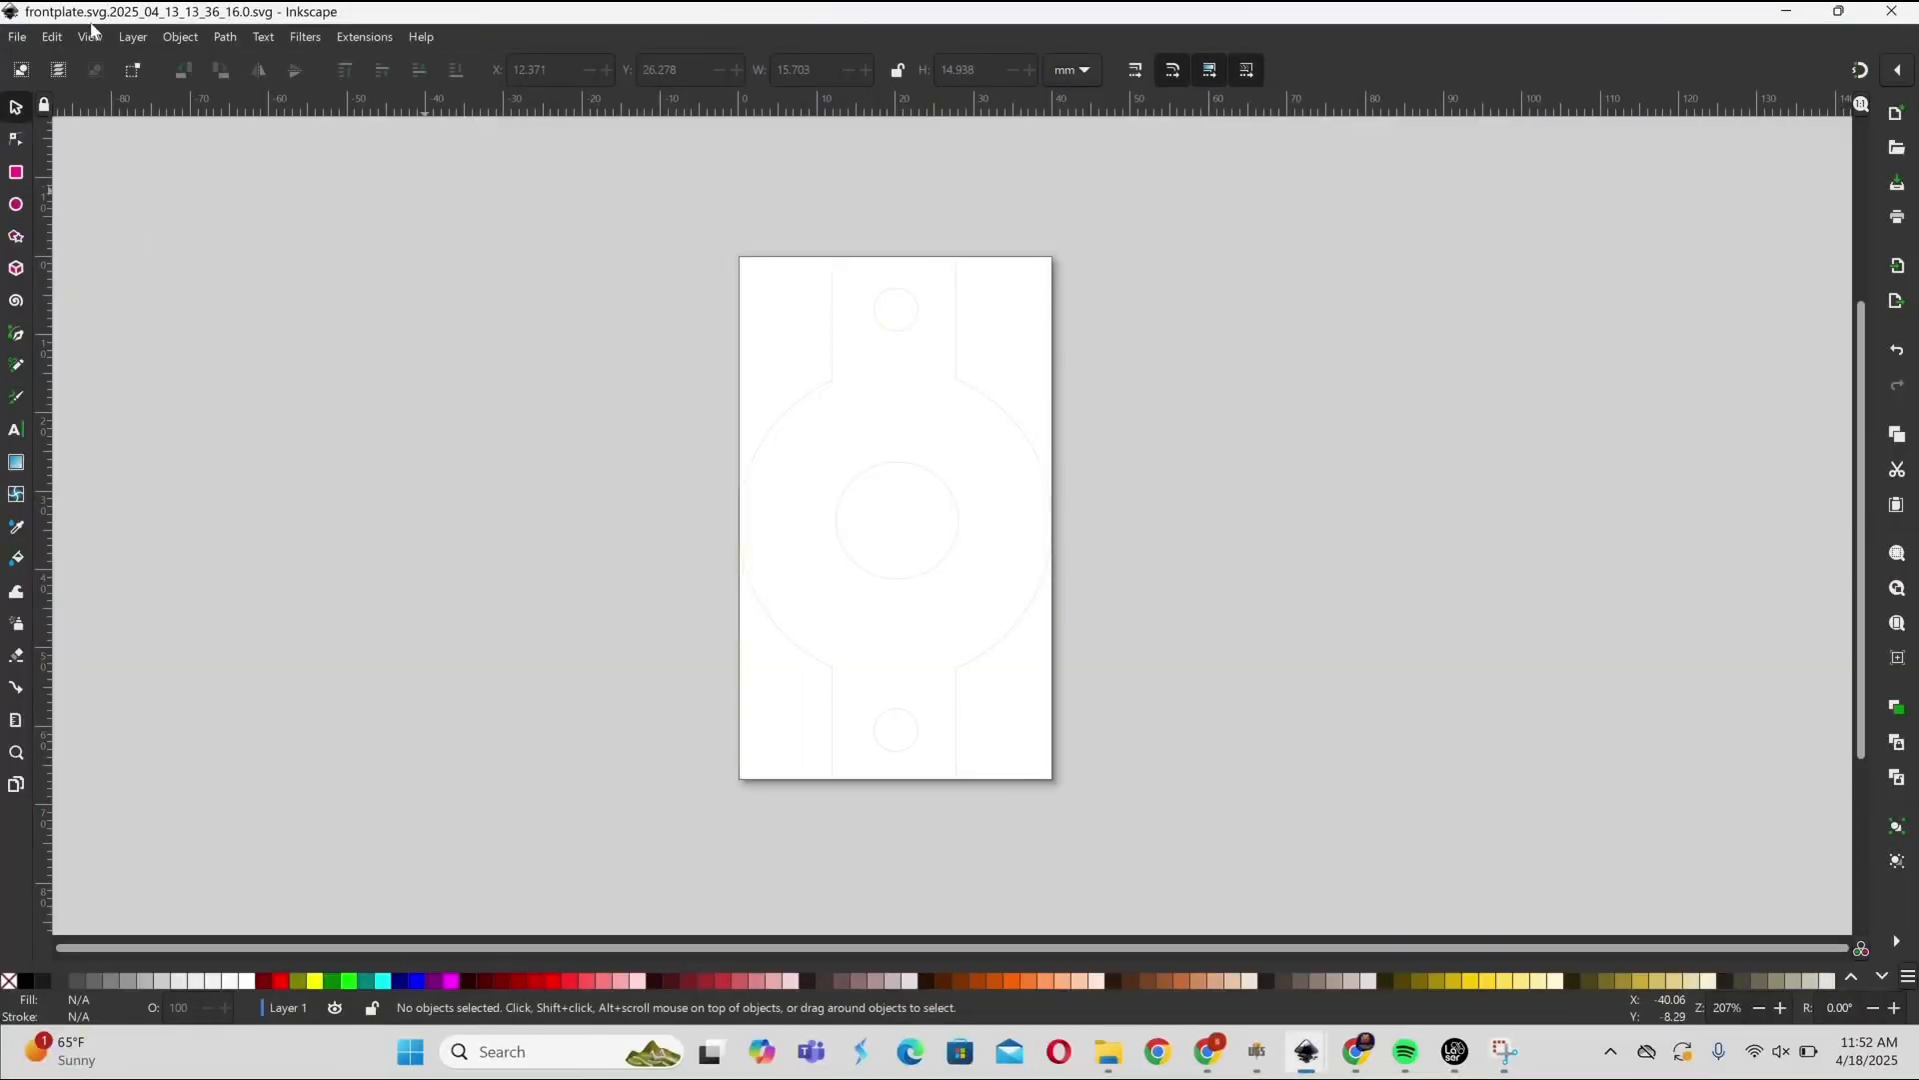
Save frontplate.svg so no design changes remain pending
left_click(16, 36)
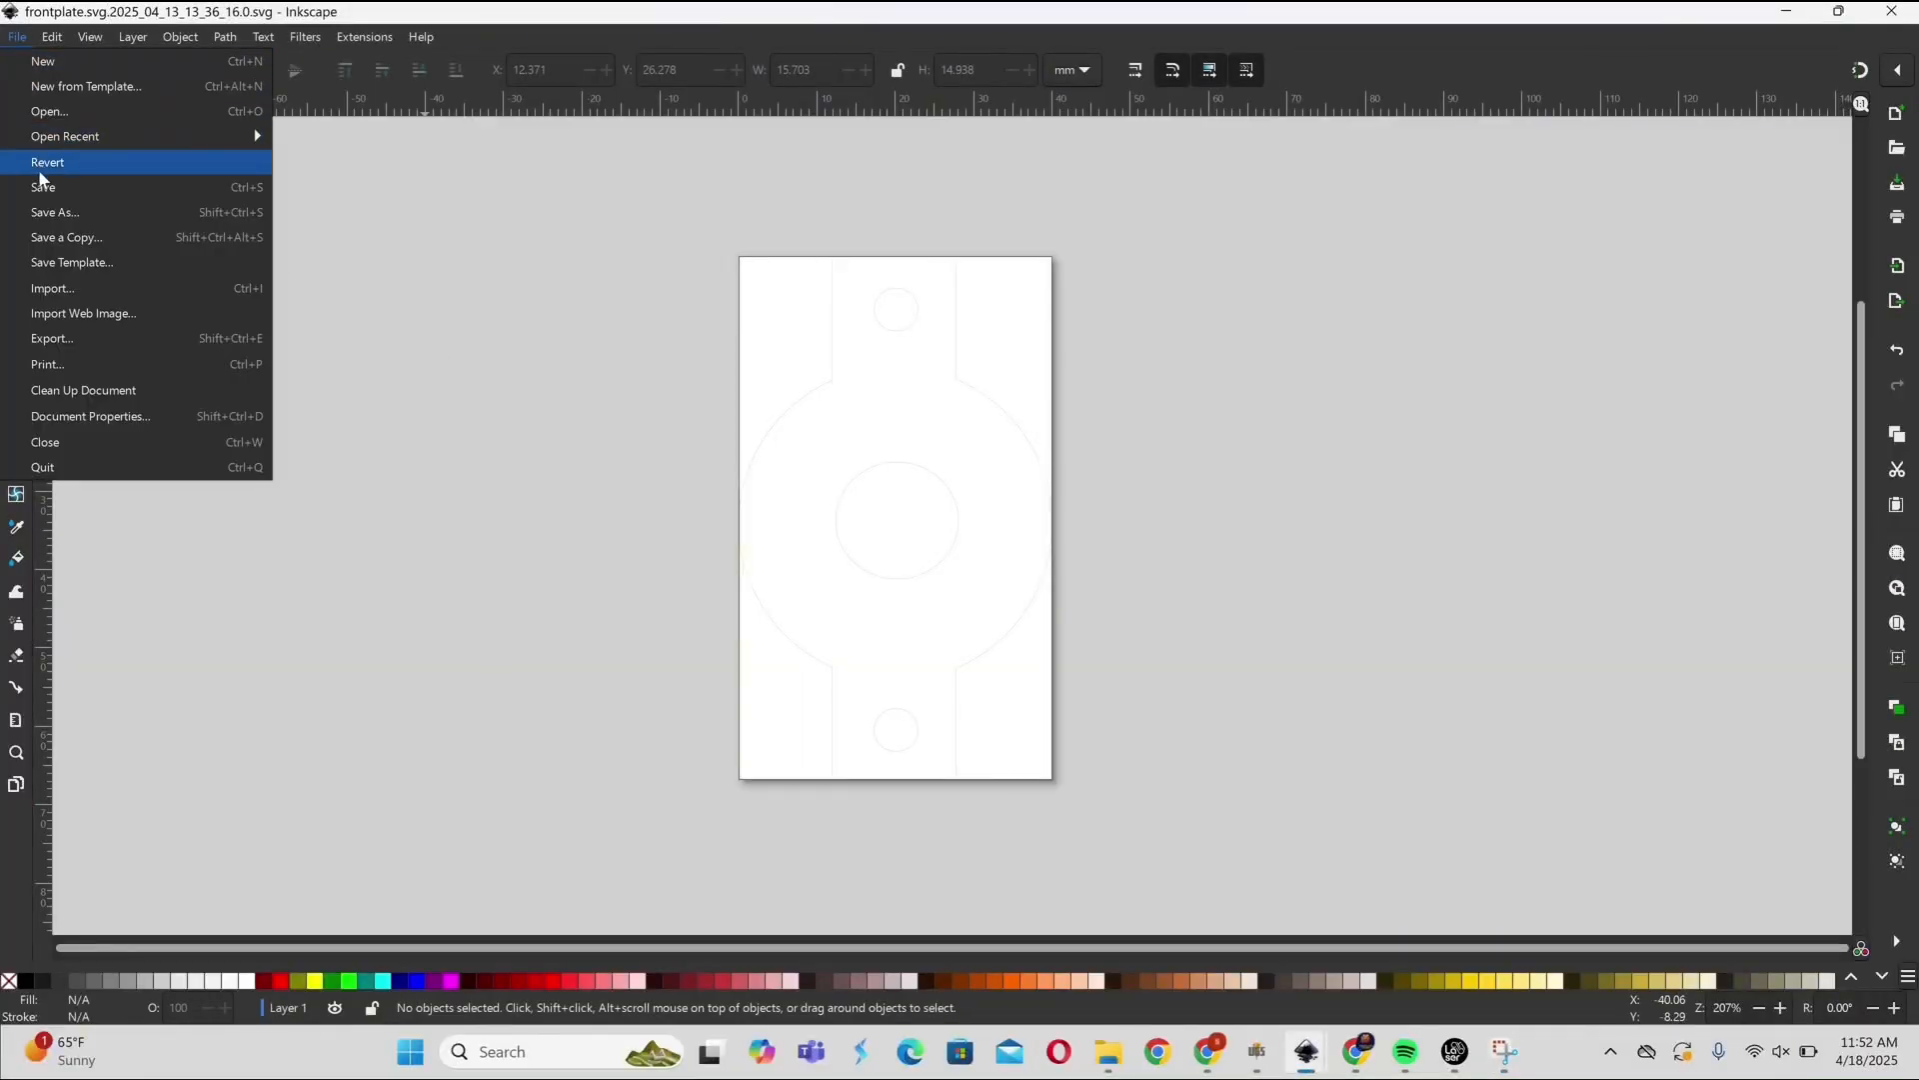
left_click(48, 160)
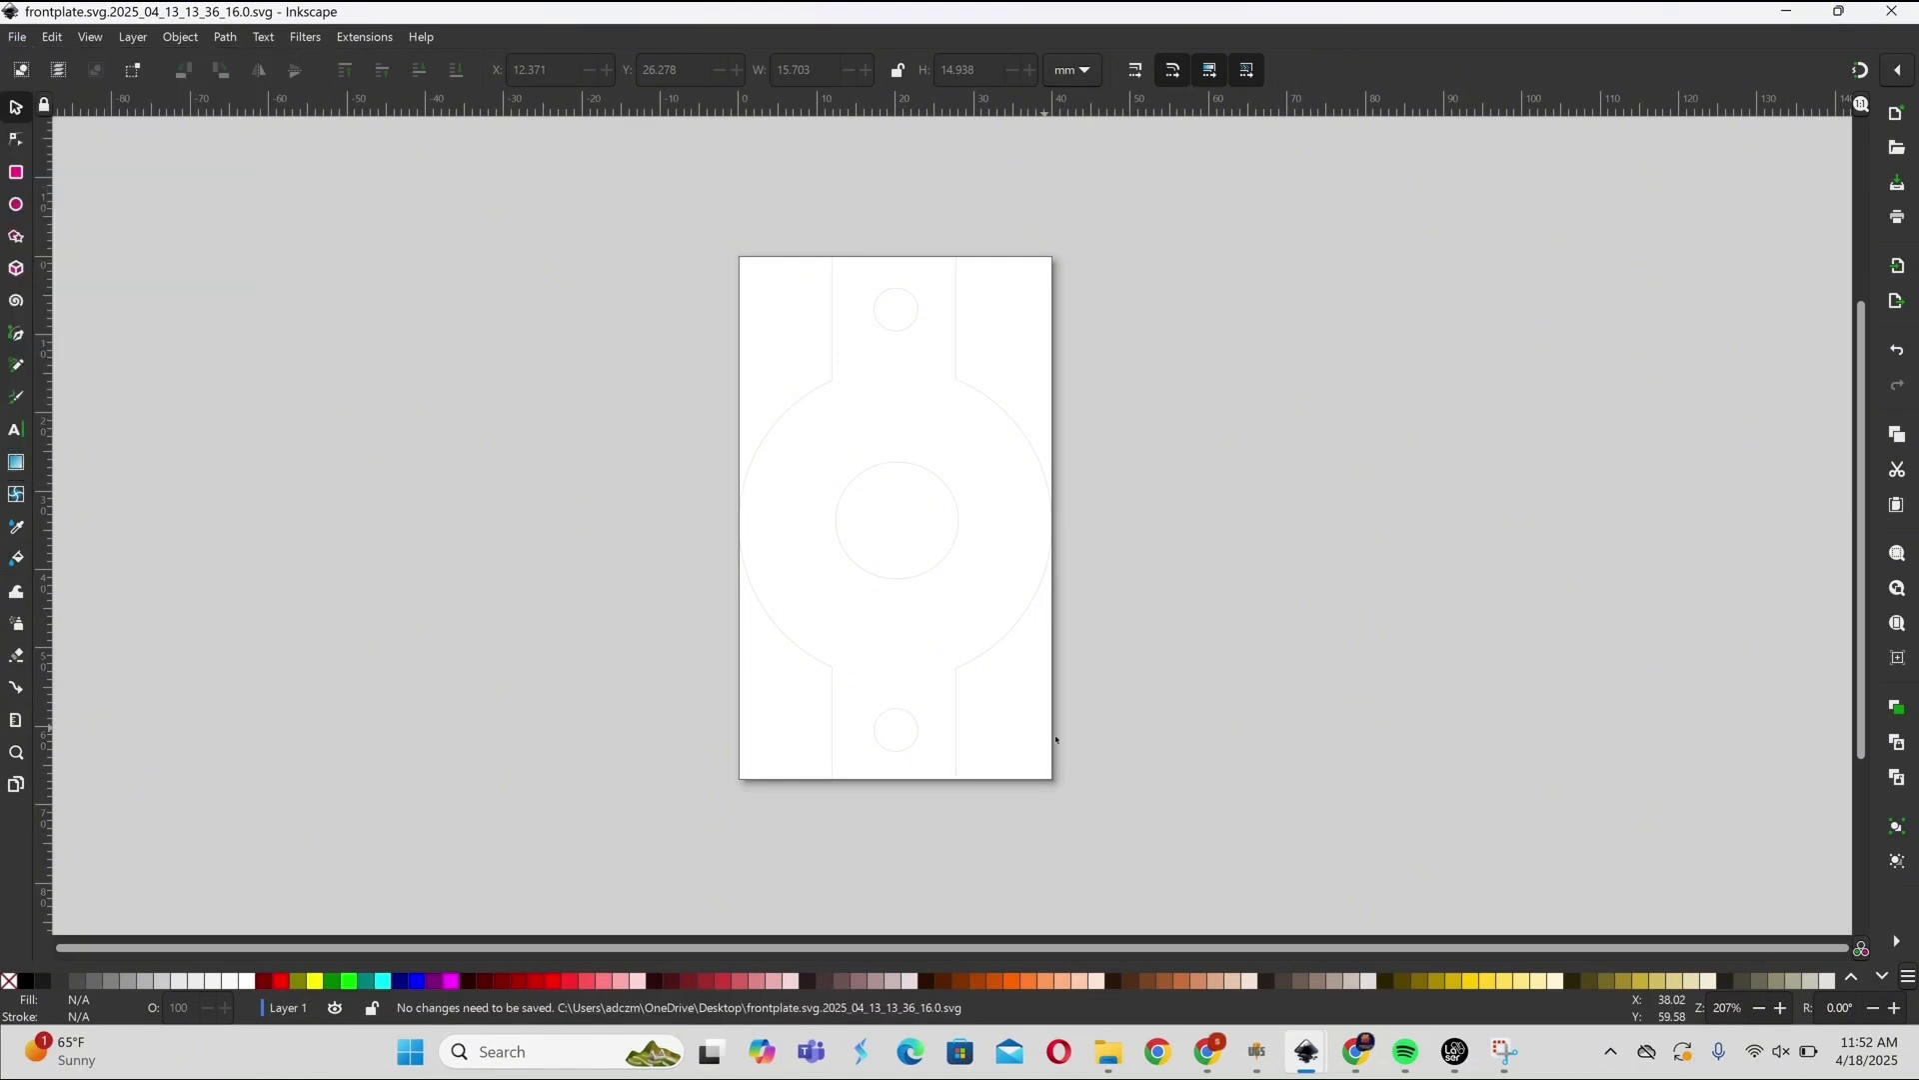
mouse_move(1455, 1052)
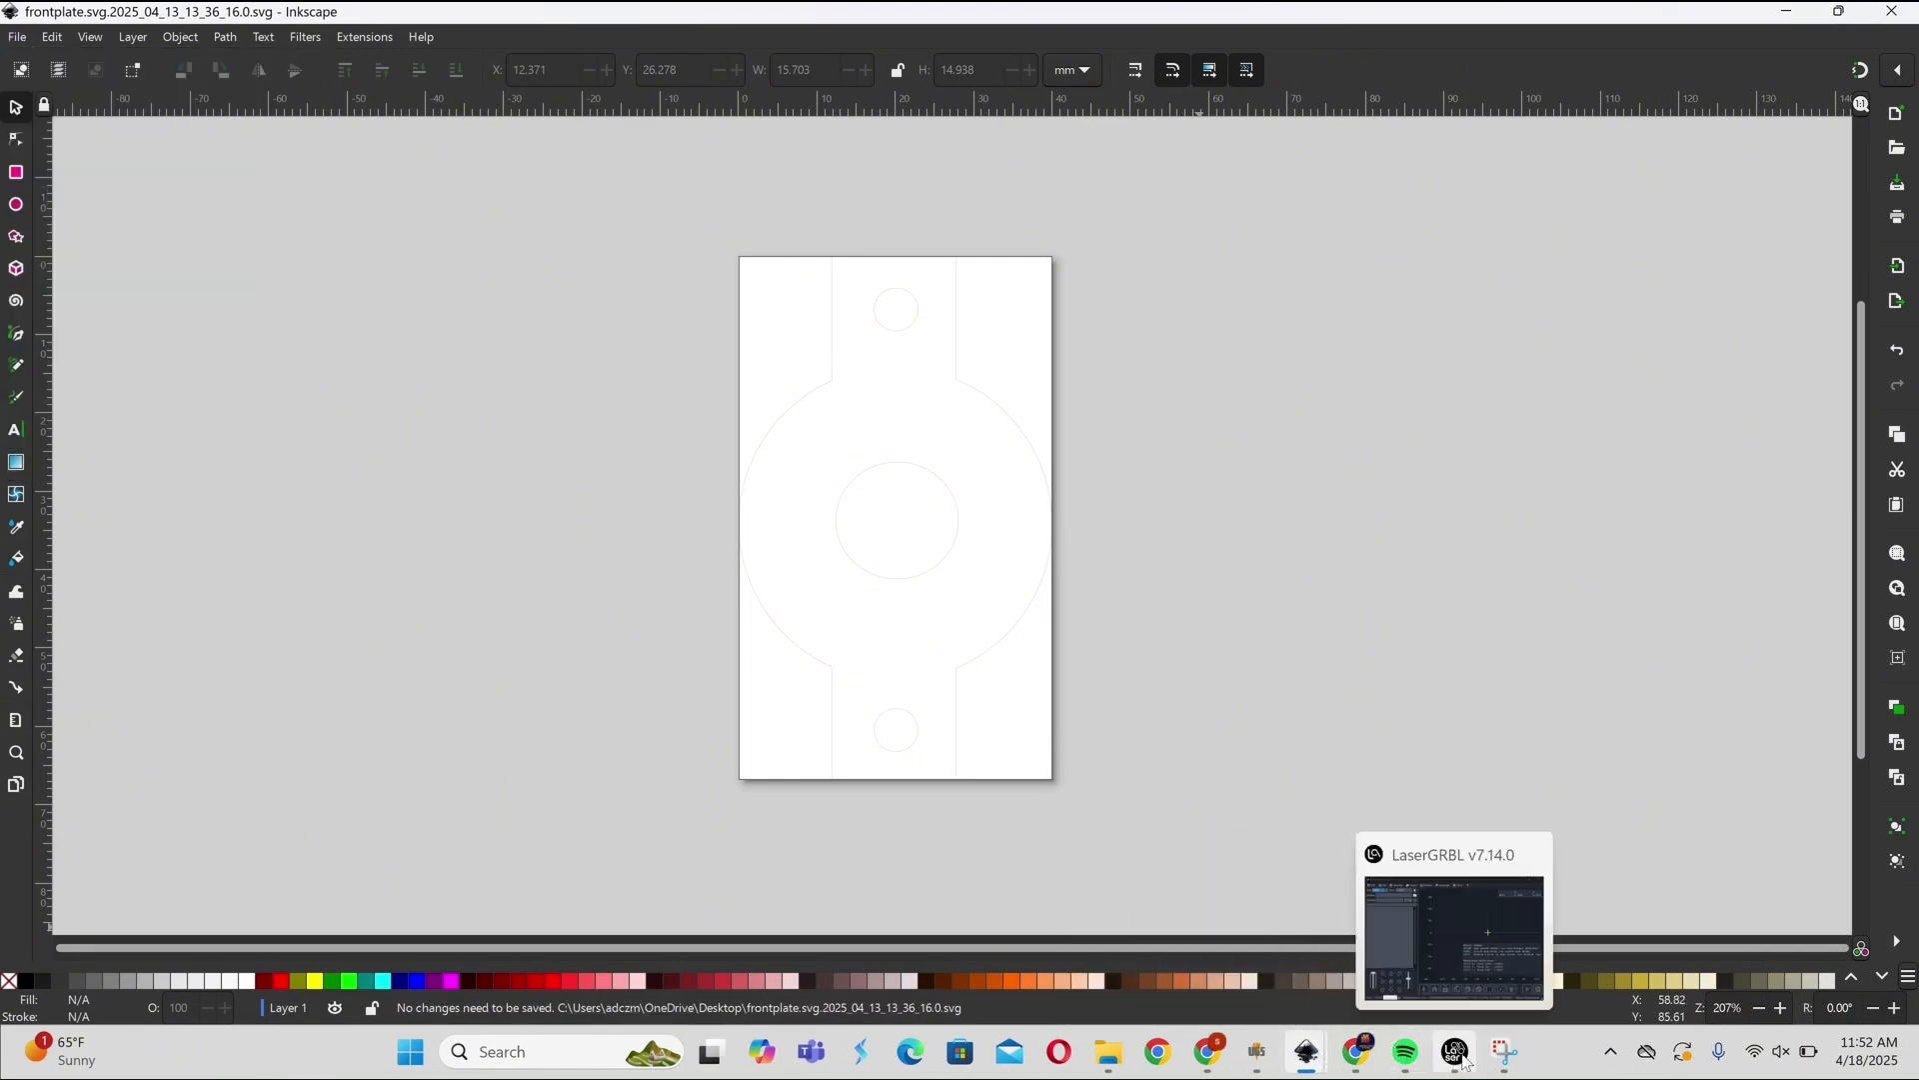
Load frontplate.svg into LaserGRBL and create the laser toolpath from it
left_click(1453, 1050)
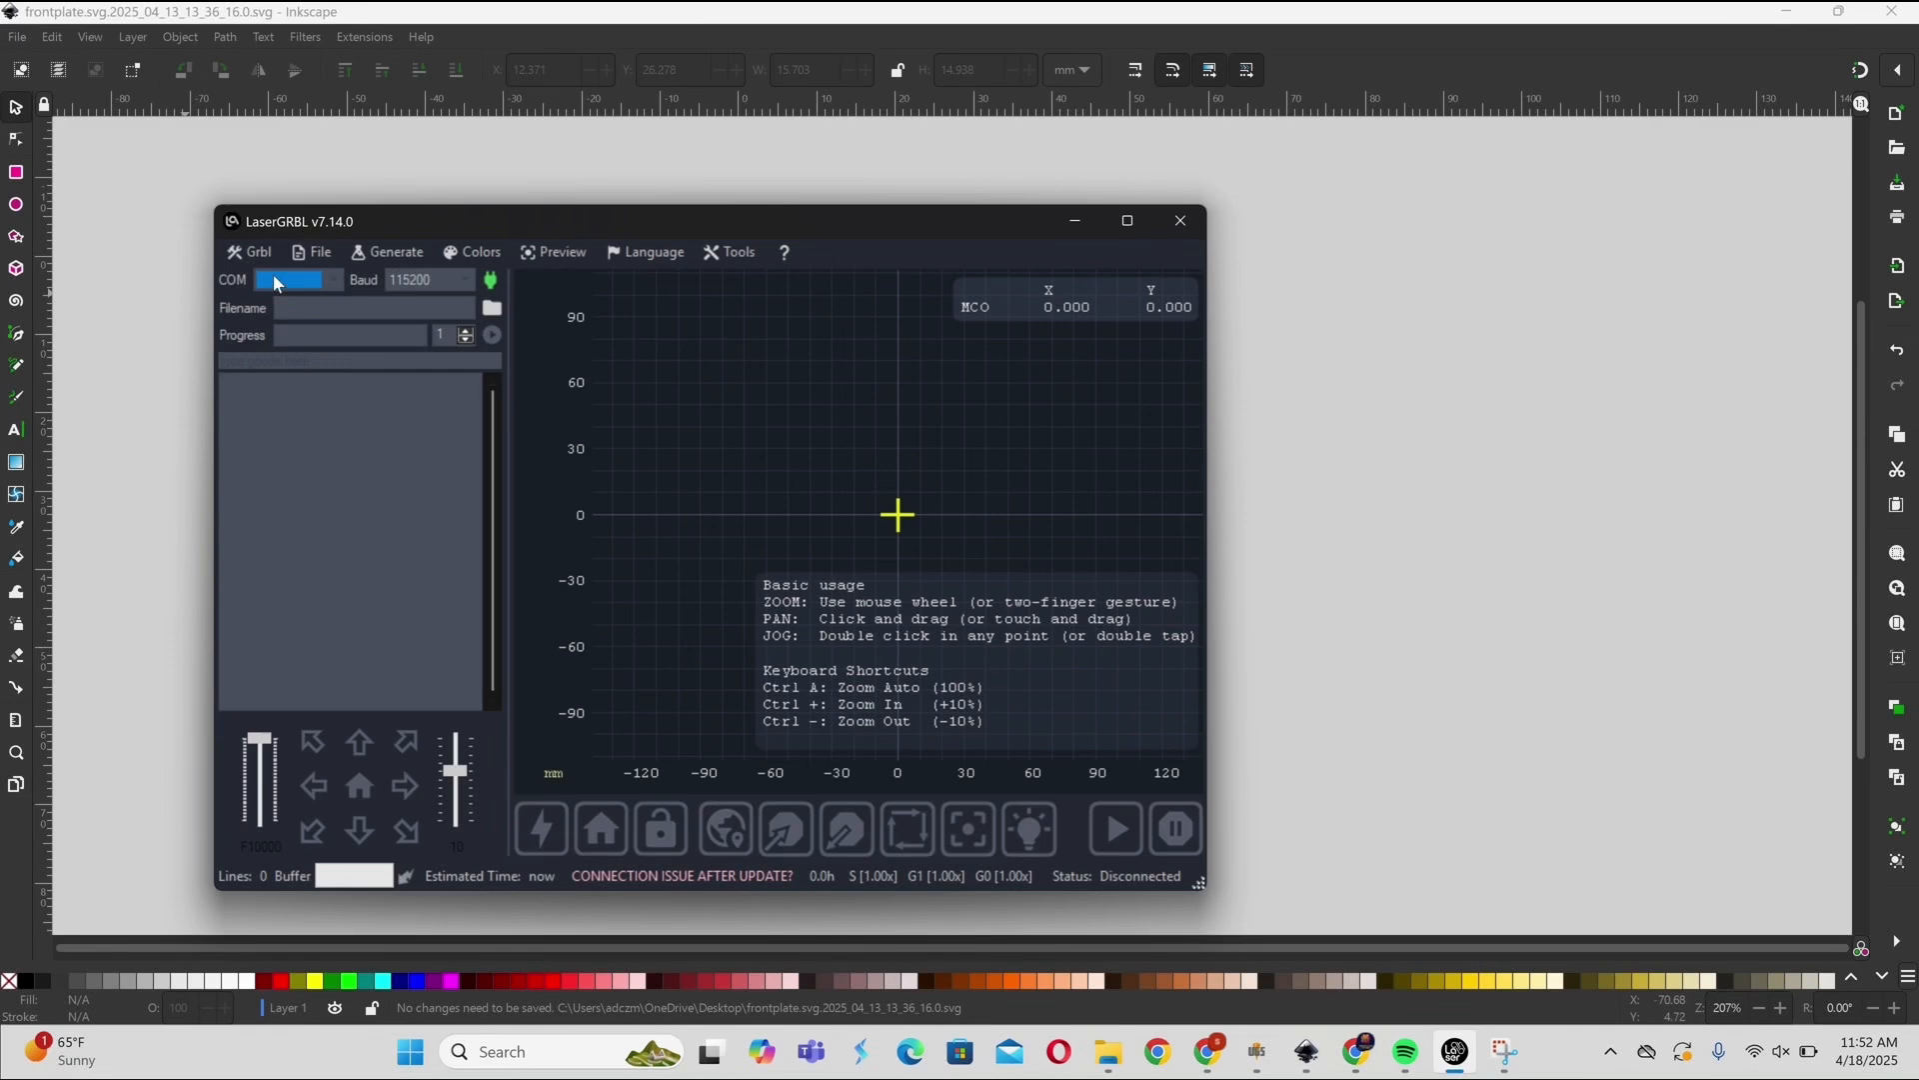
left_click(318, 251)
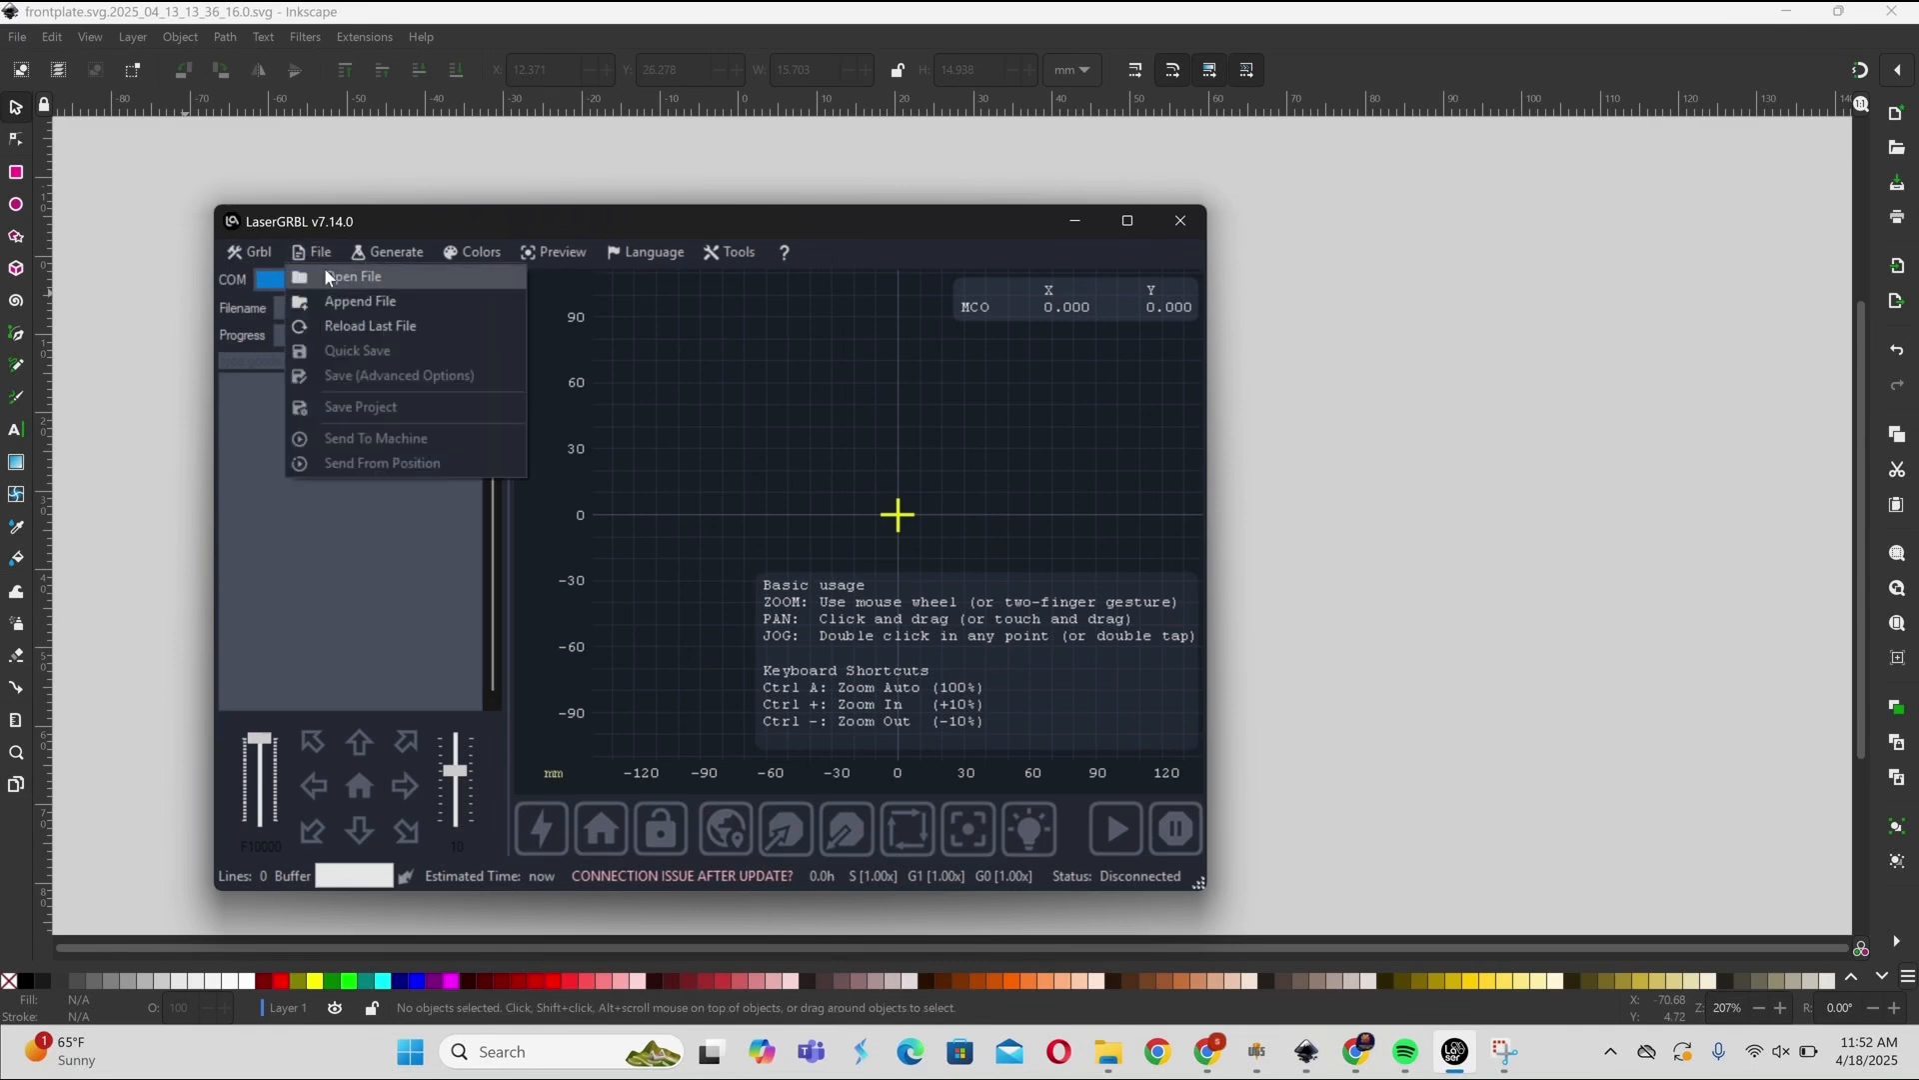
left_click(352, 276)
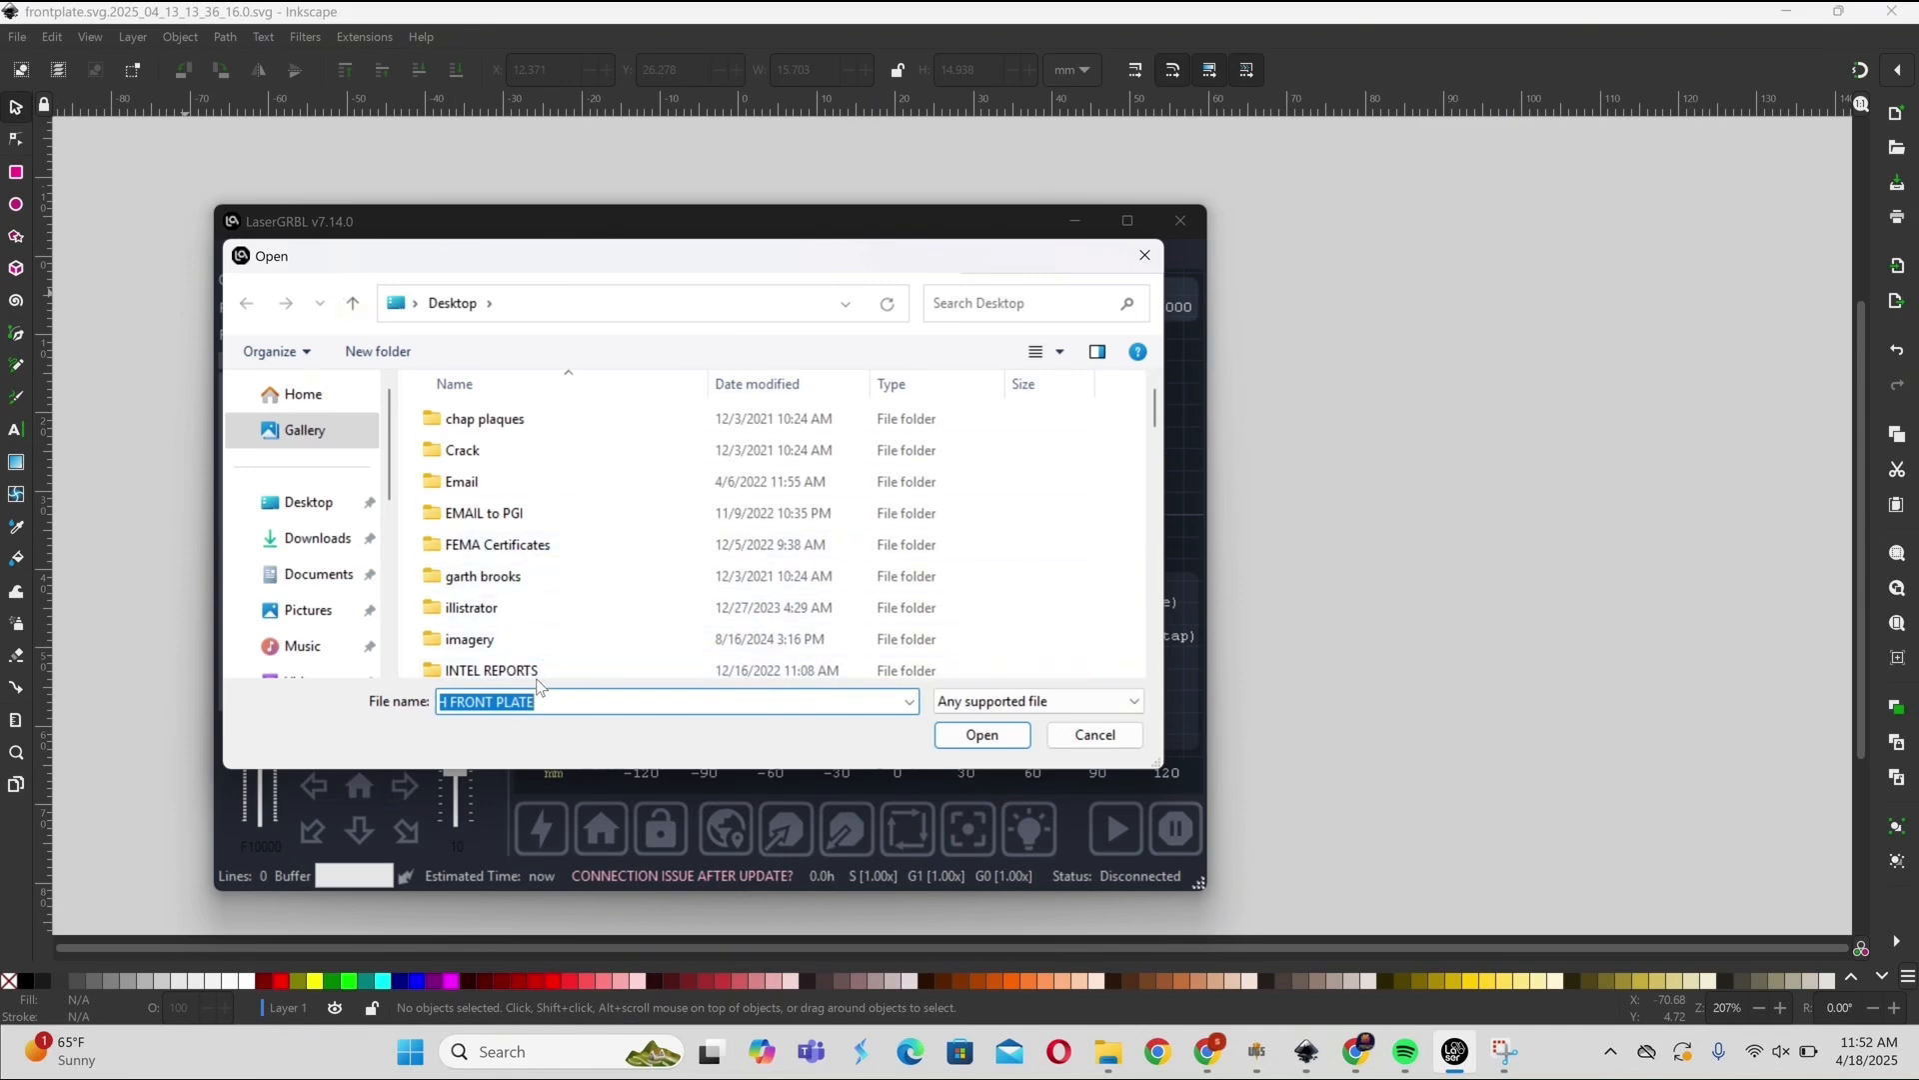
scroll("down", 3)
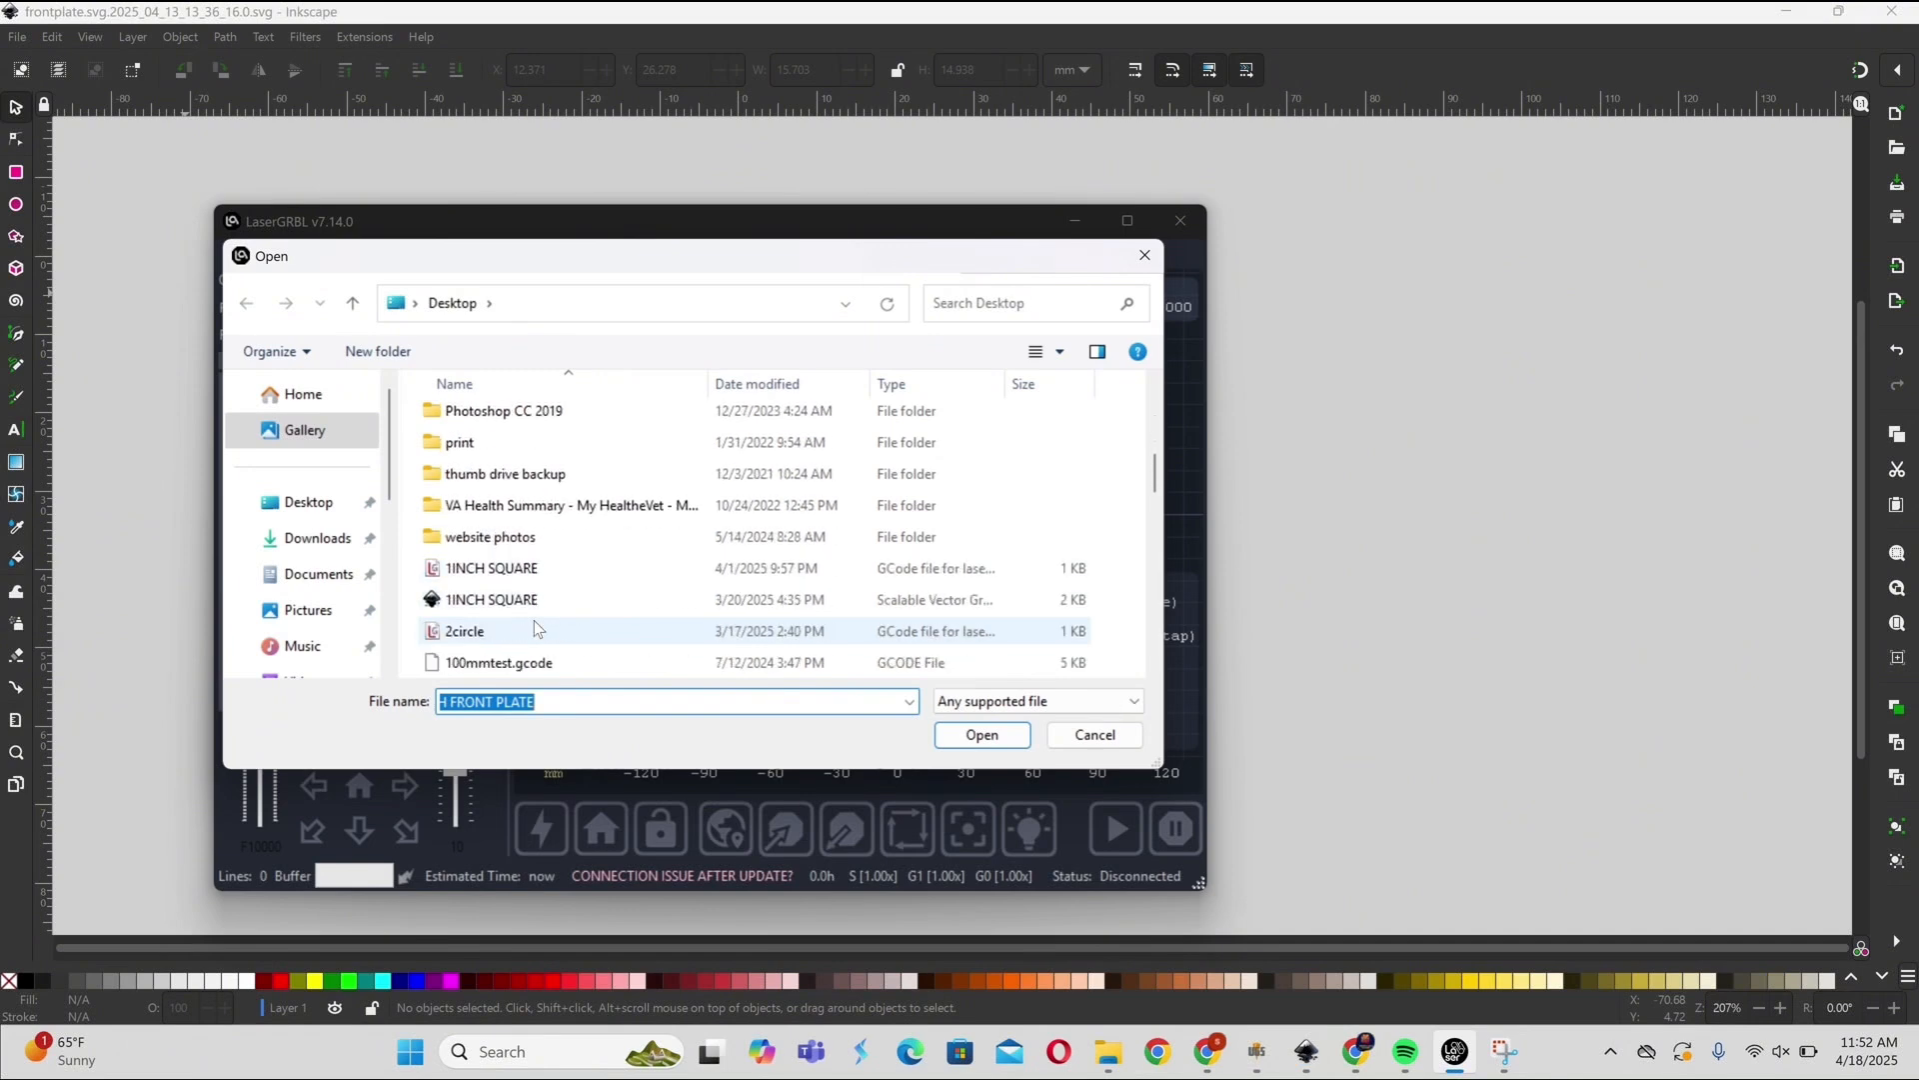
scroll("down", 3)
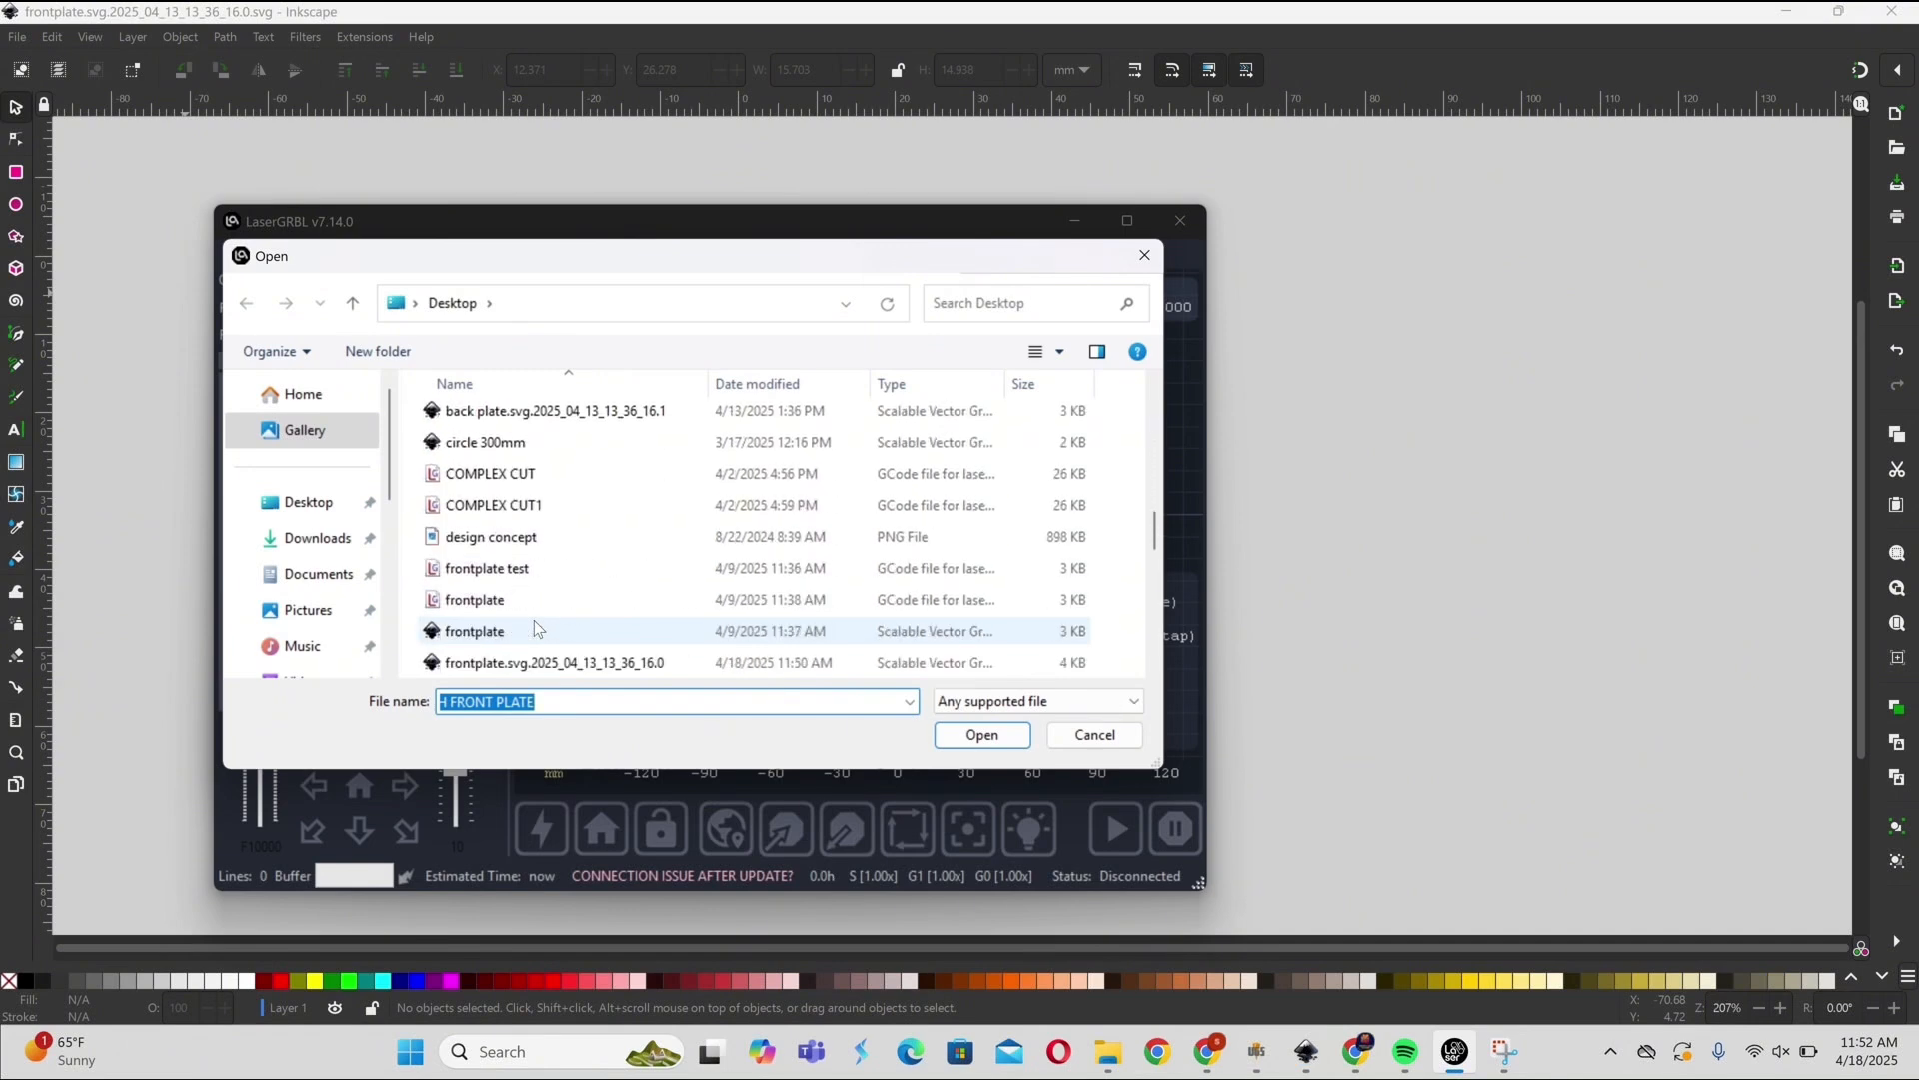
left_click(554, 662)
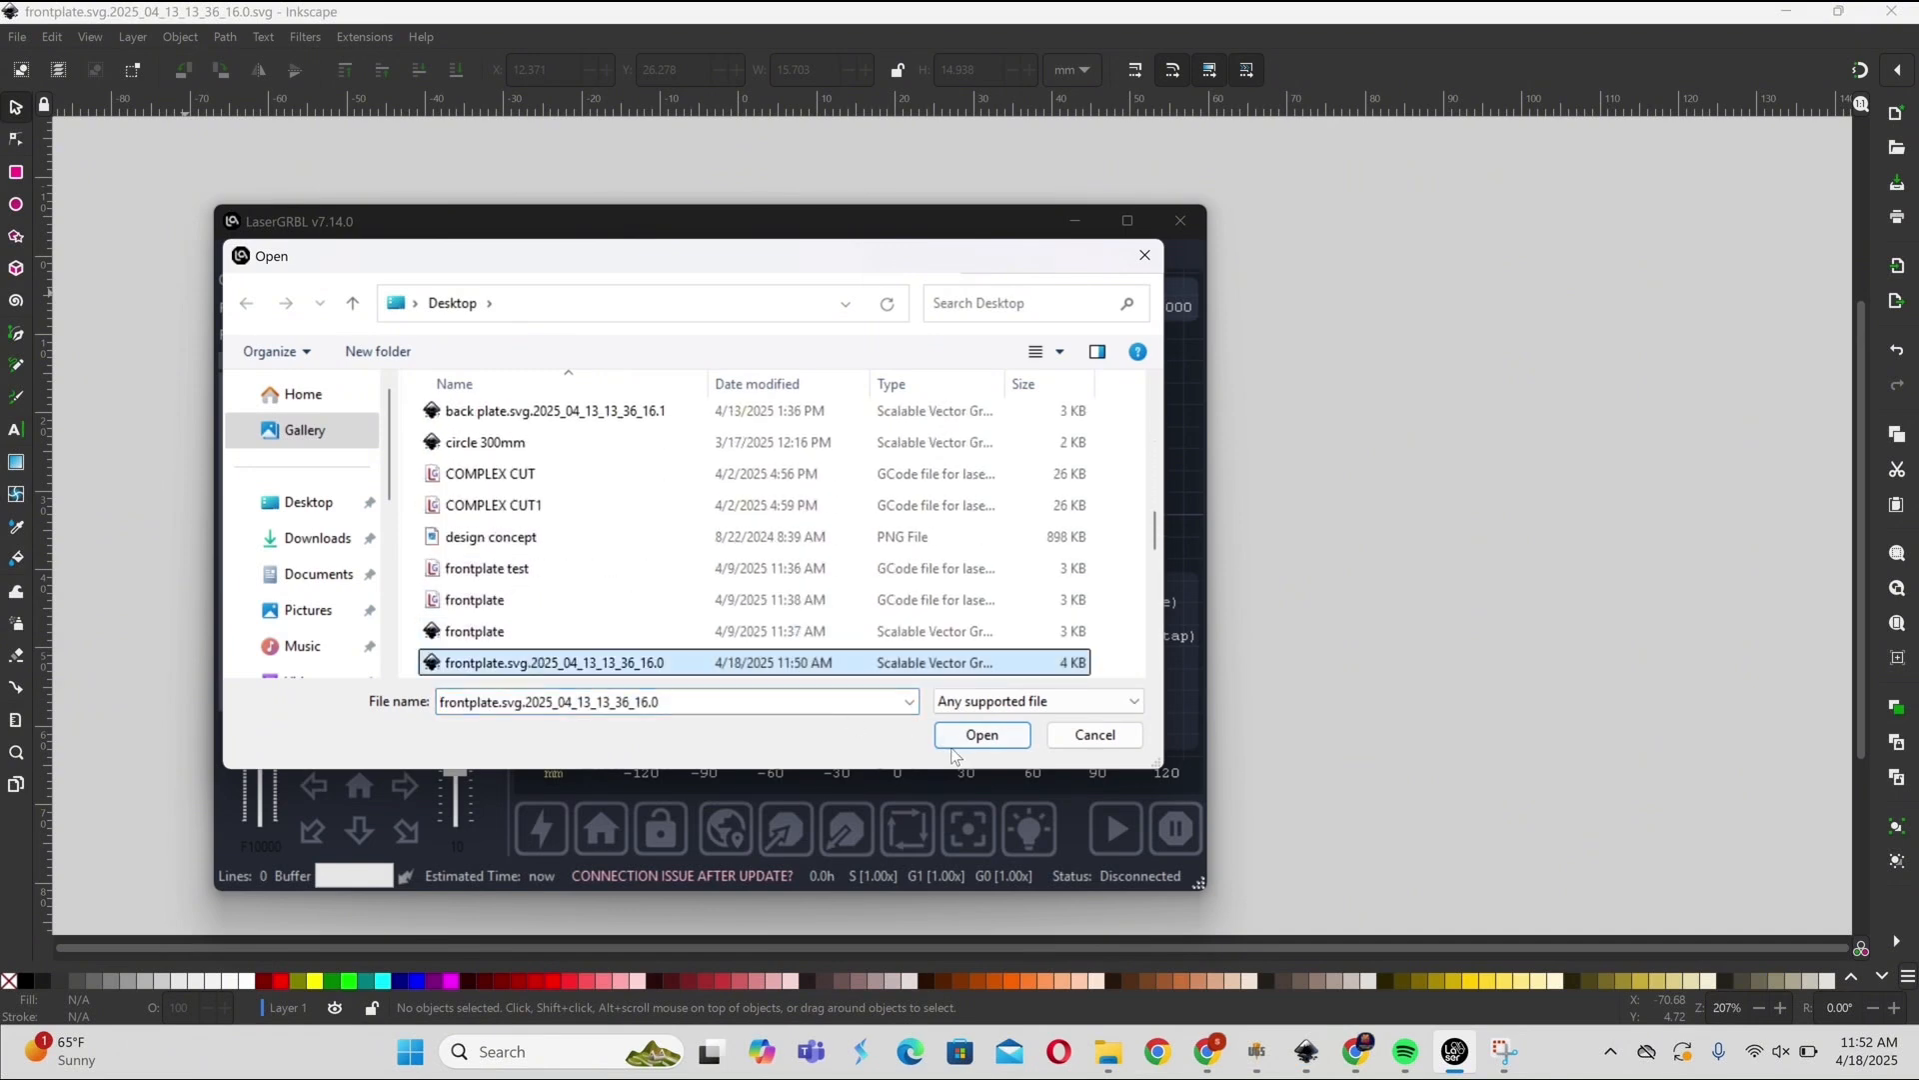
left_click(982, 735)
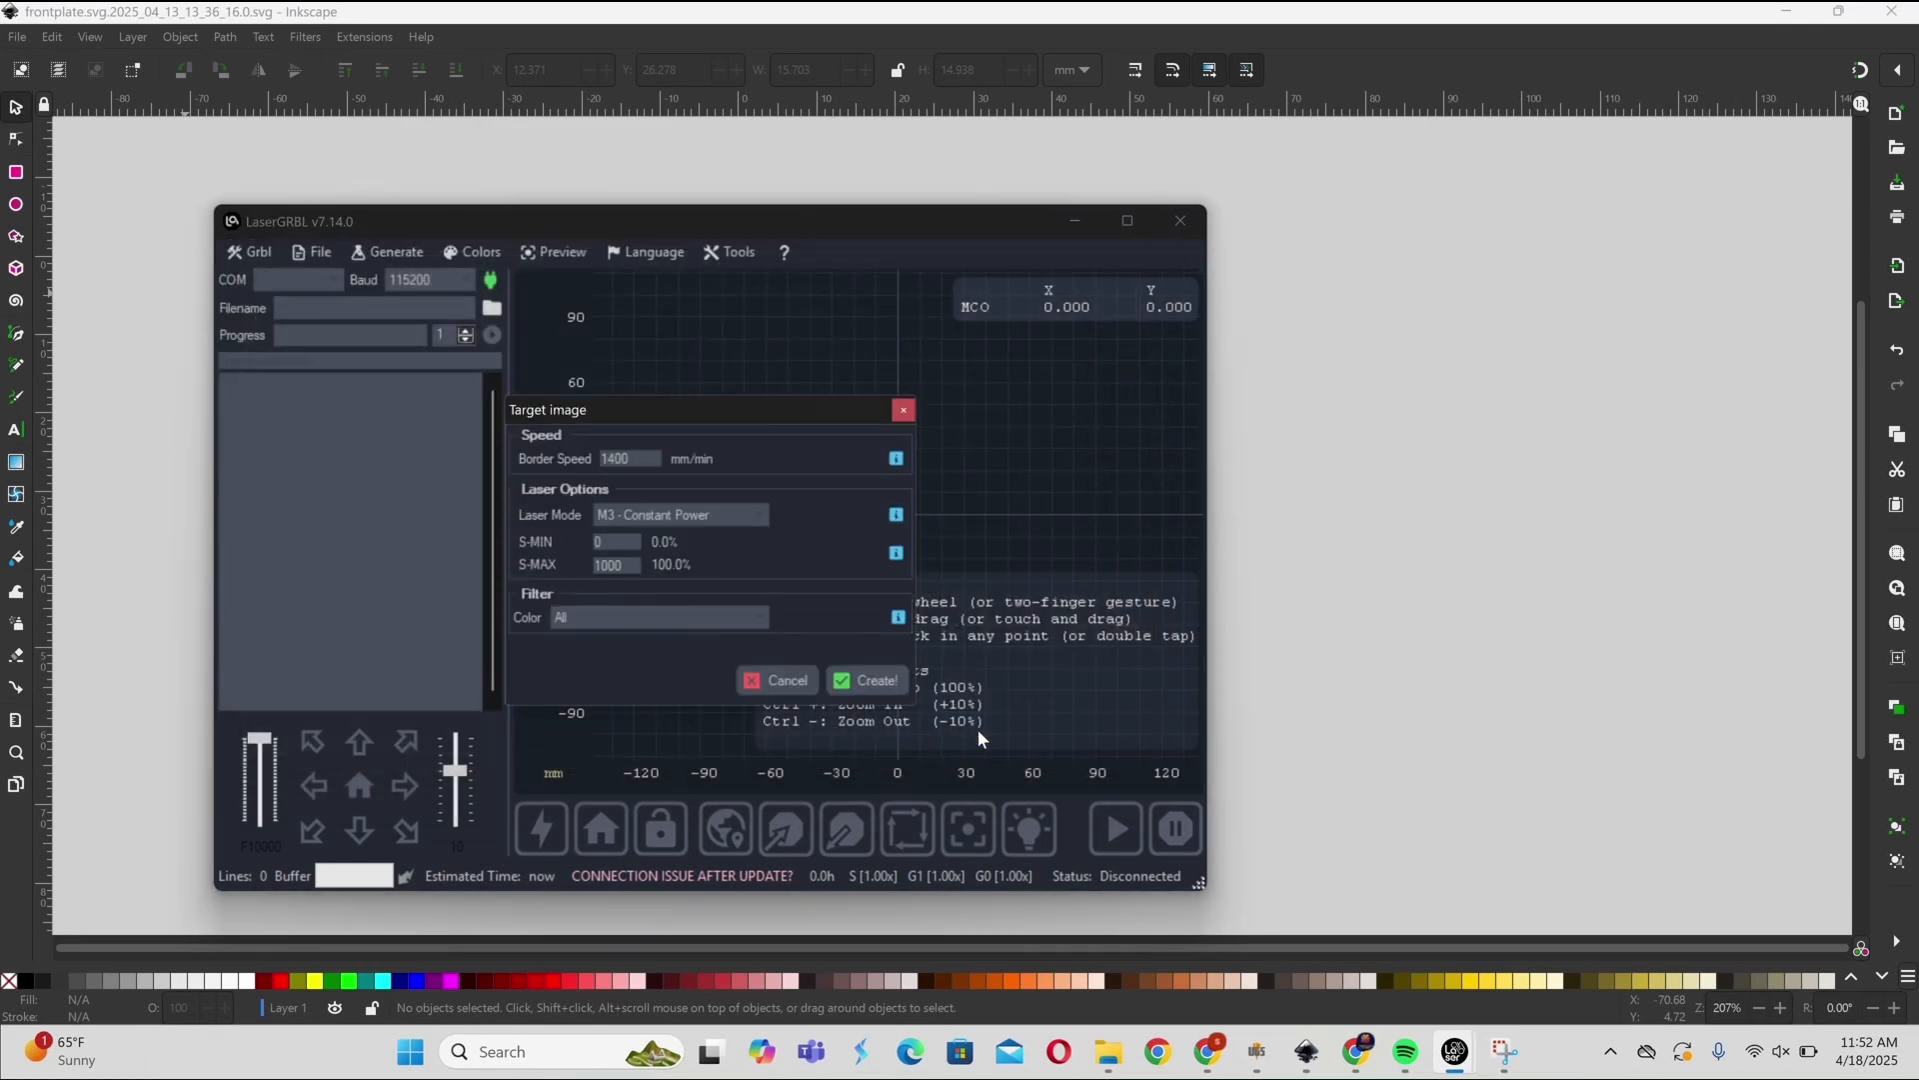
mouse_move(898, 695)
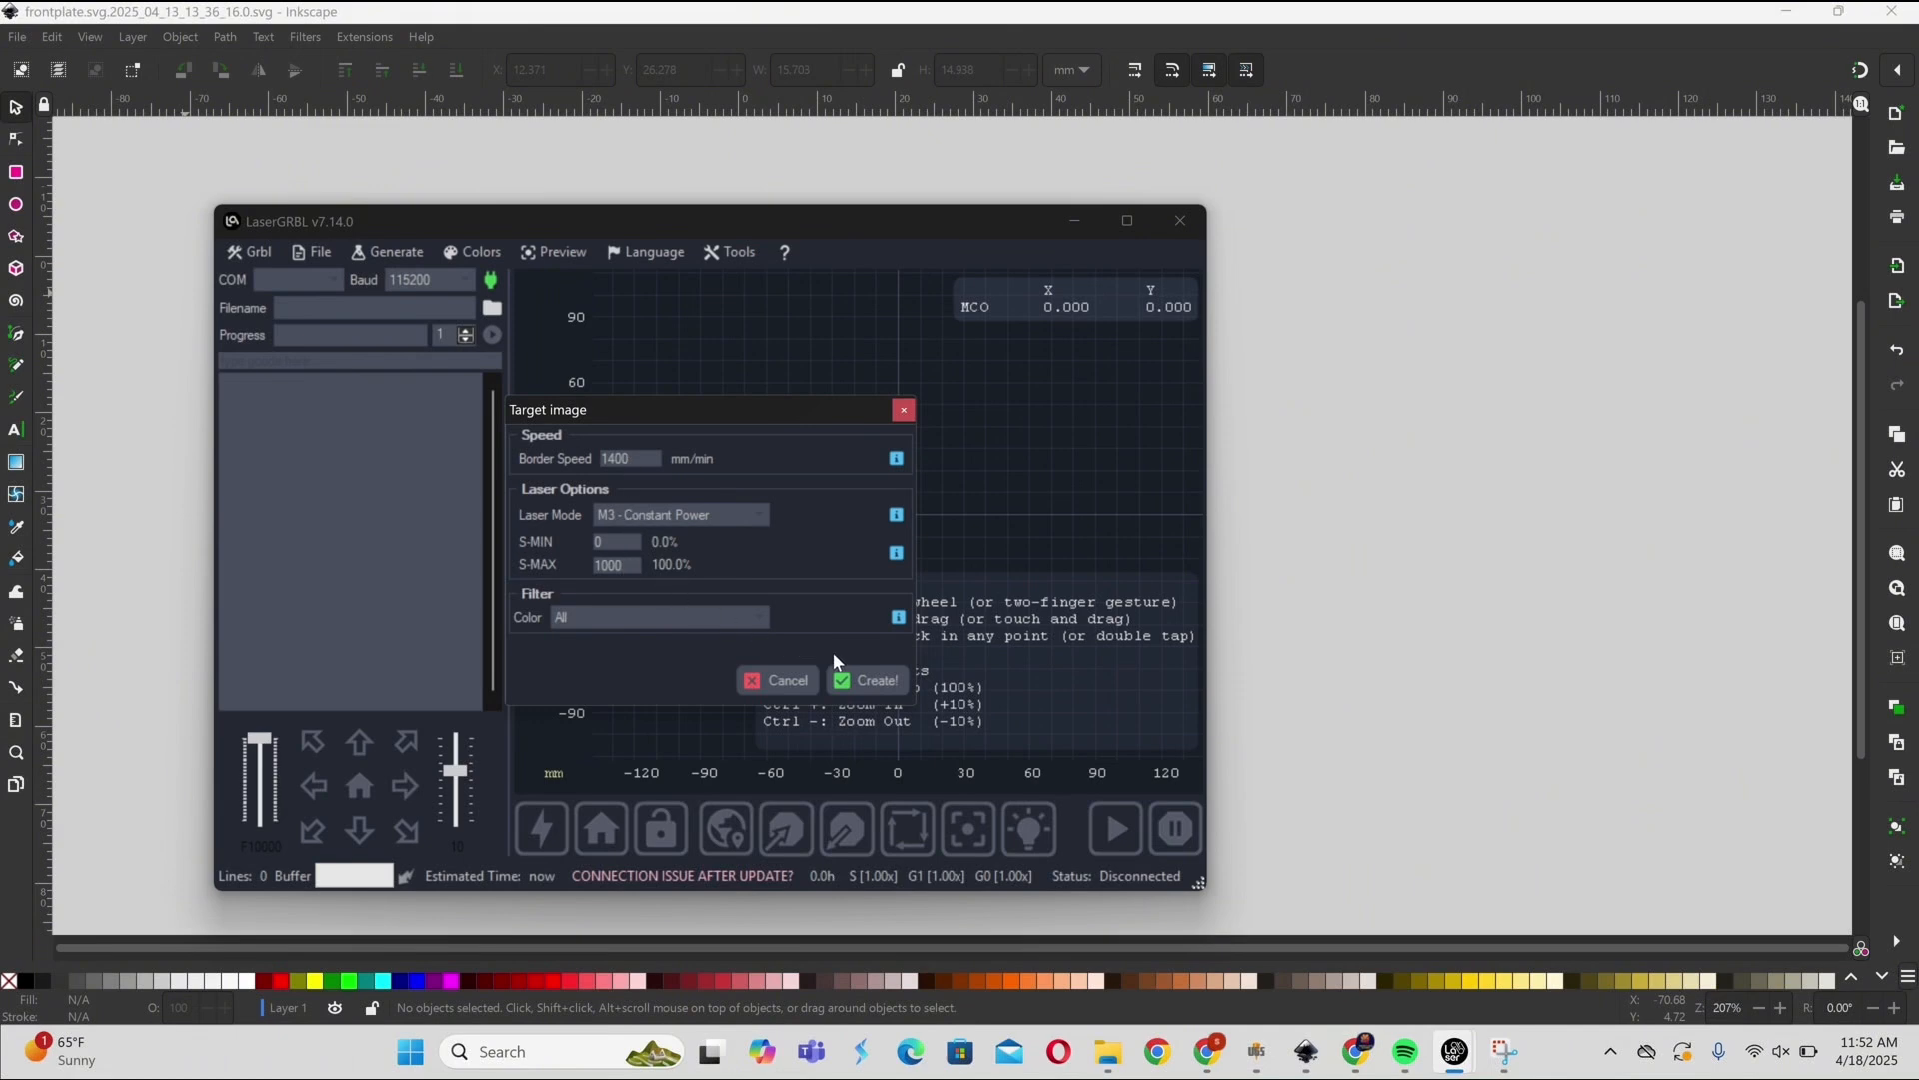
left_click(875, 680)
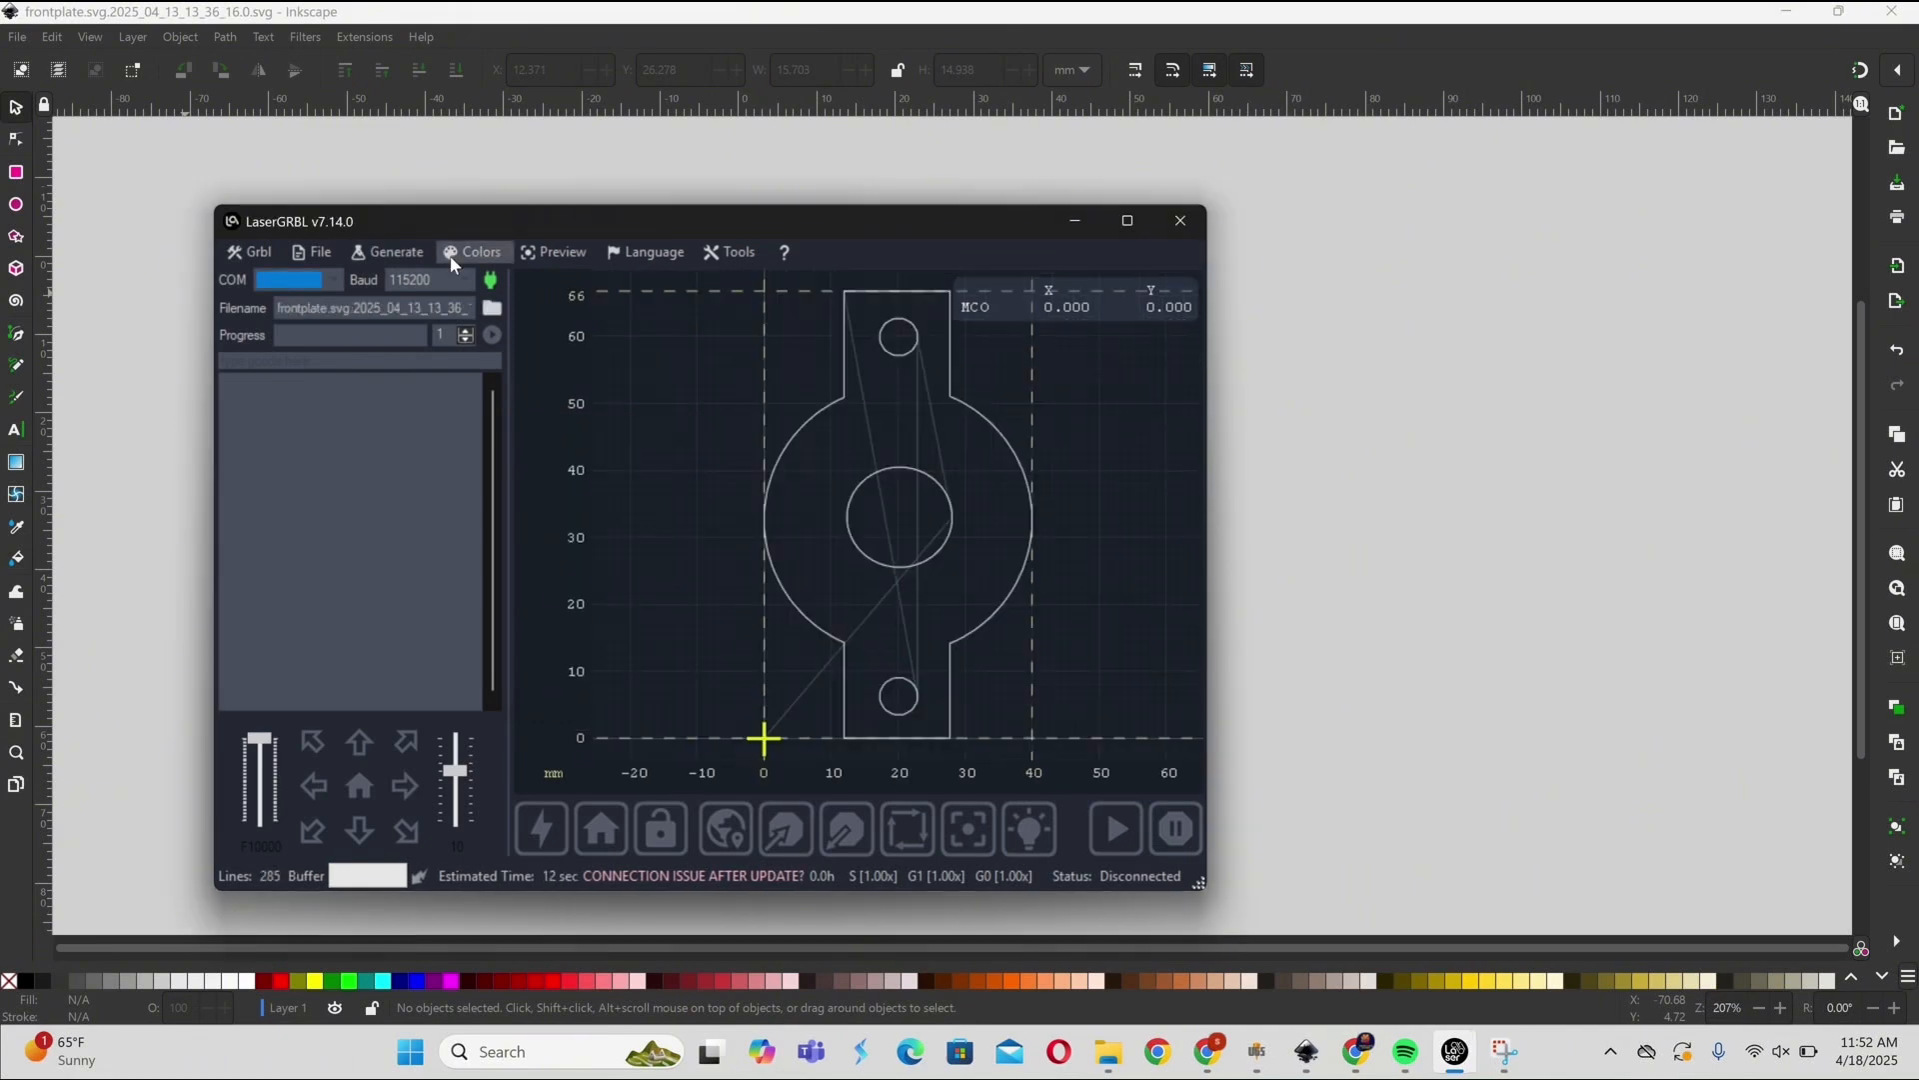
Export the 285-line toolpath as G-code via Save (Advanced Options)
left_click(395, 252)
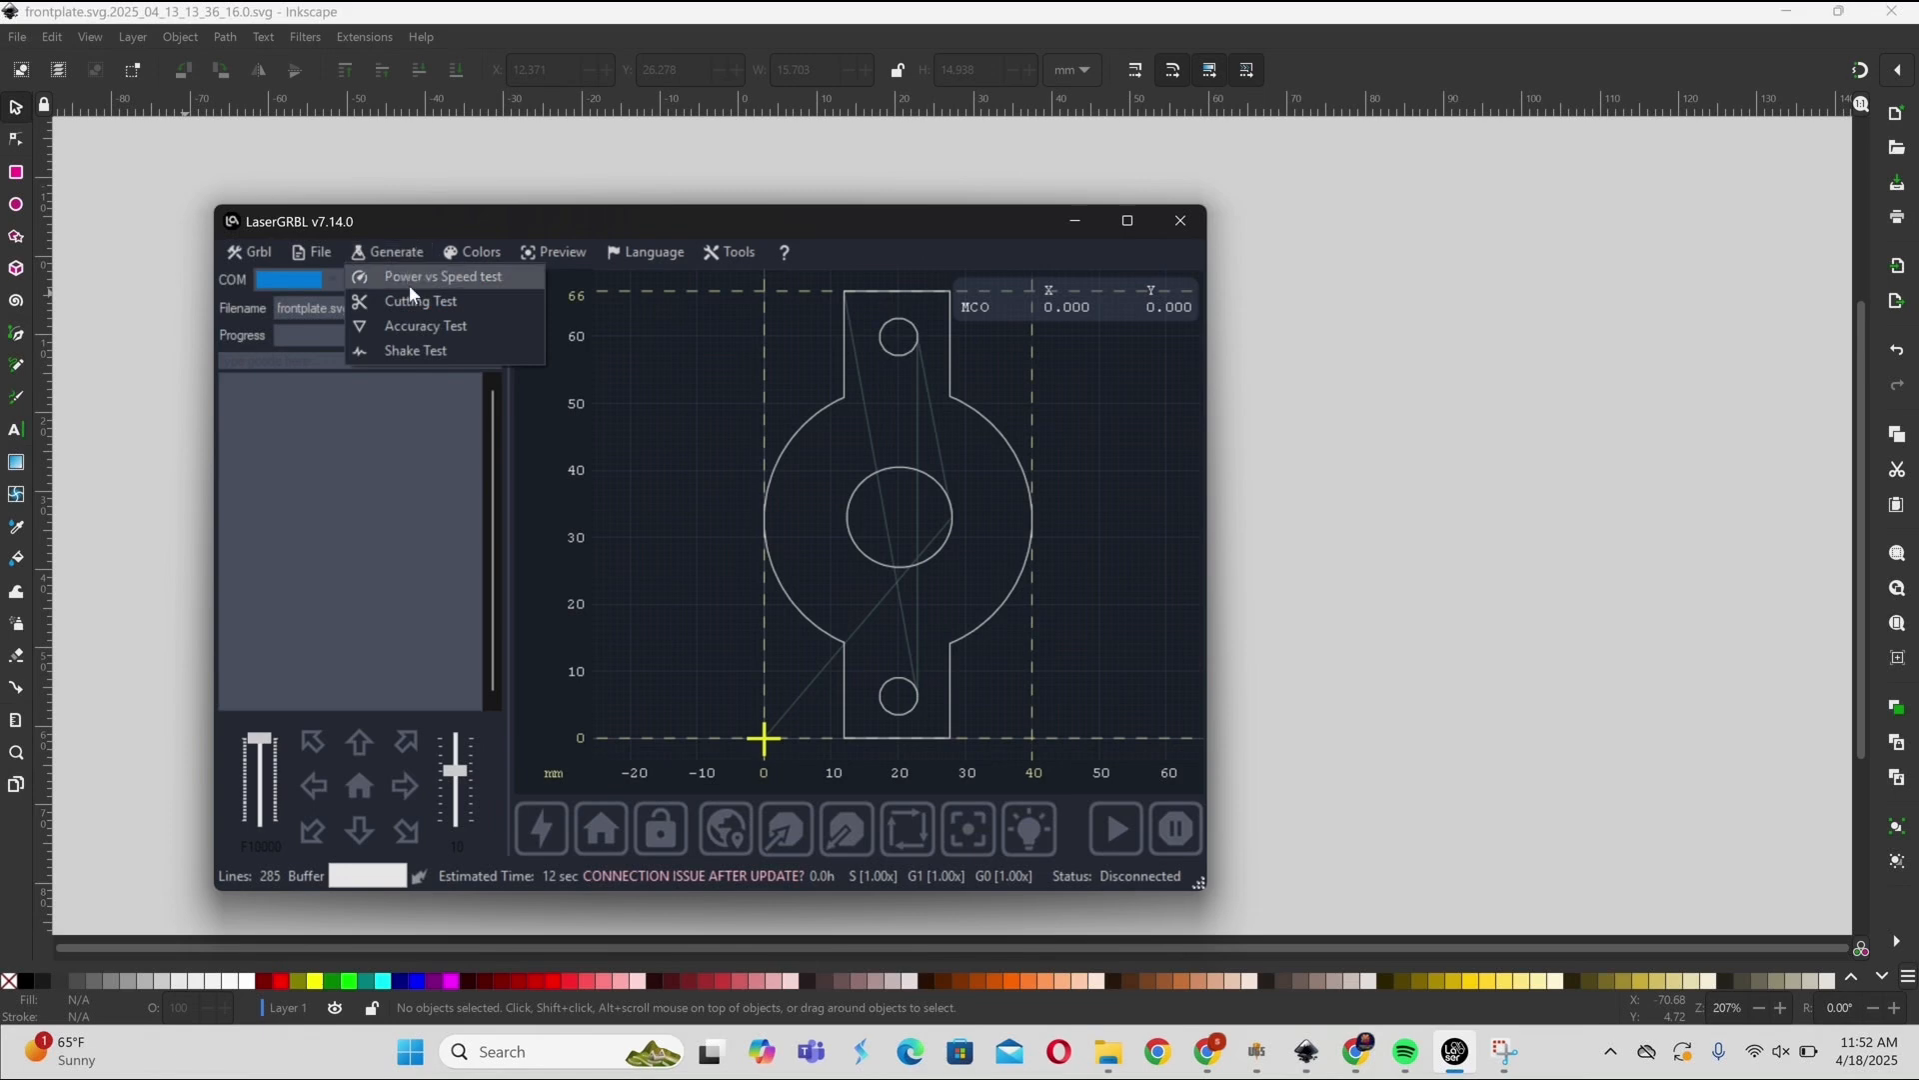
left_click(316, 252)
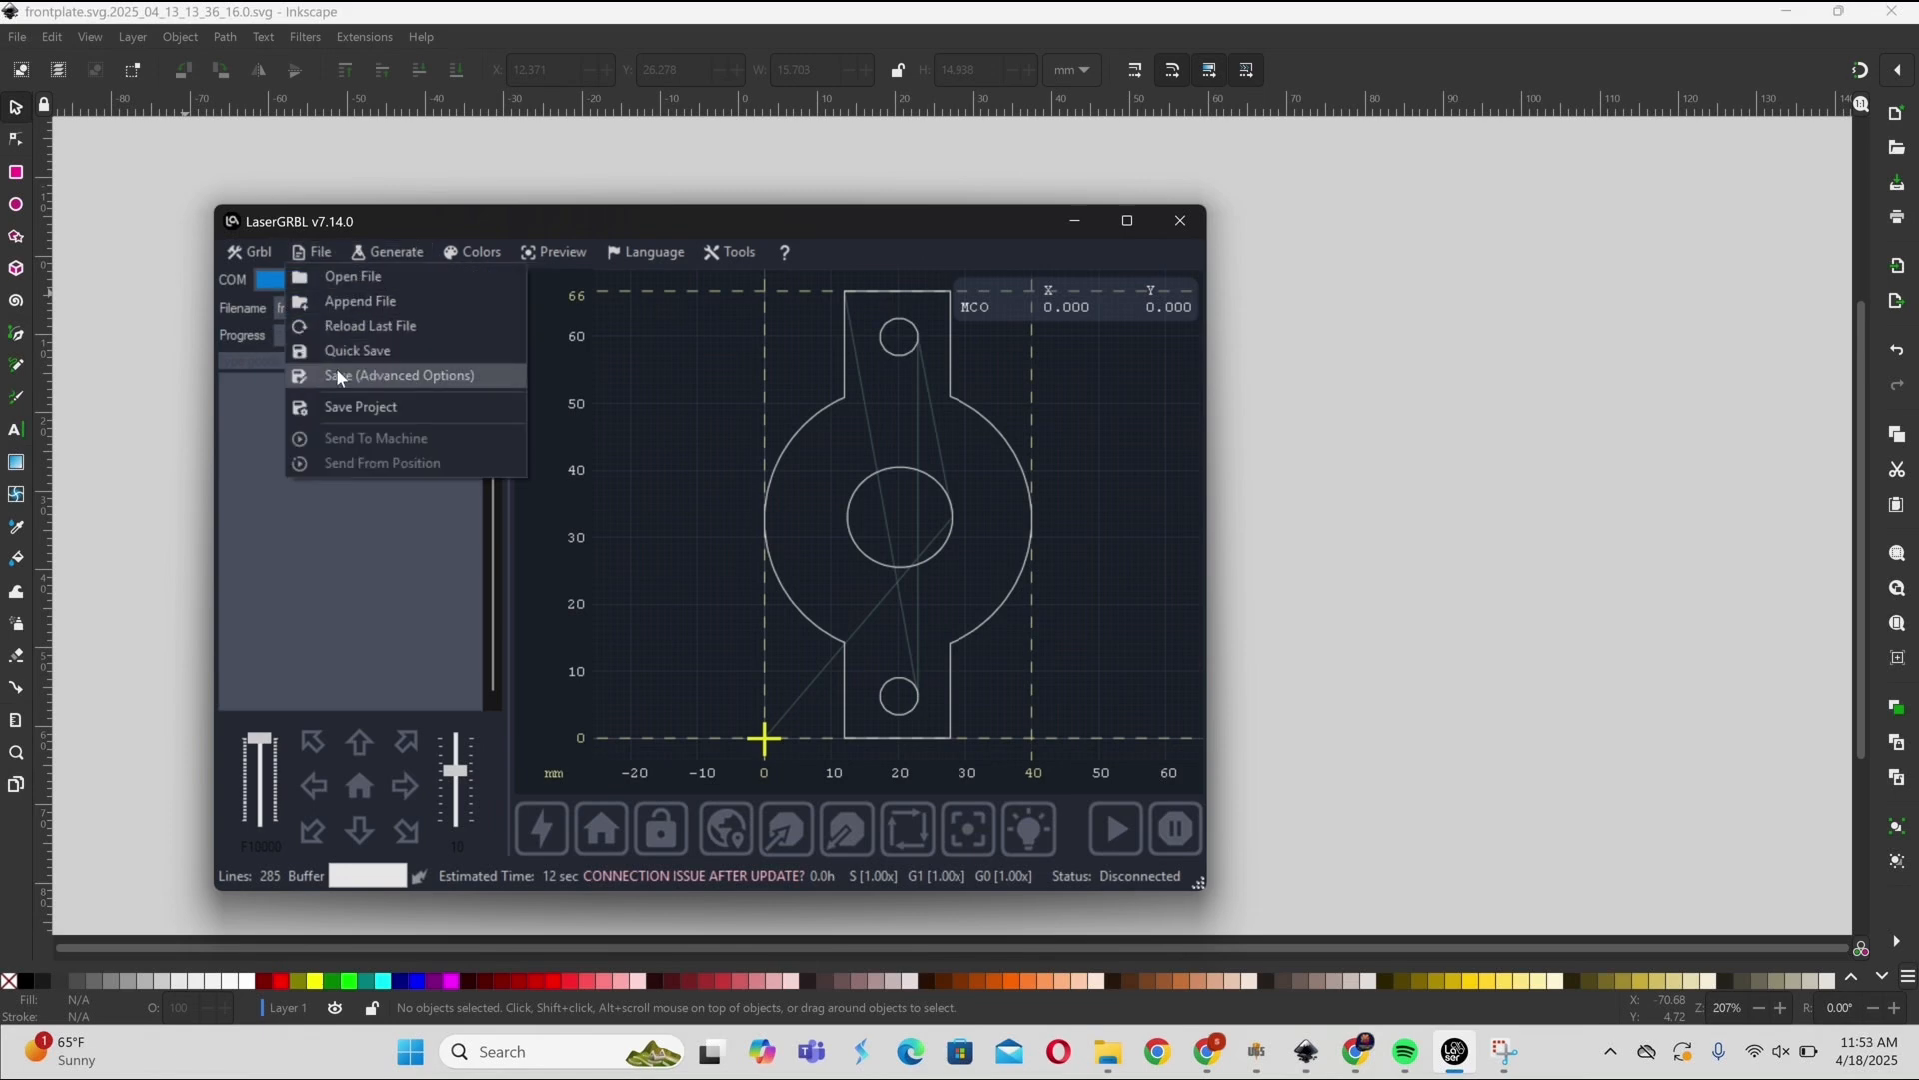
left_click(400, 375)
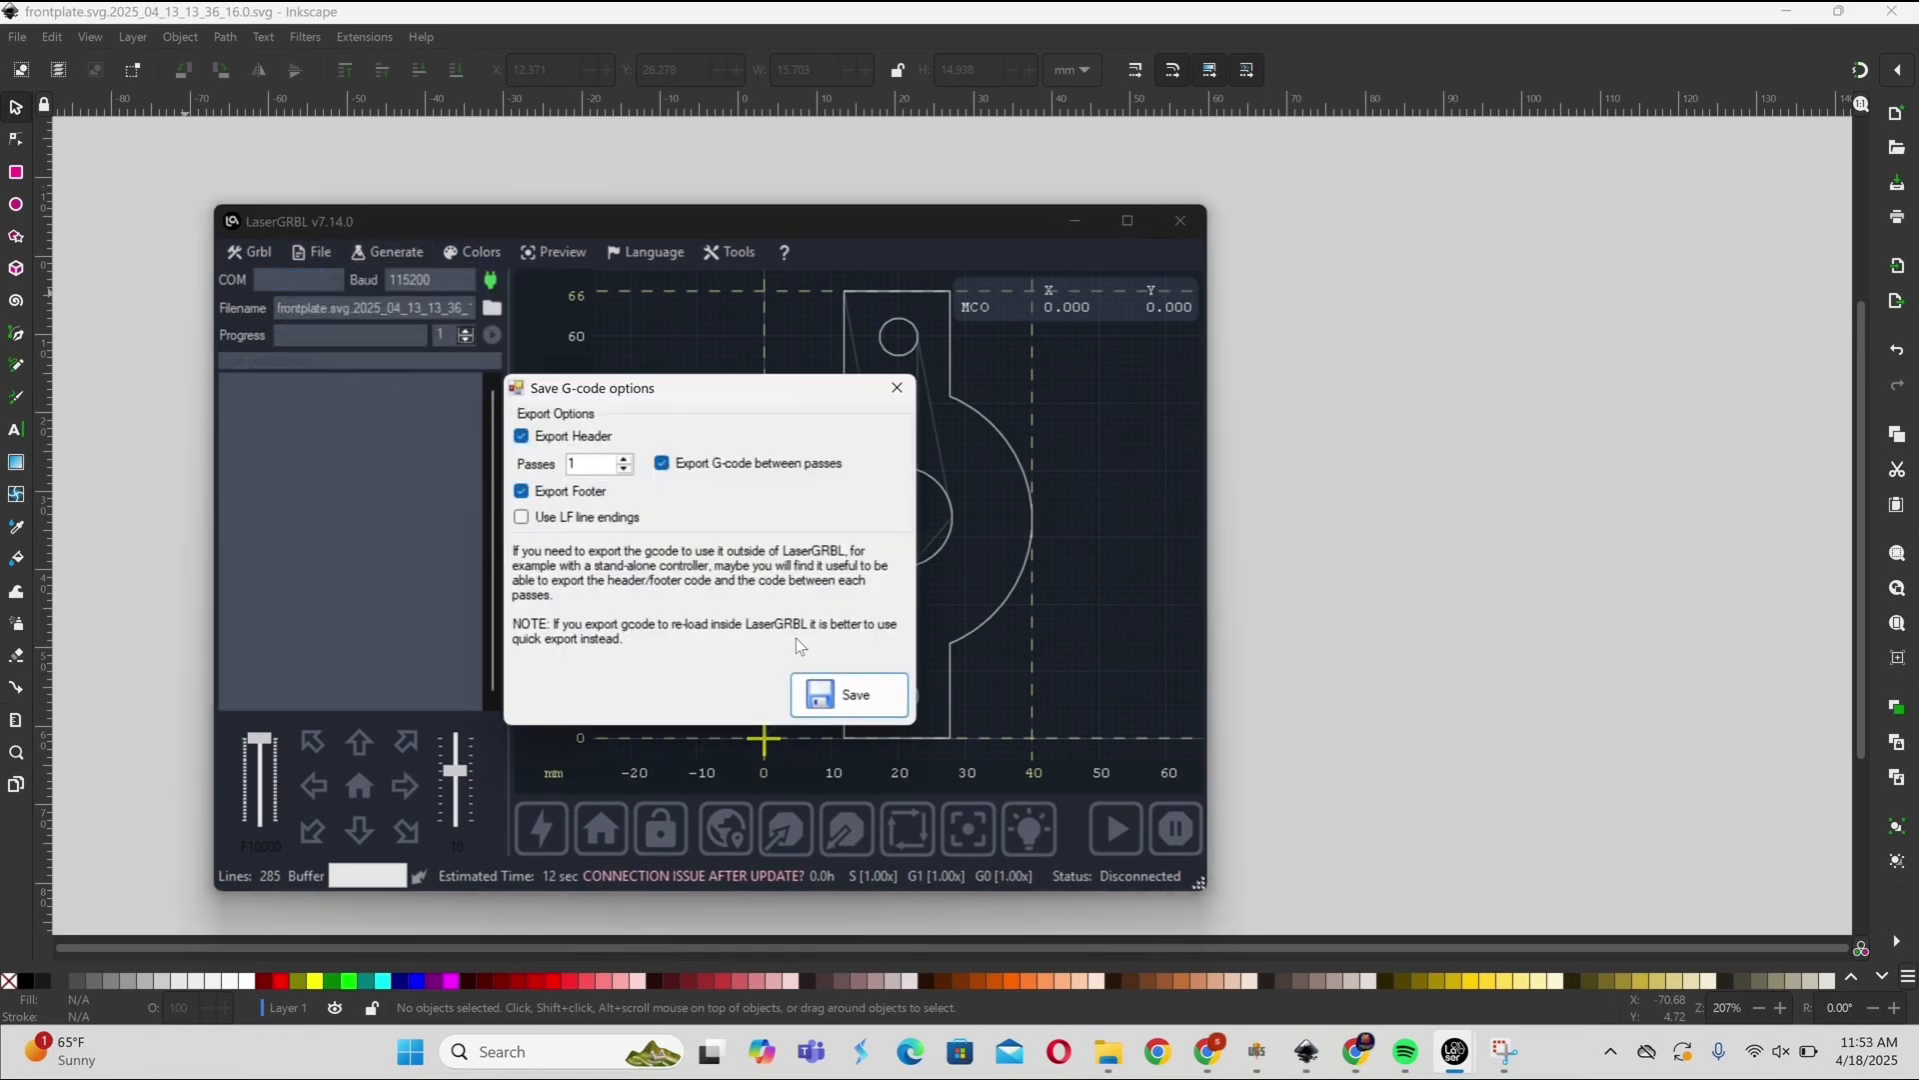
left_click(853, 695)
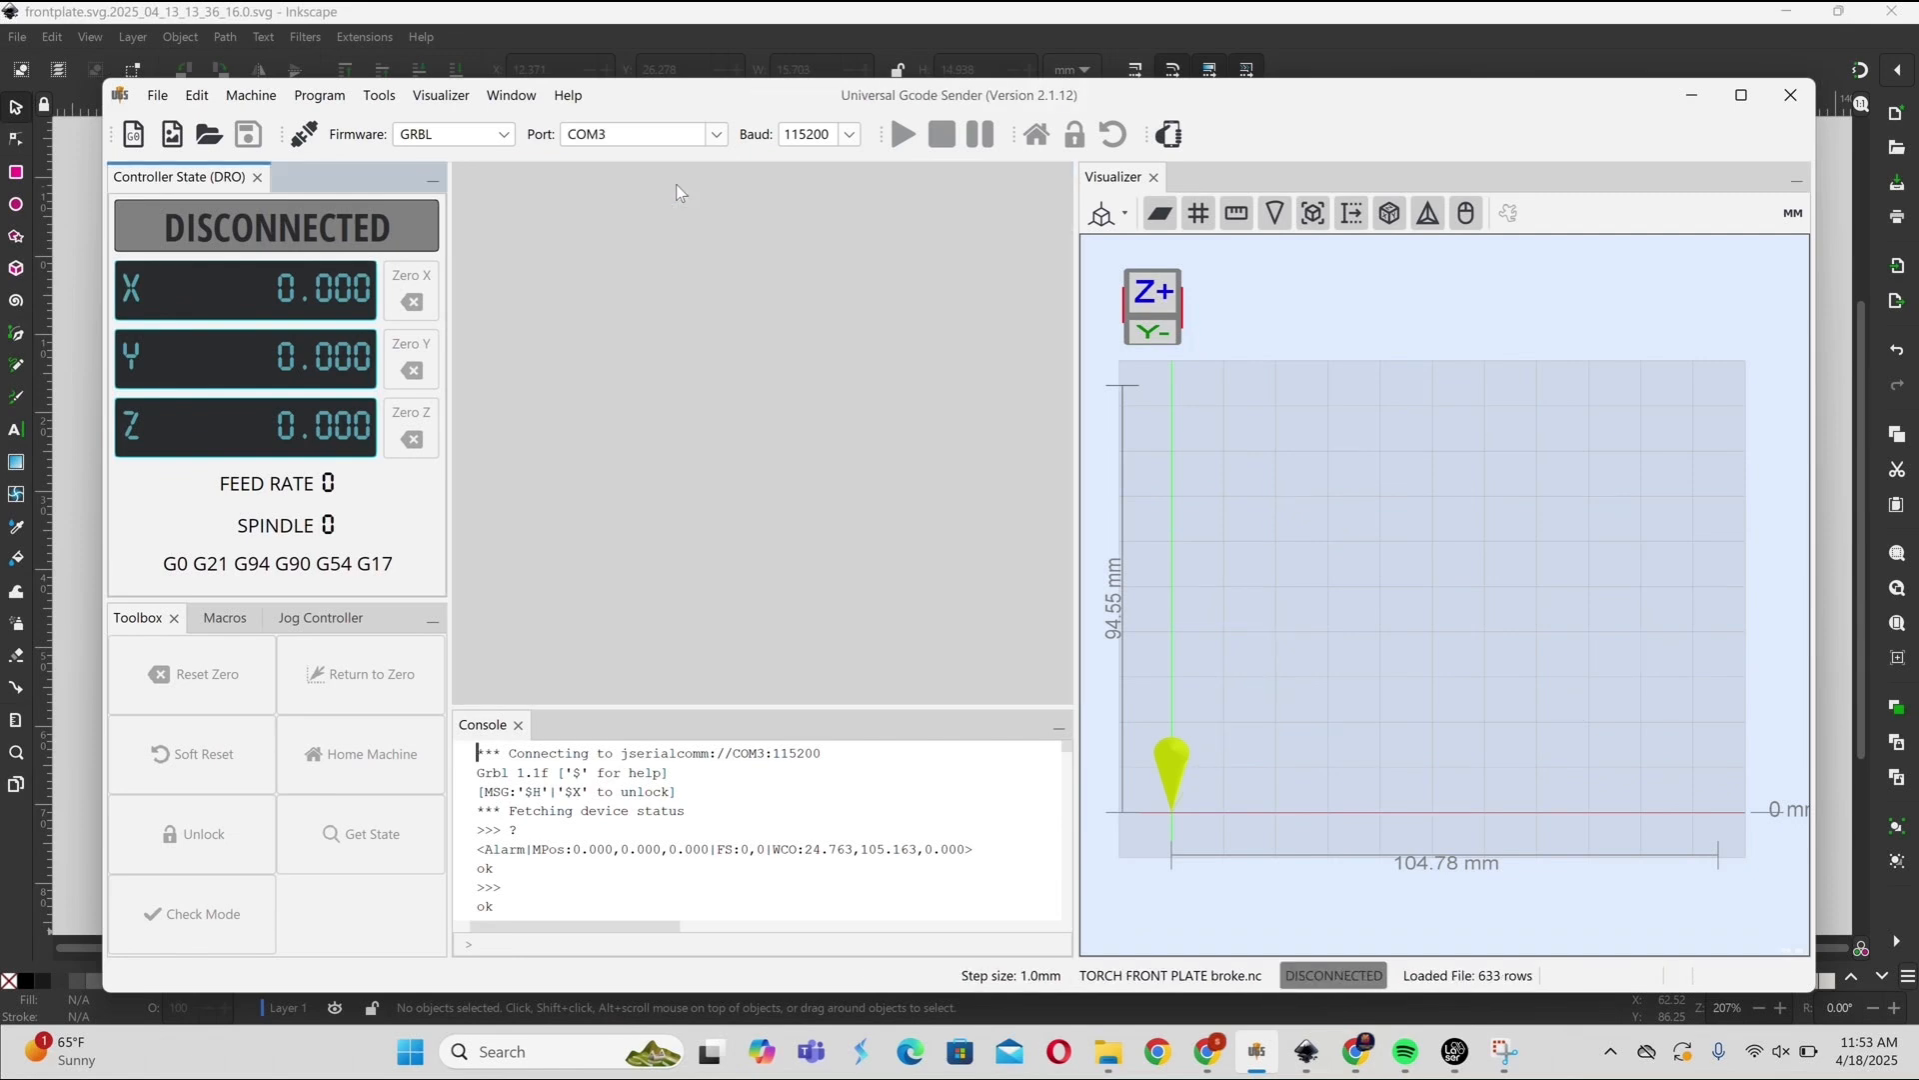
Load frontplate.svg.2025_04_13_13_36_16.0 G-code from the Desktop into UGS
left_click(156, 94)
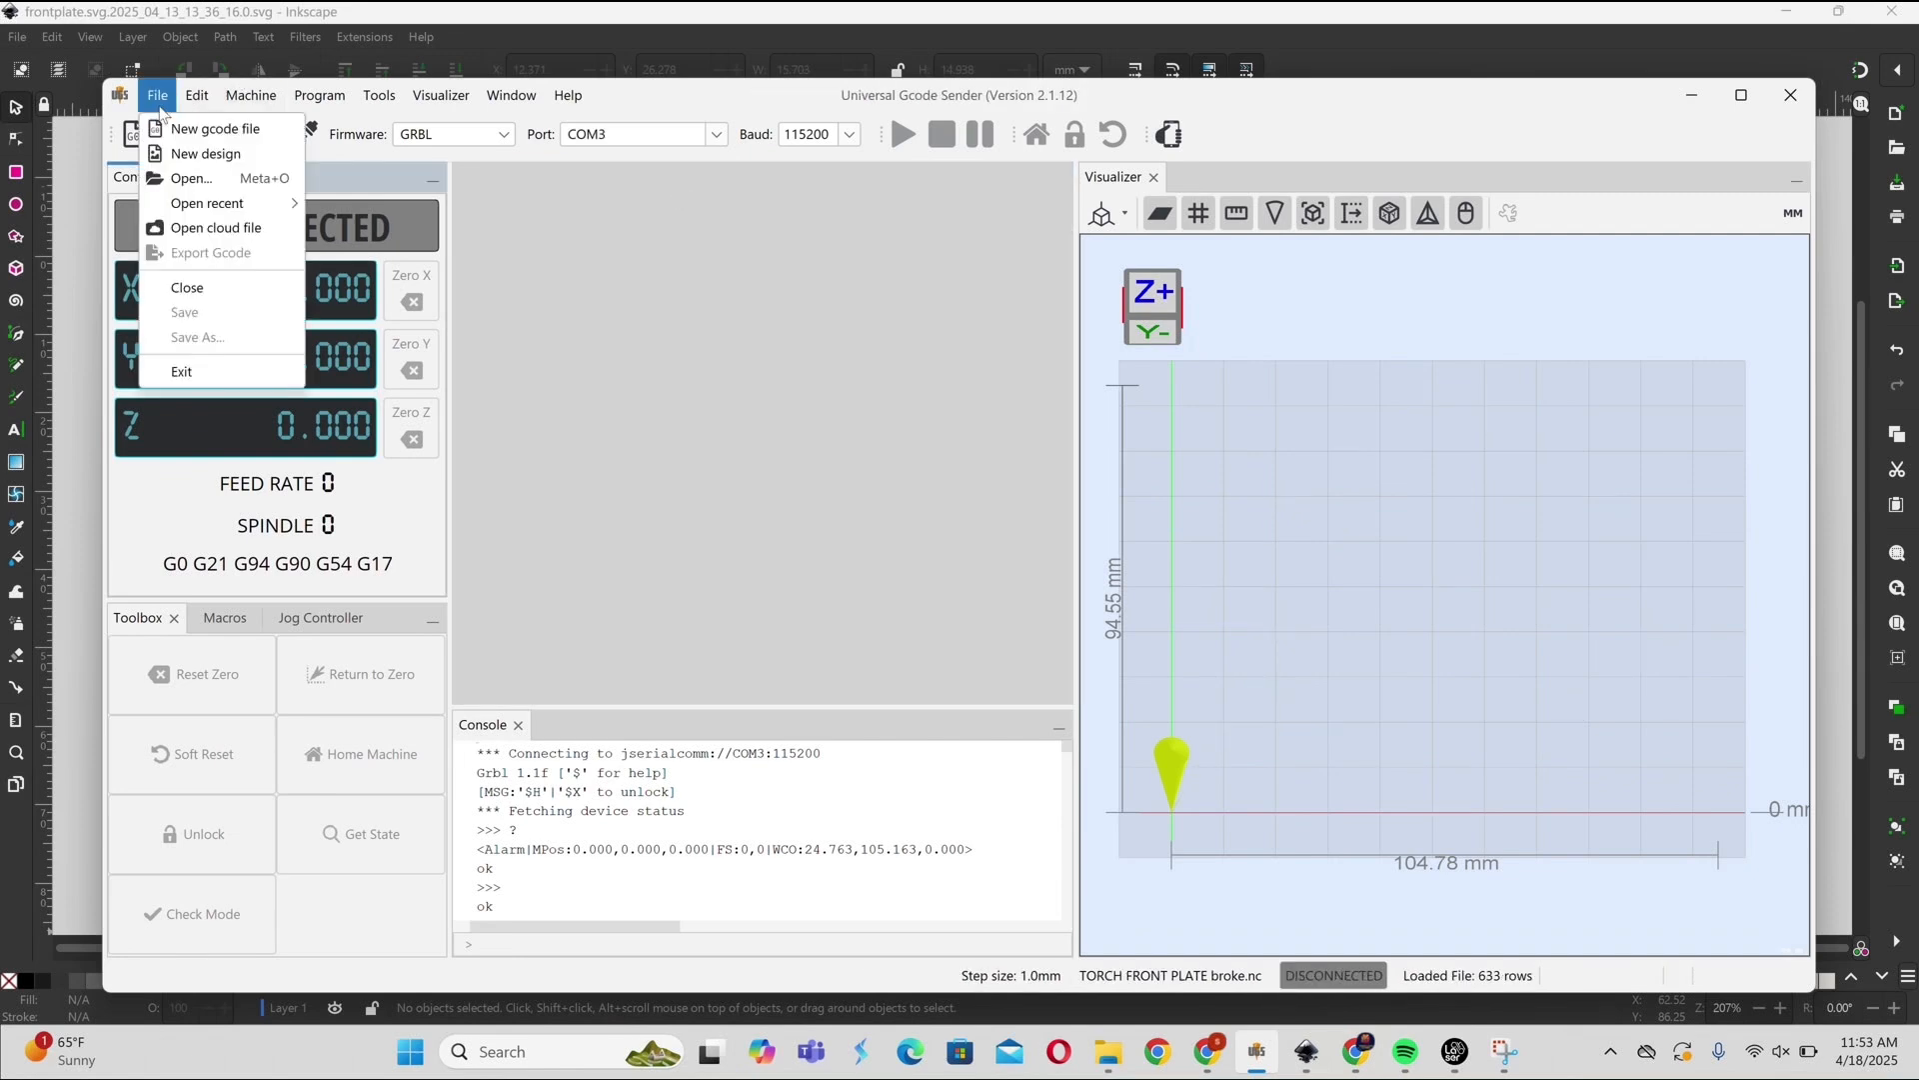
left_click(190, 178)
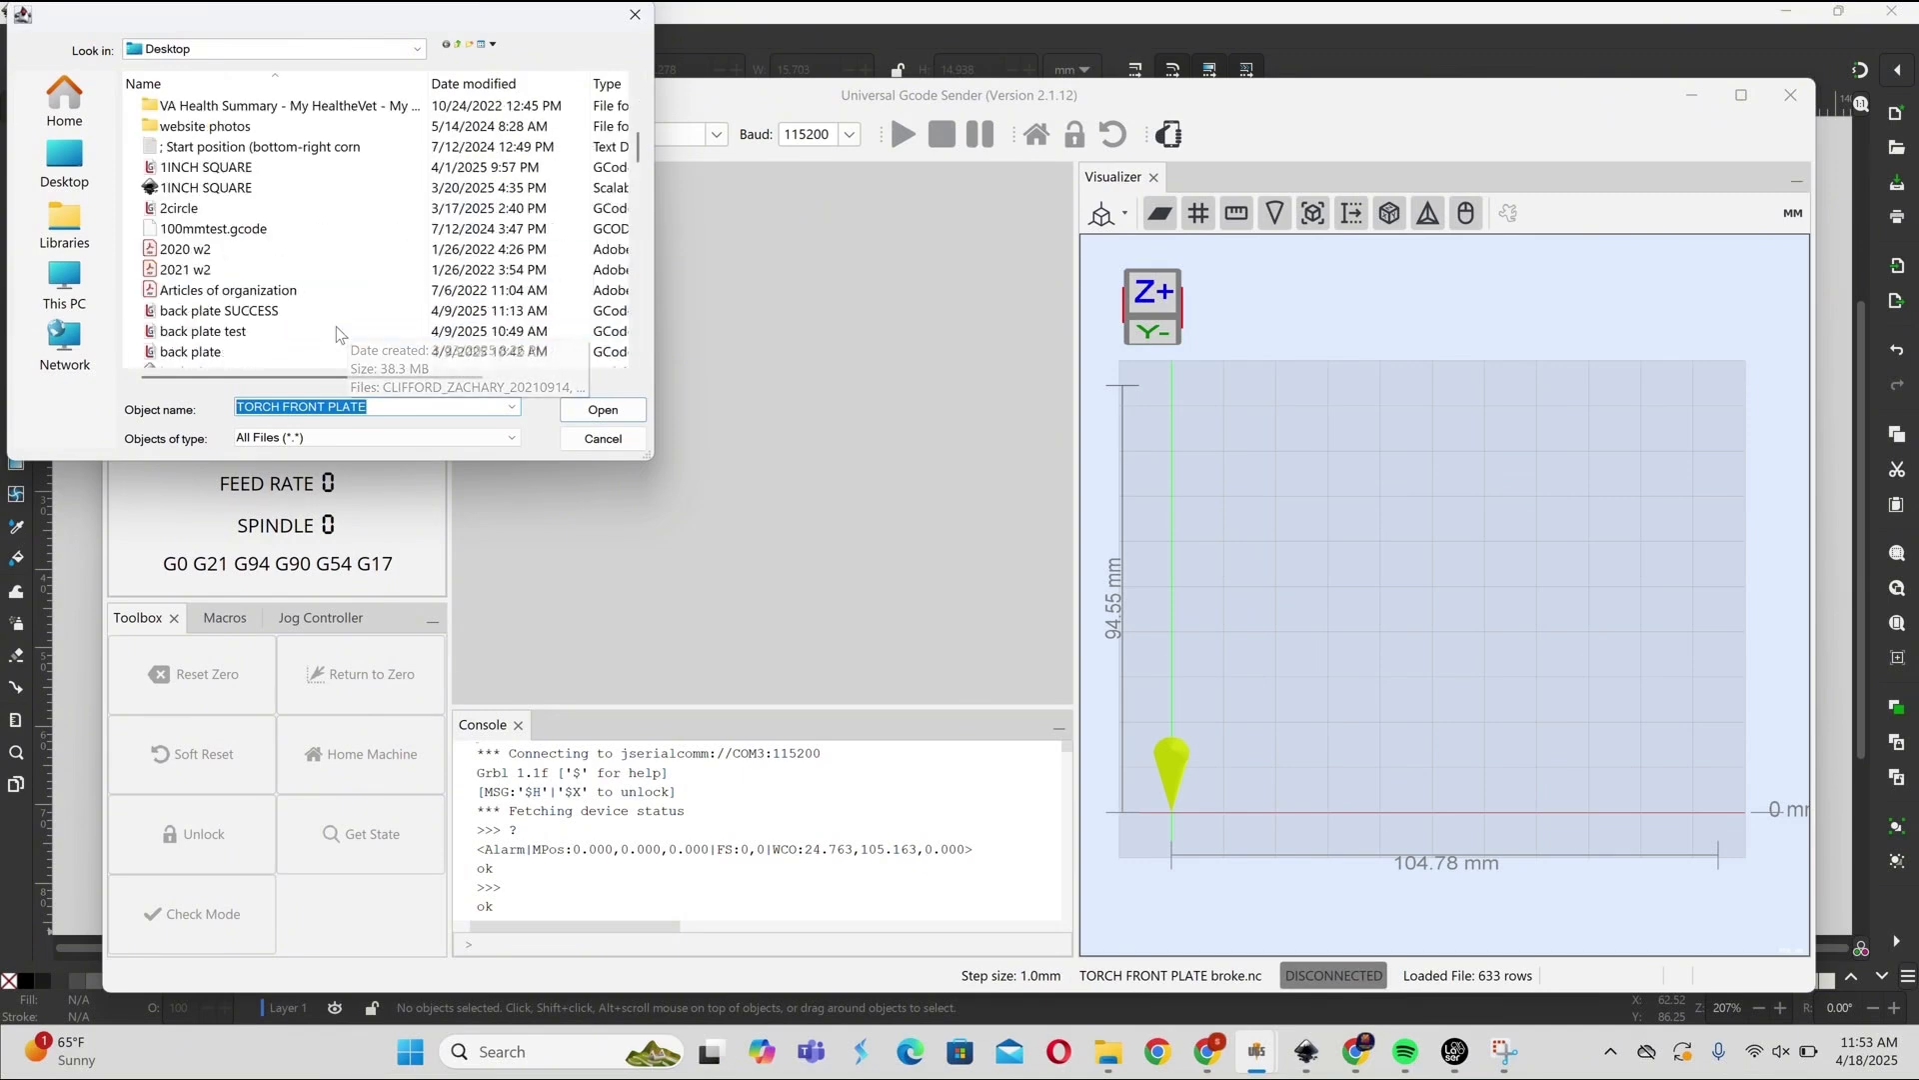
scroll("down", 3)
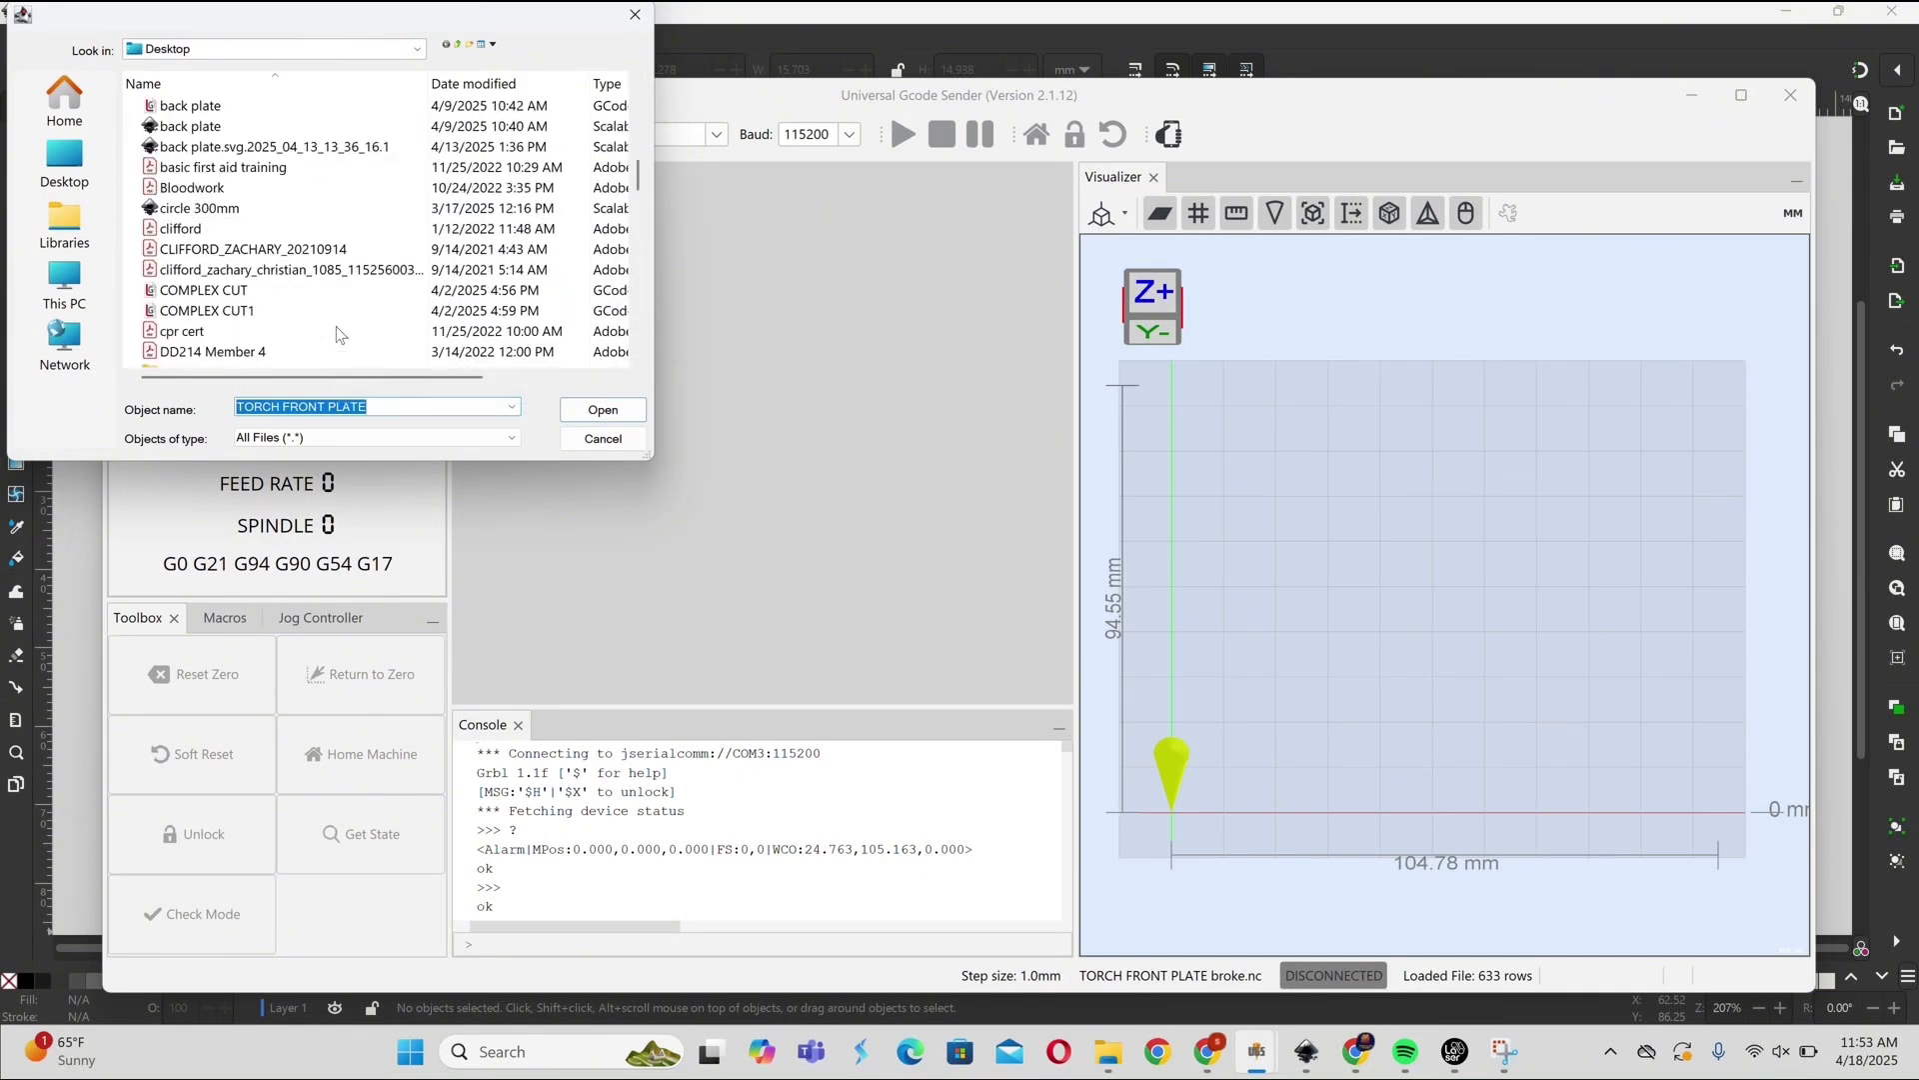
scroll("down", 3)
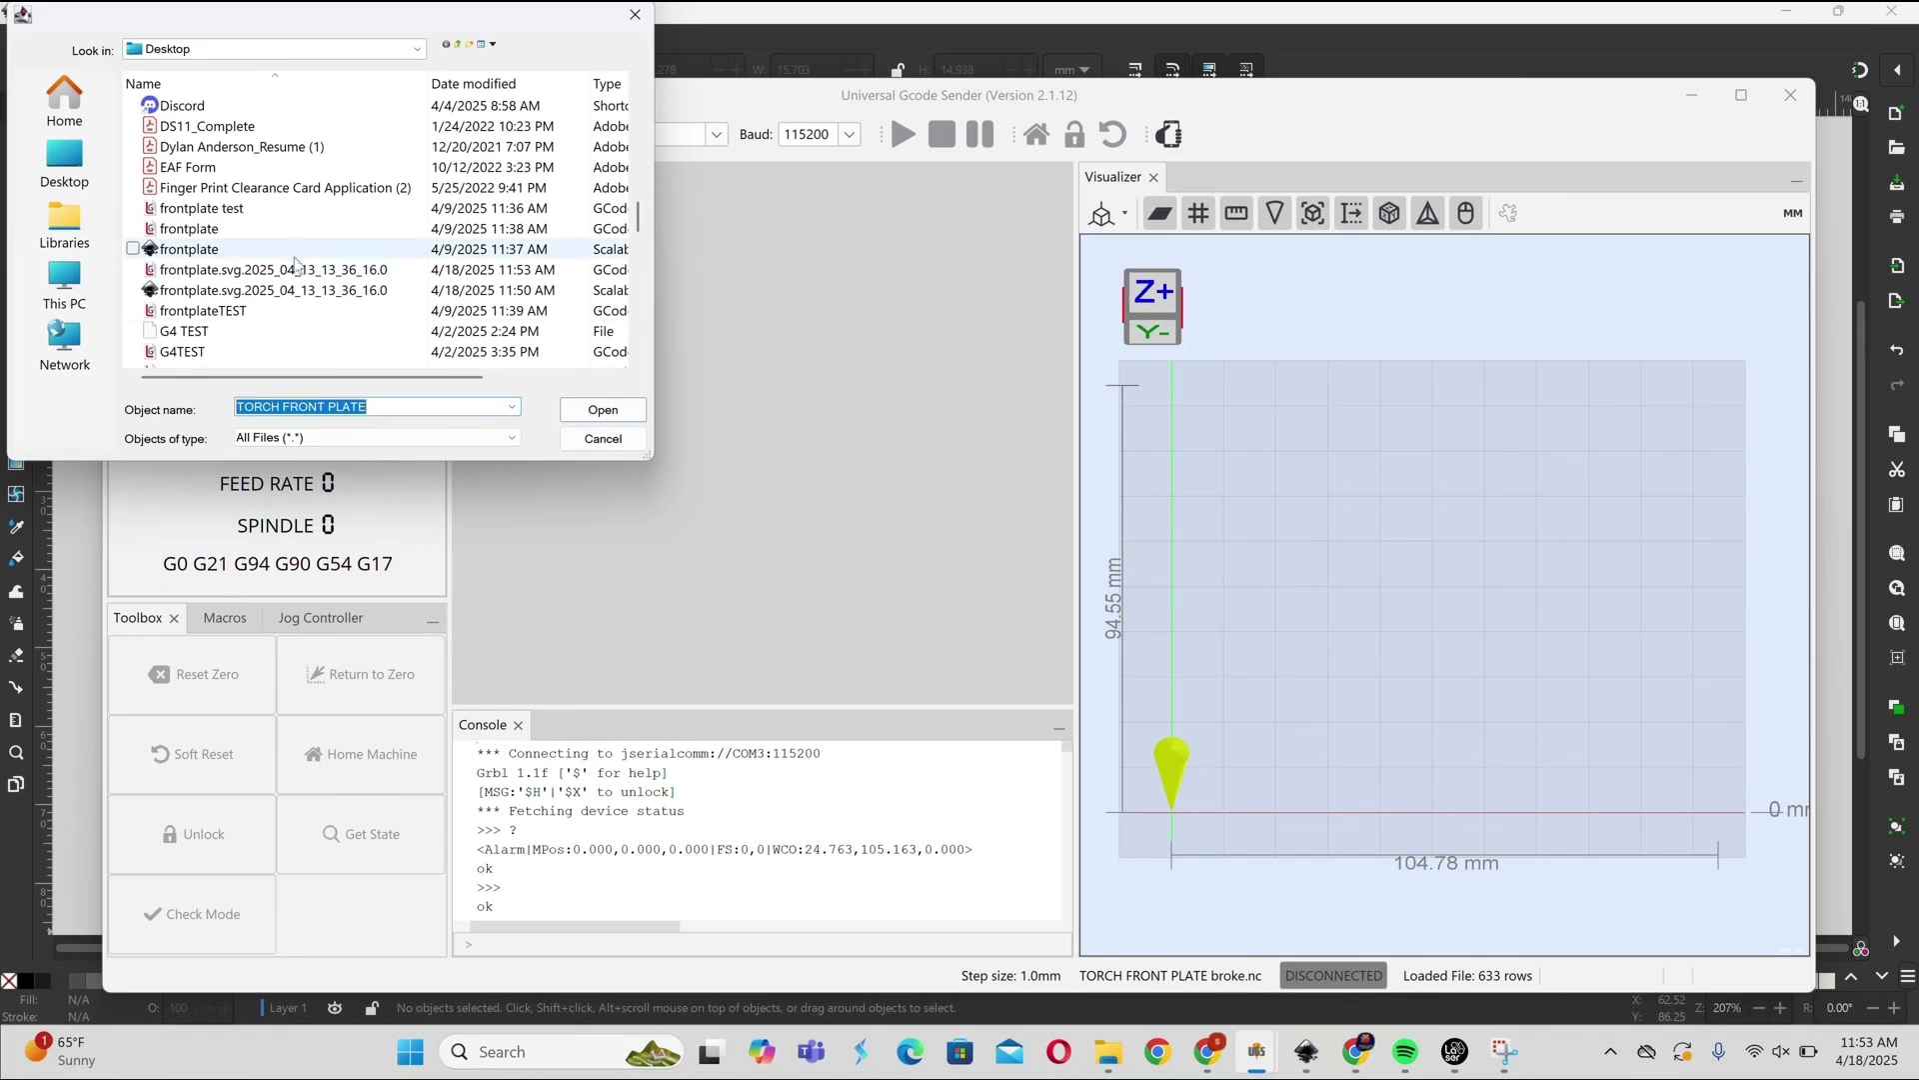
mouse_move(290, 284)
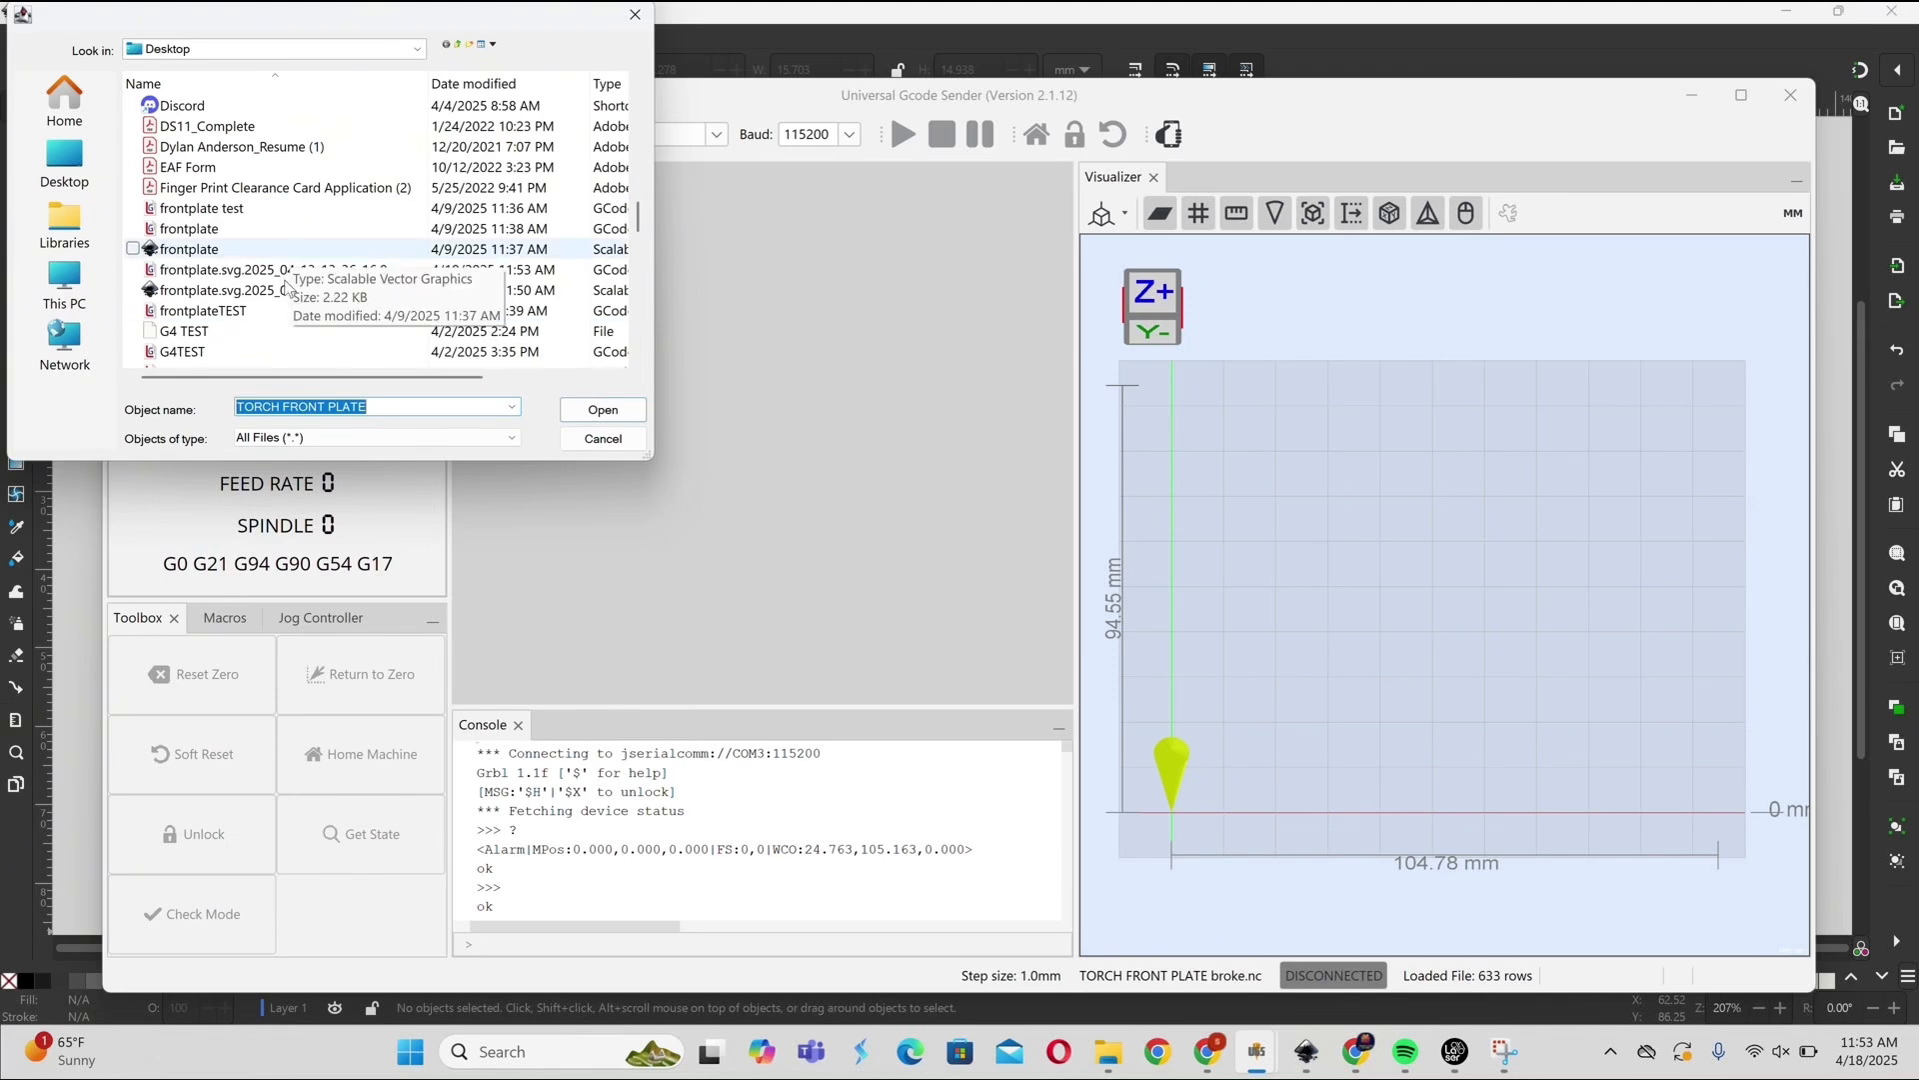
left_click(230, 290)
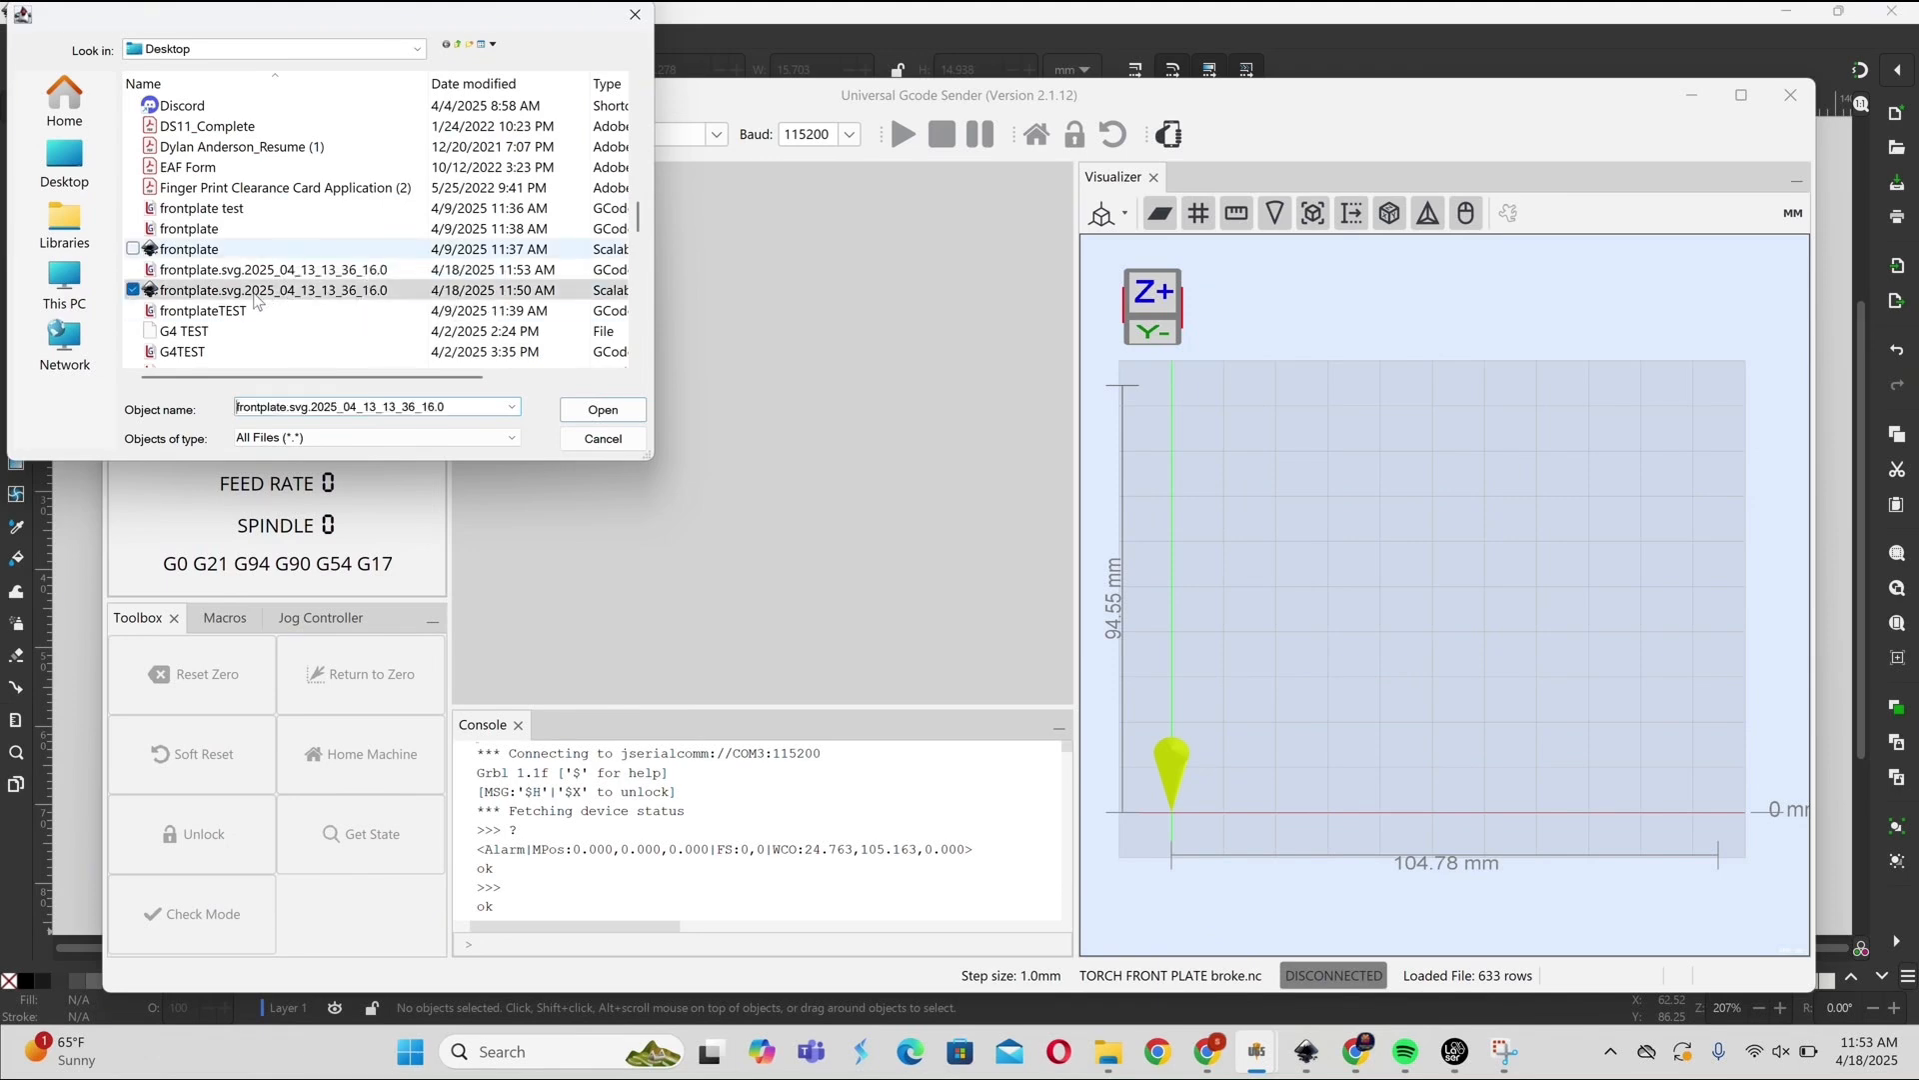
left_click(250, 268)
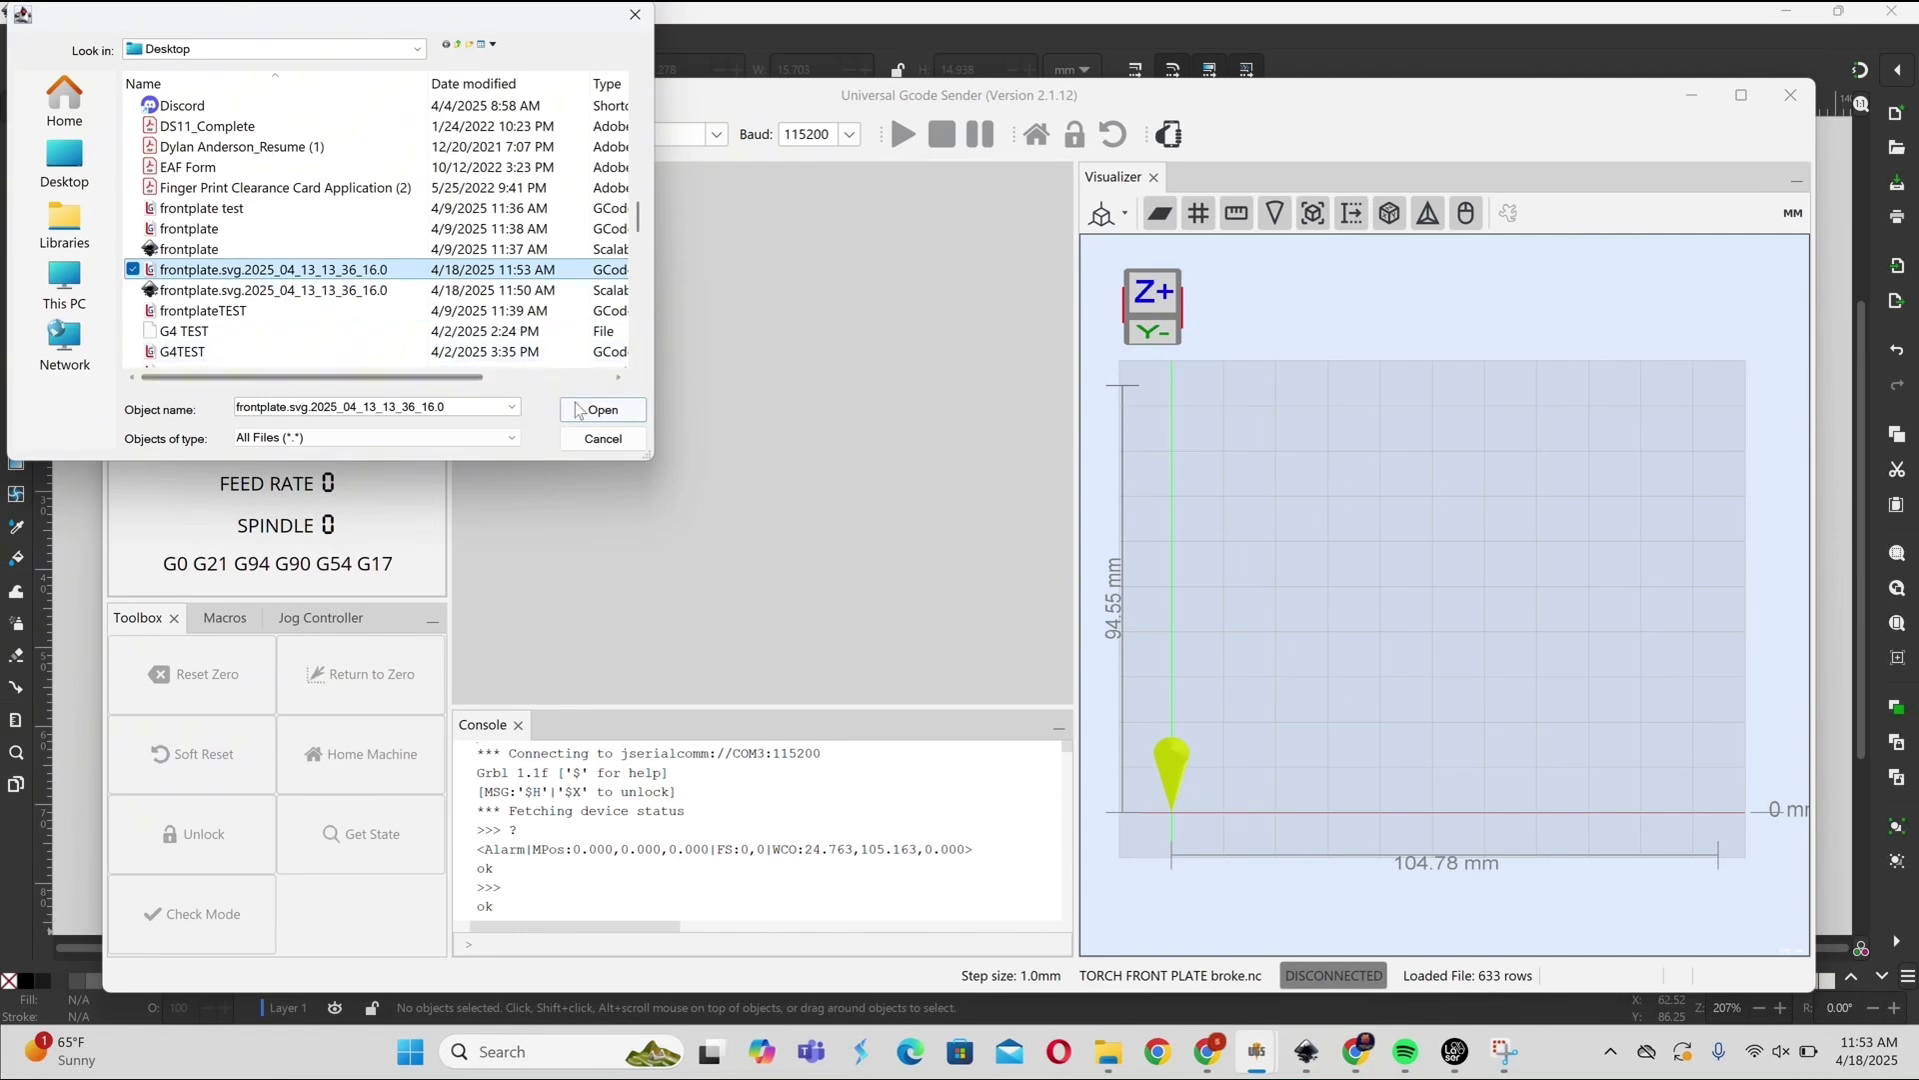
left_click(602, 409)
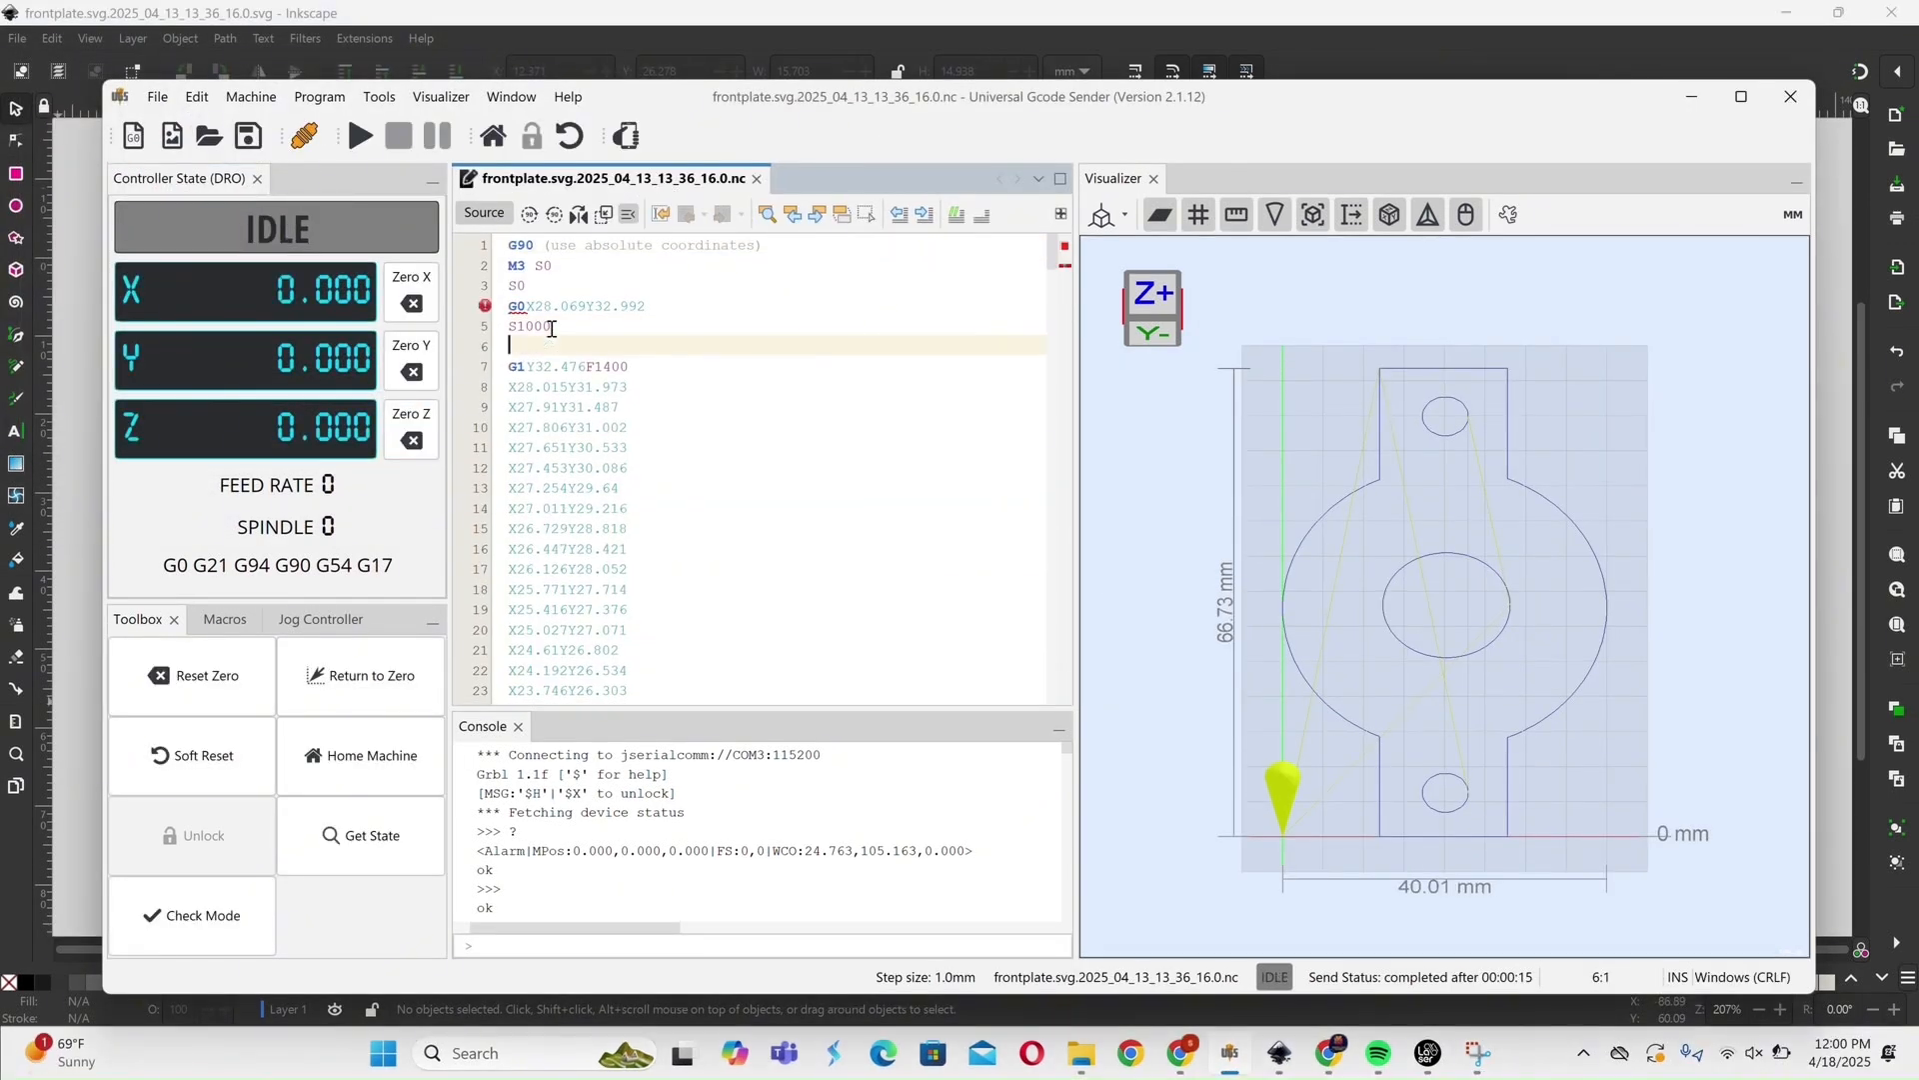
Insert G4 P.7 dwell lines after S1000 before the G1 cut moves, copying the pause text
type("G4")
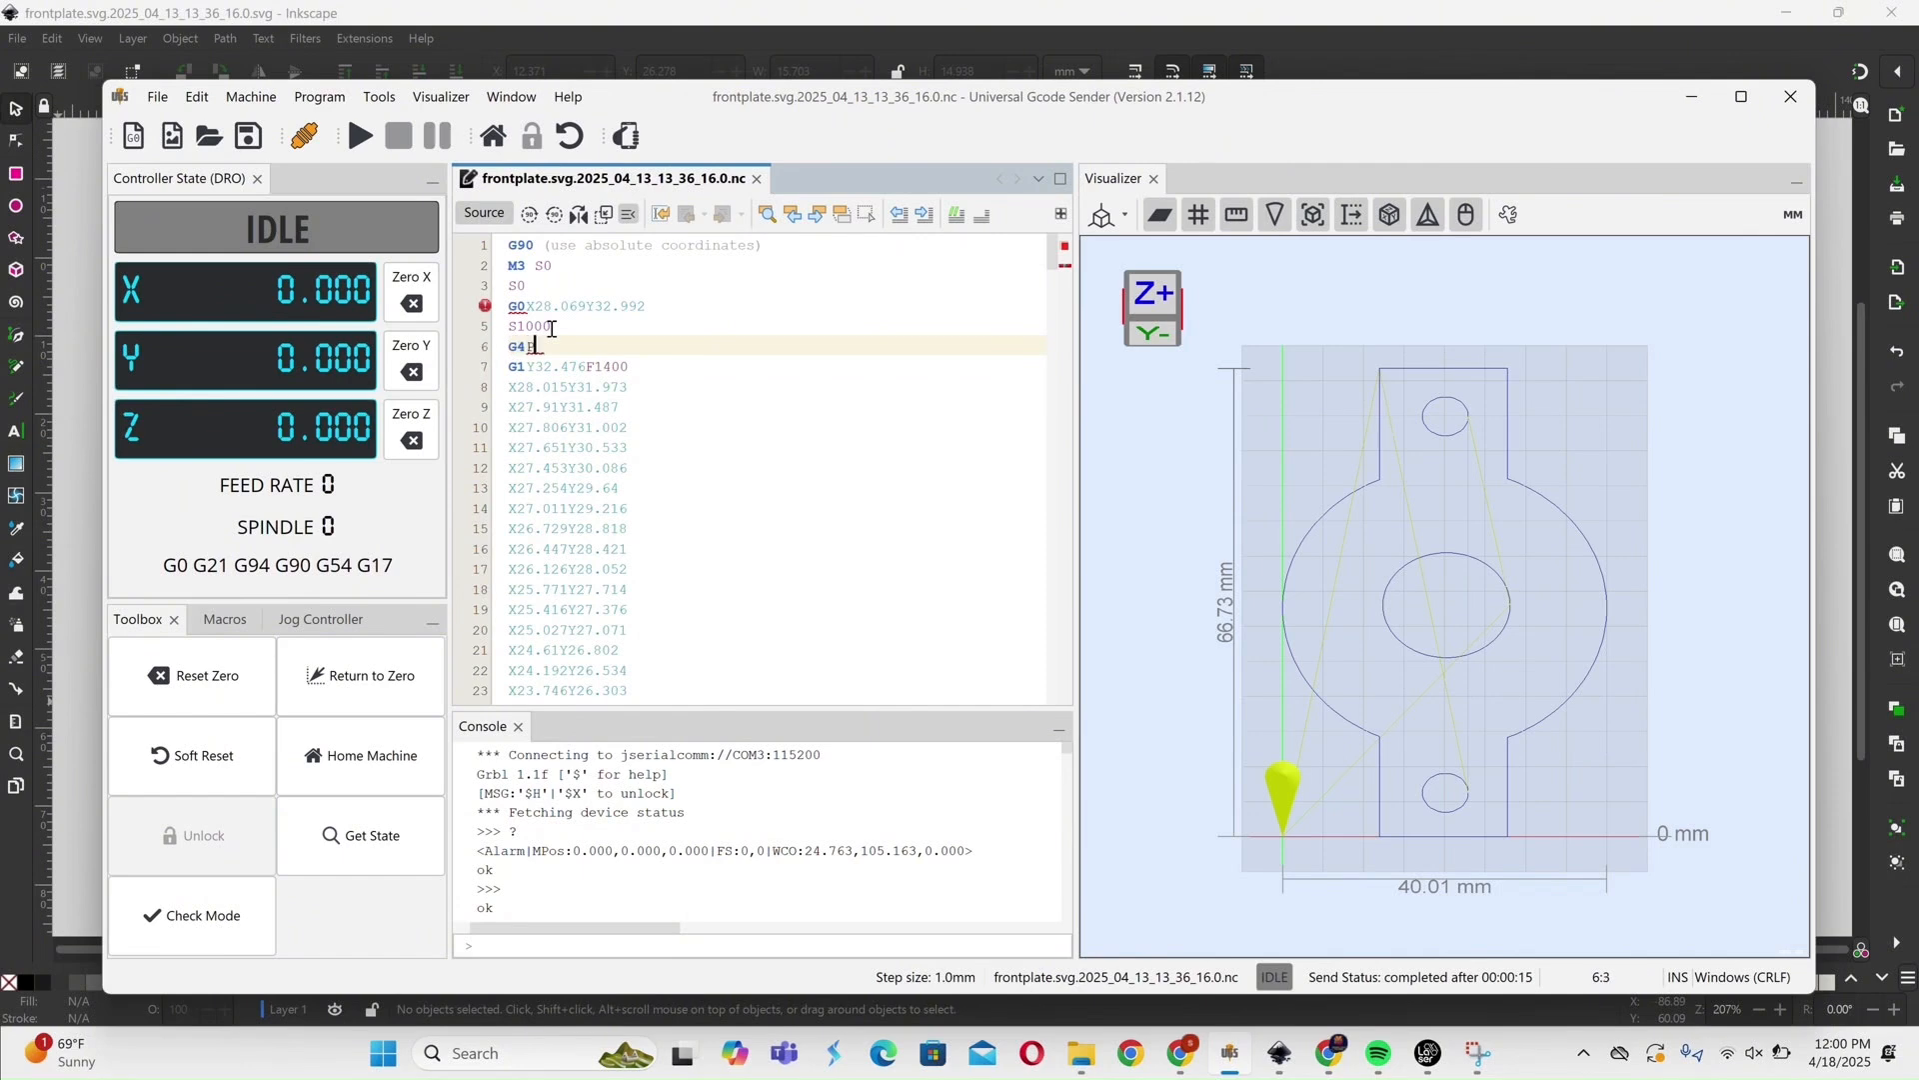
type("P.7")
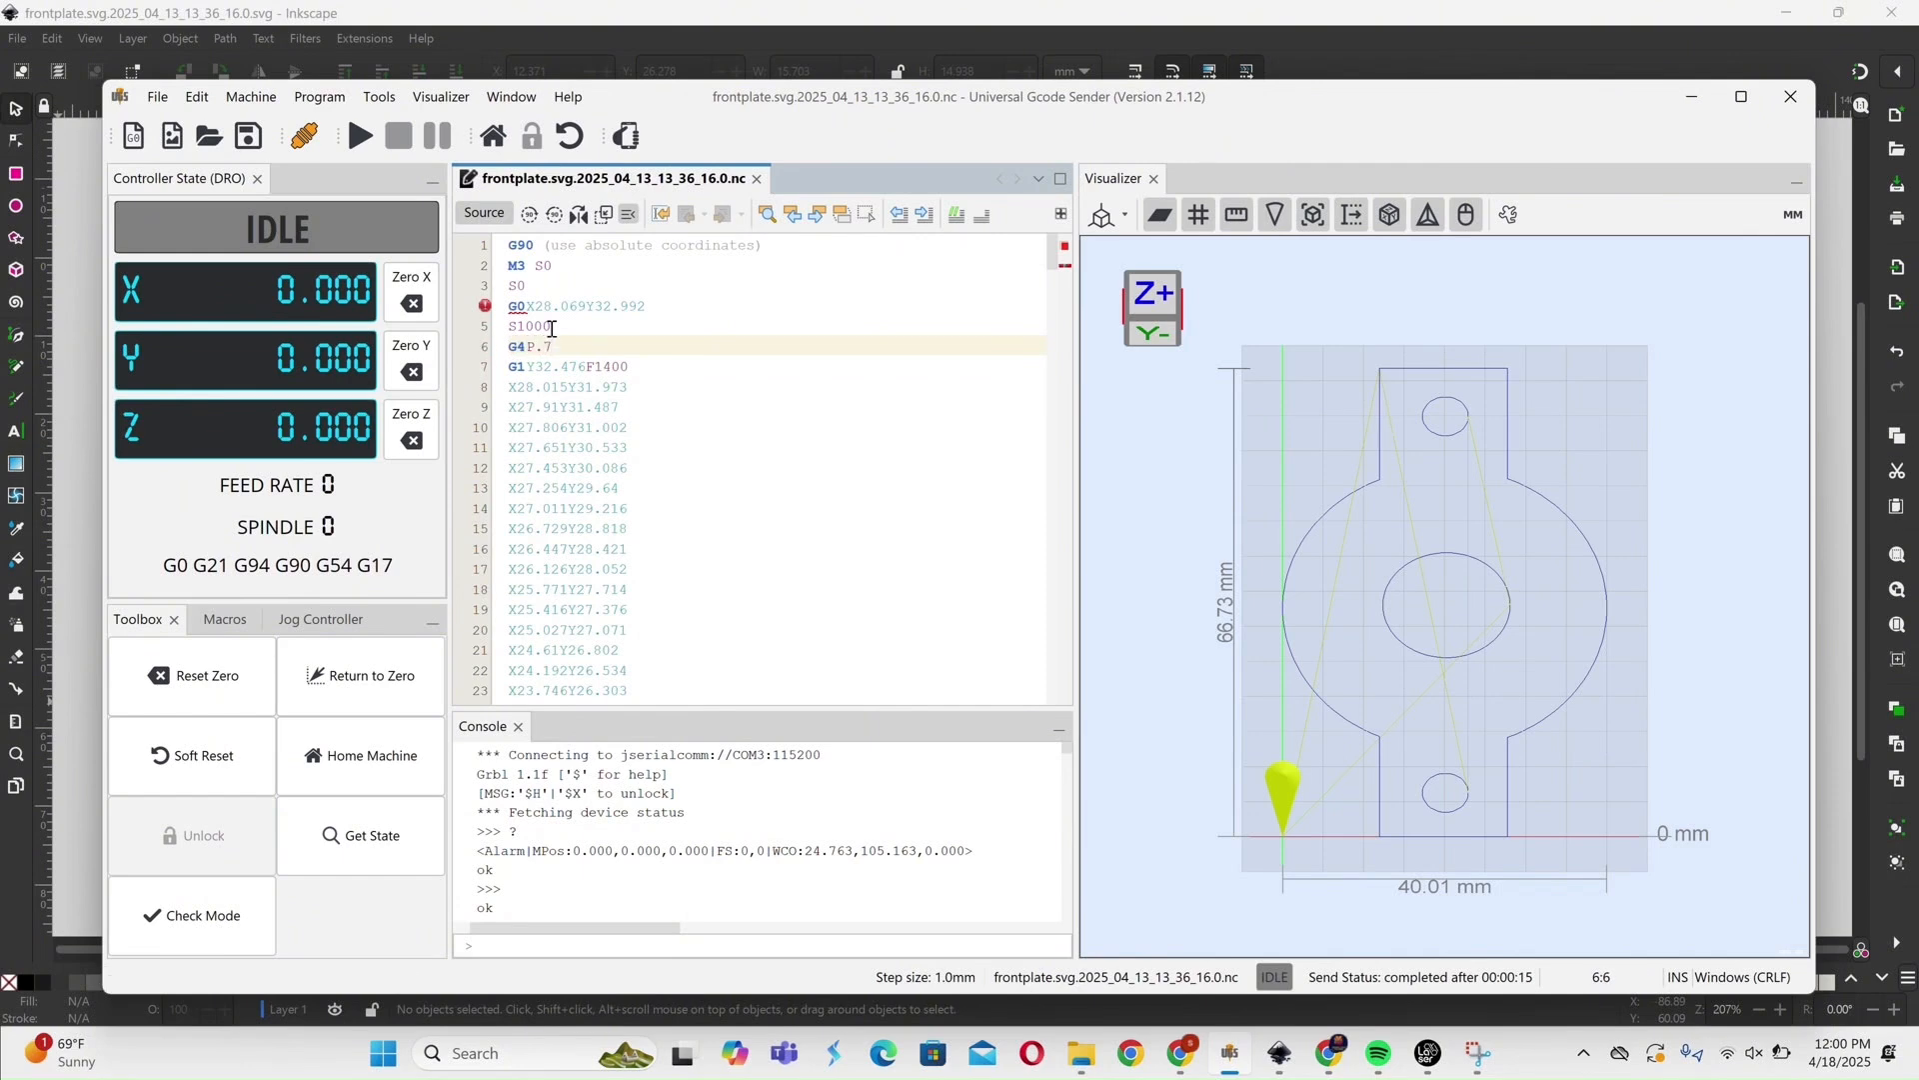
double_click(515, 346)
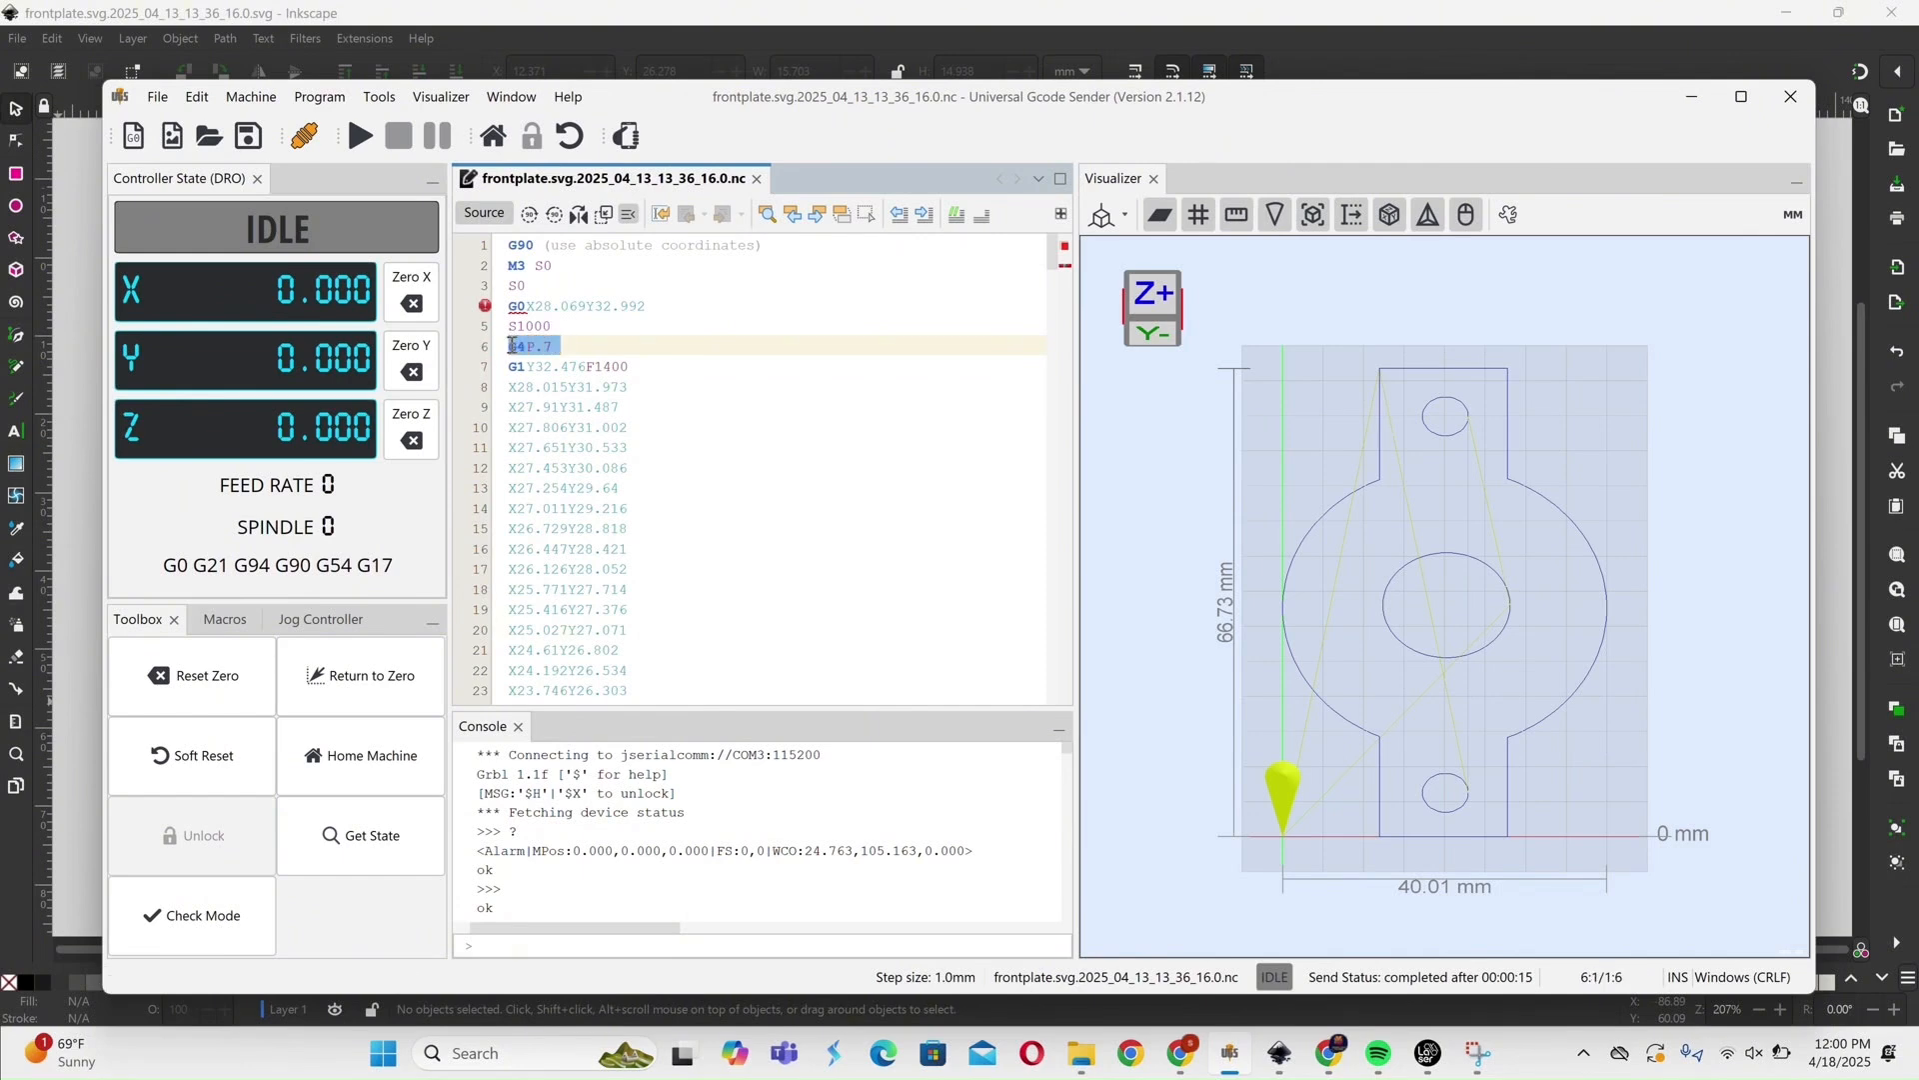
right_click(532, 344)
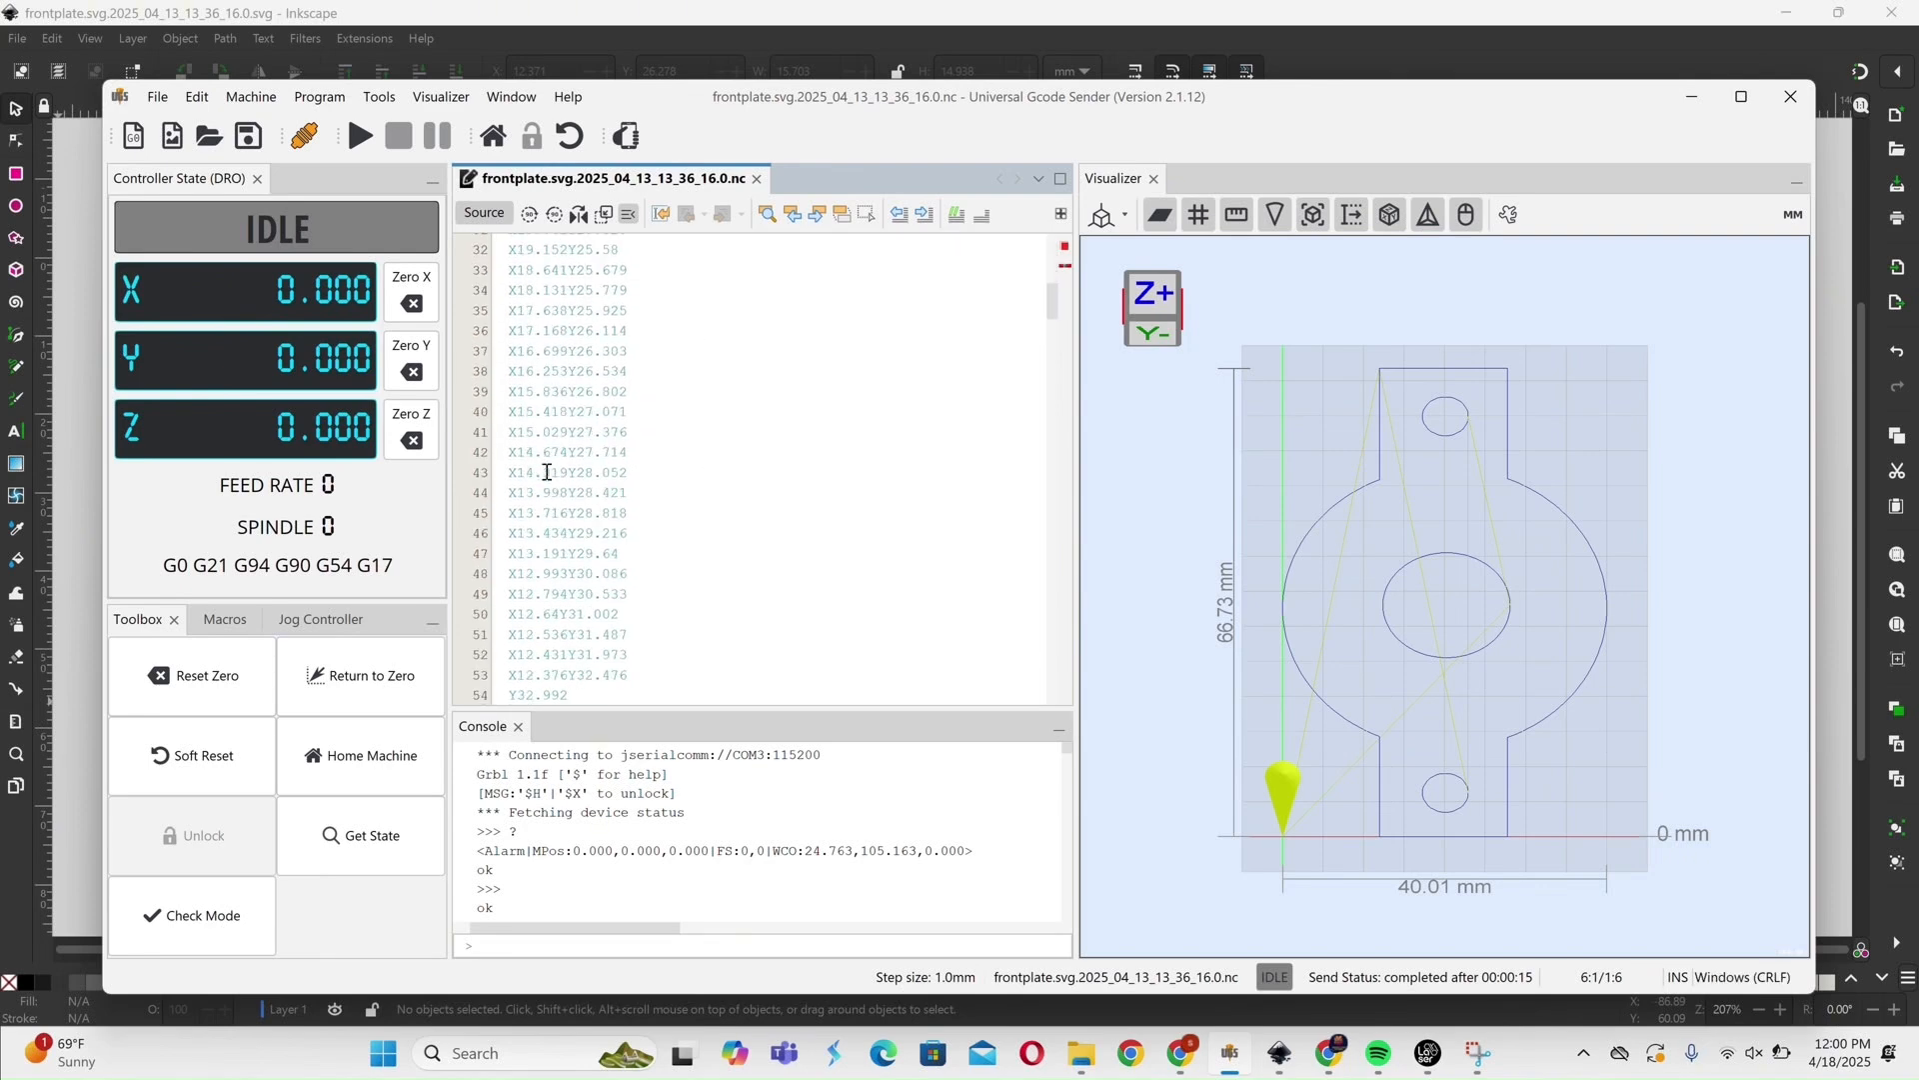
scroll("down", 3)
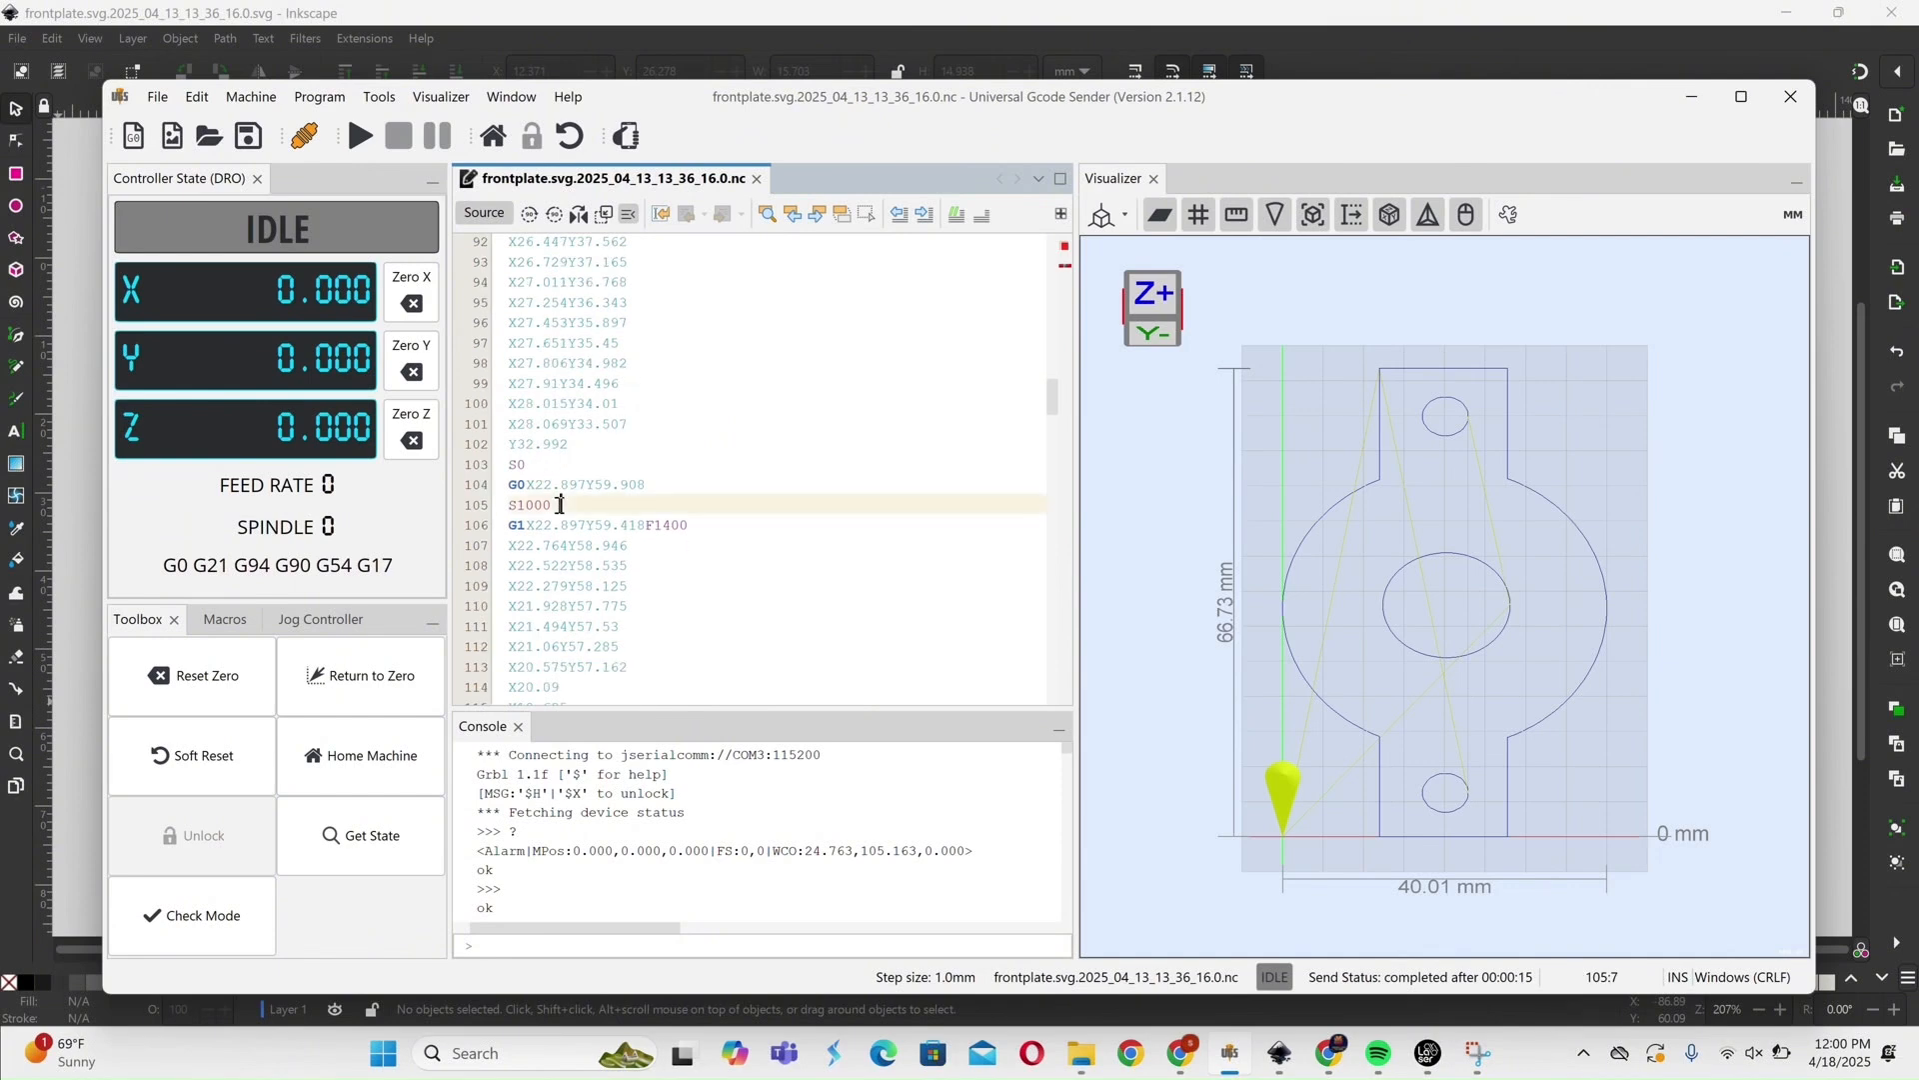
type("G4 P.7")
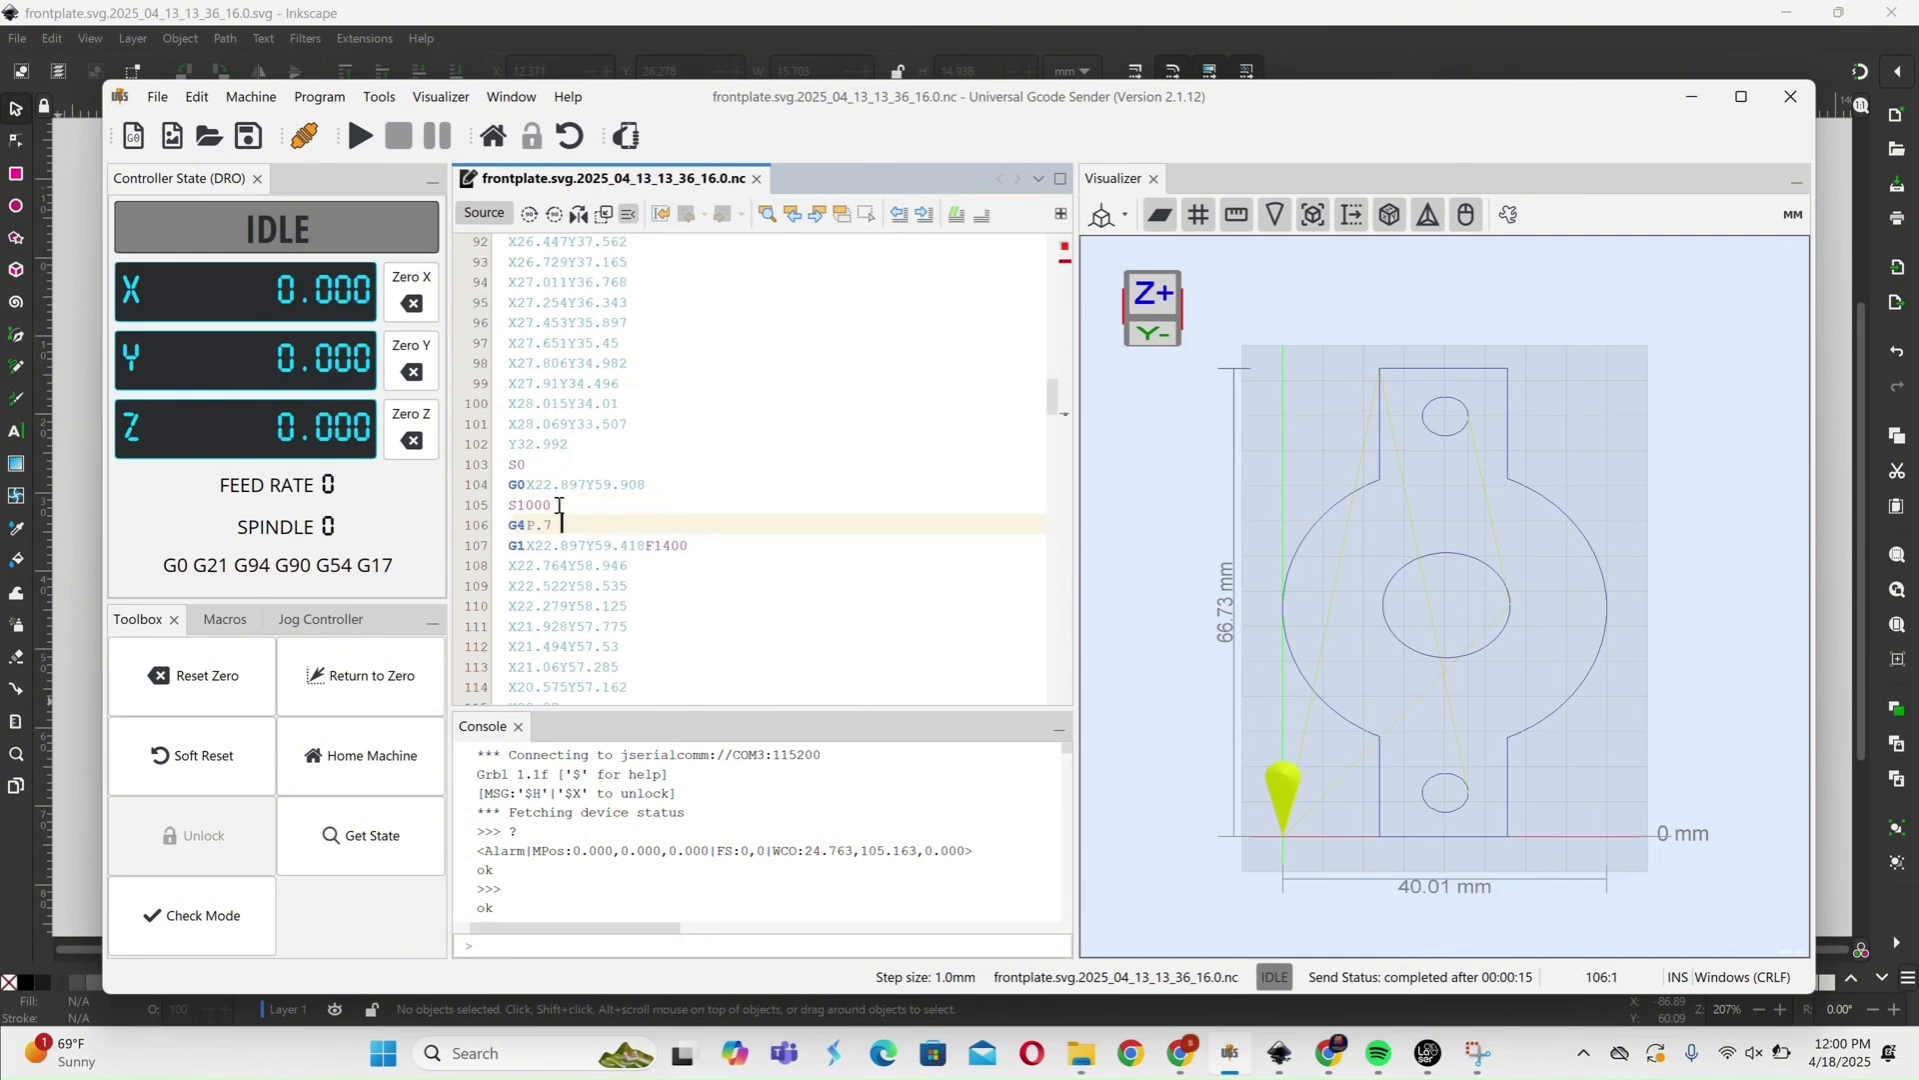
Review the edited G-code through to the end and begin saving it
scroll("down", 3)
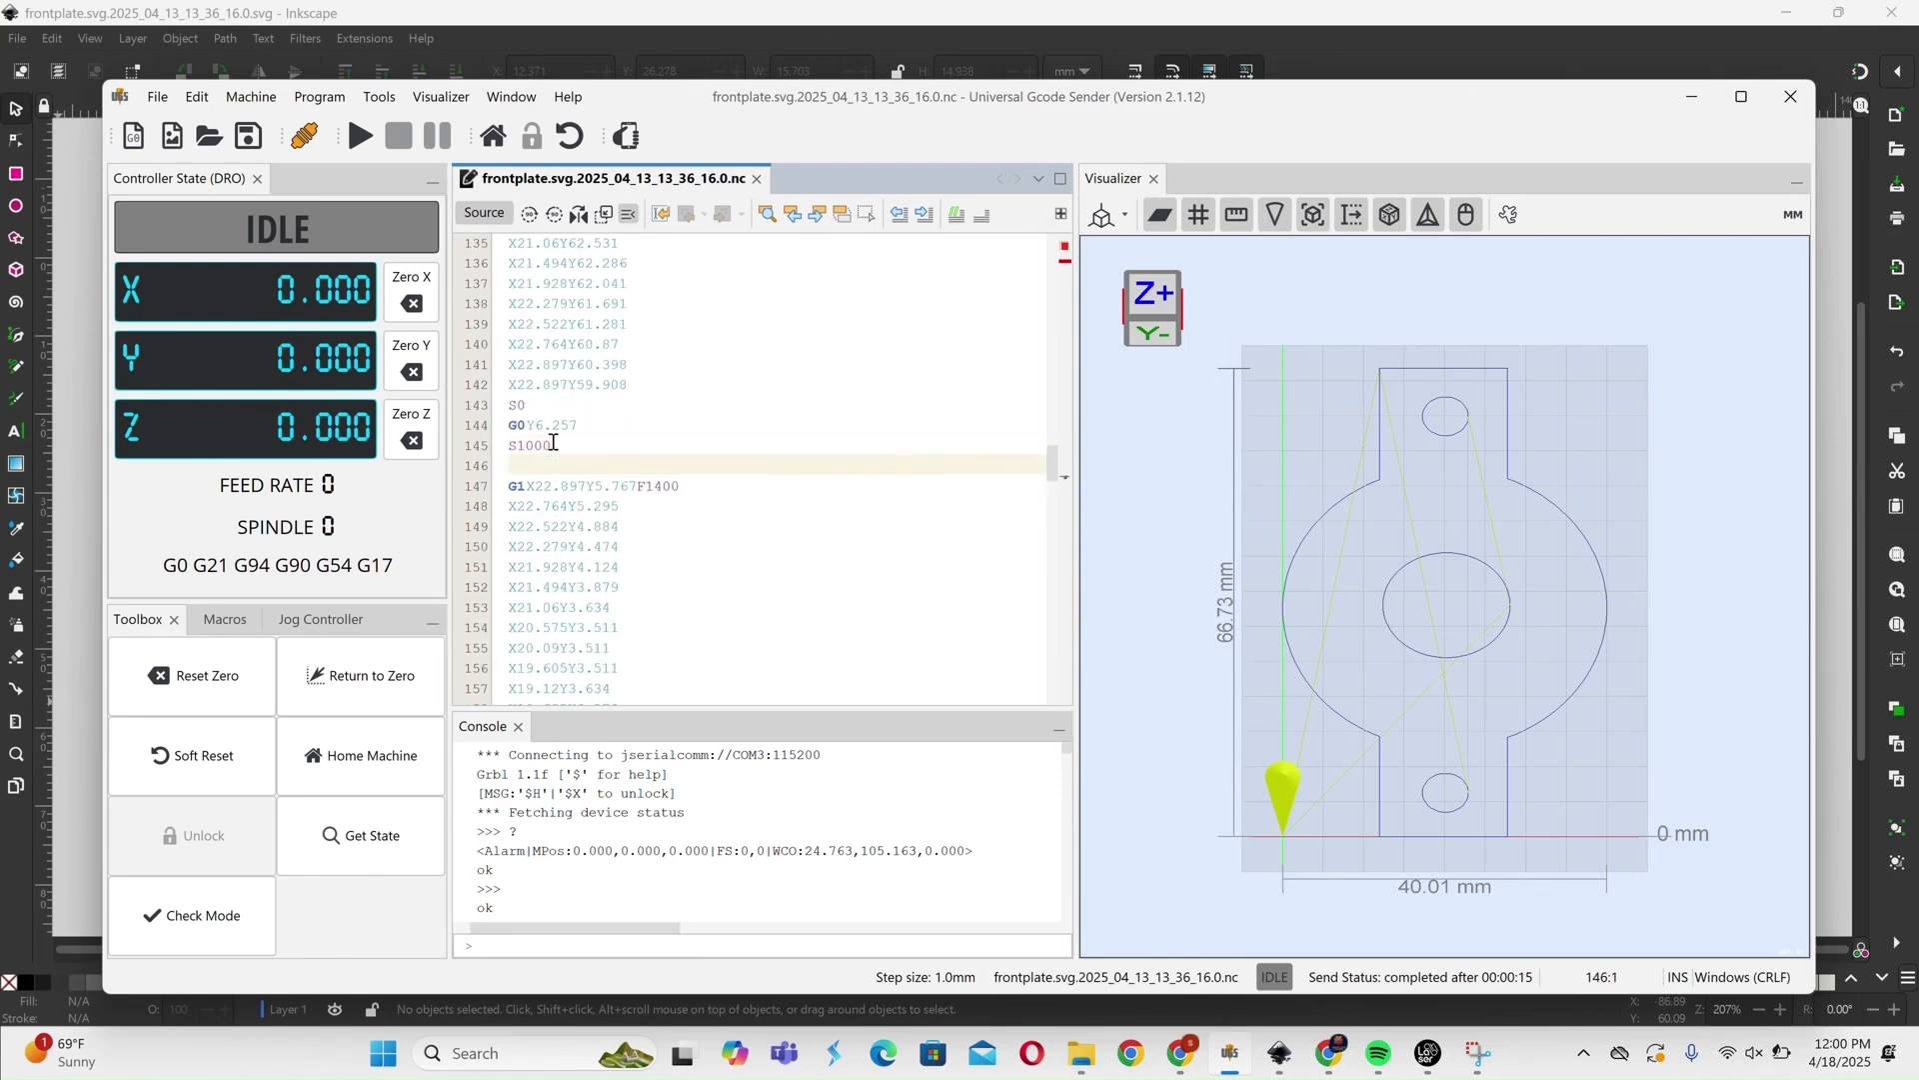
scroll("down", 3)
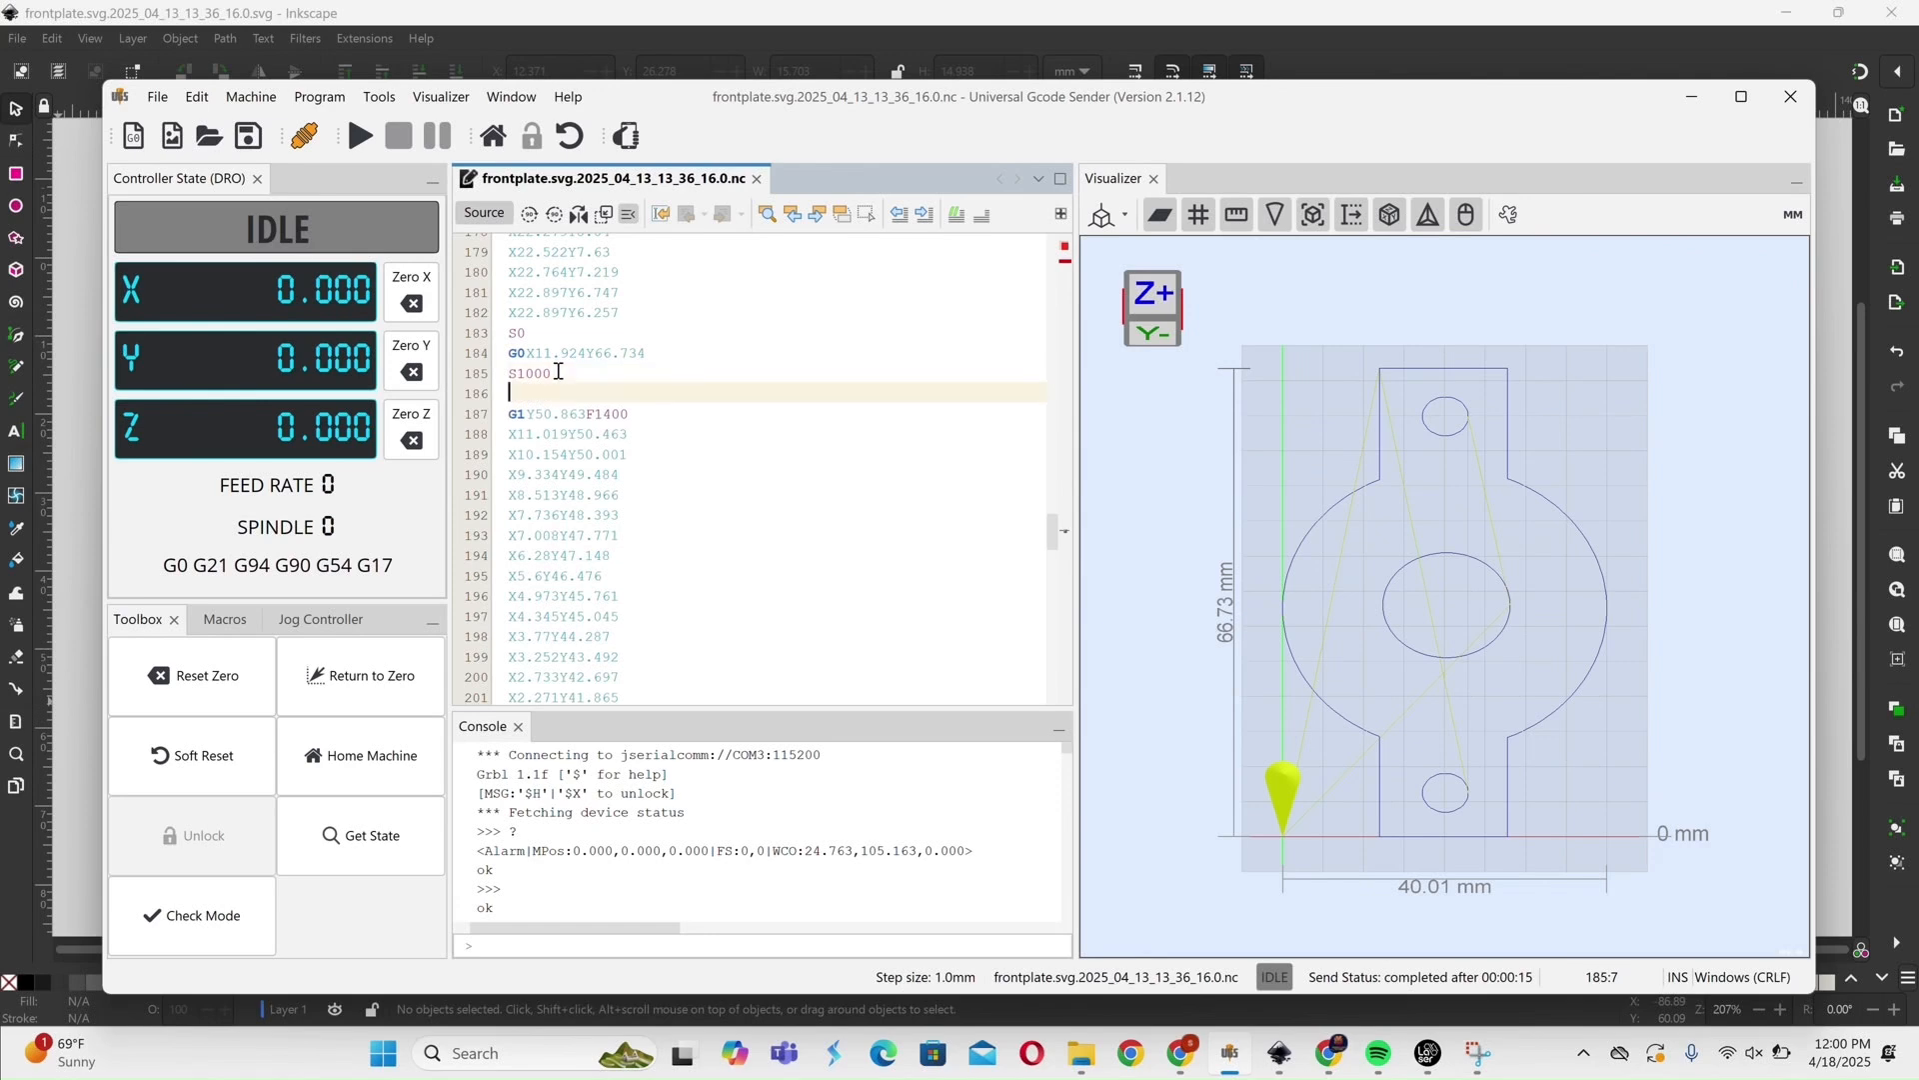
scroll("down", 3)
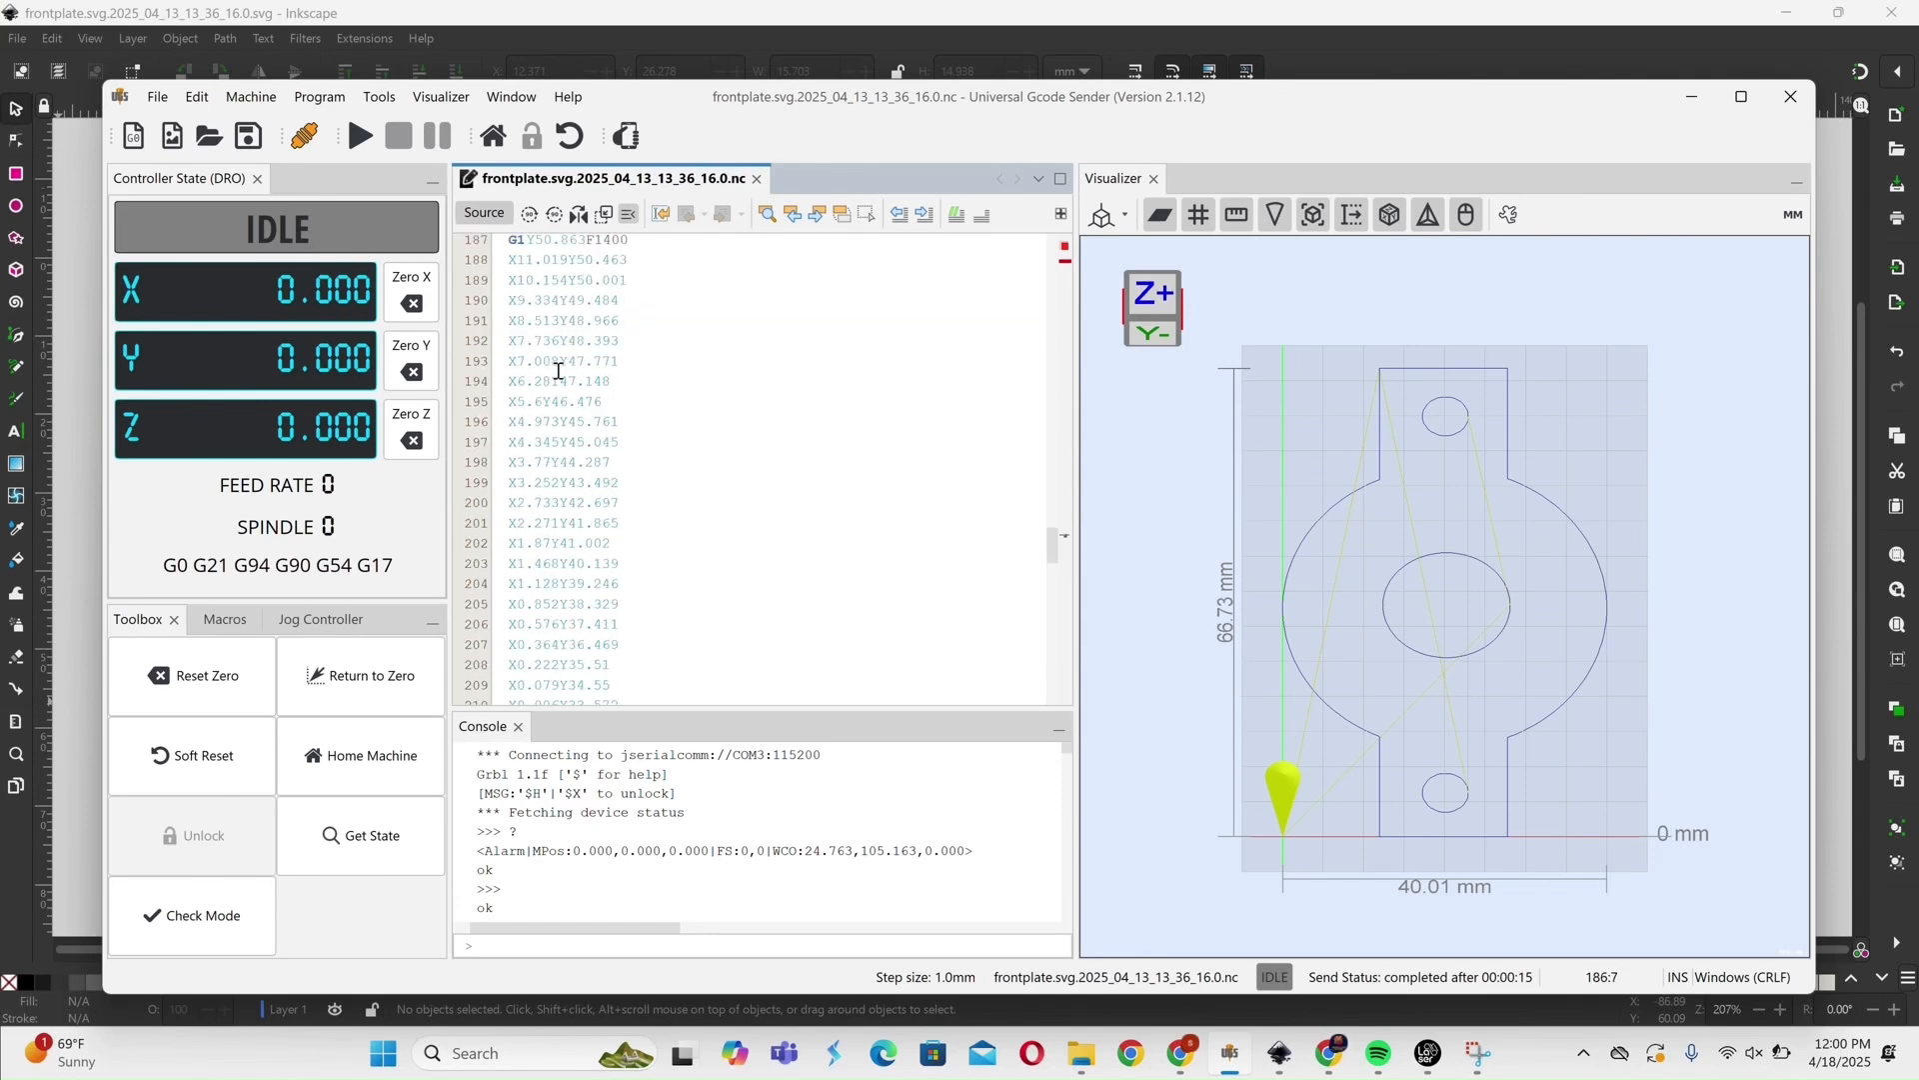
scroll("down", 3)
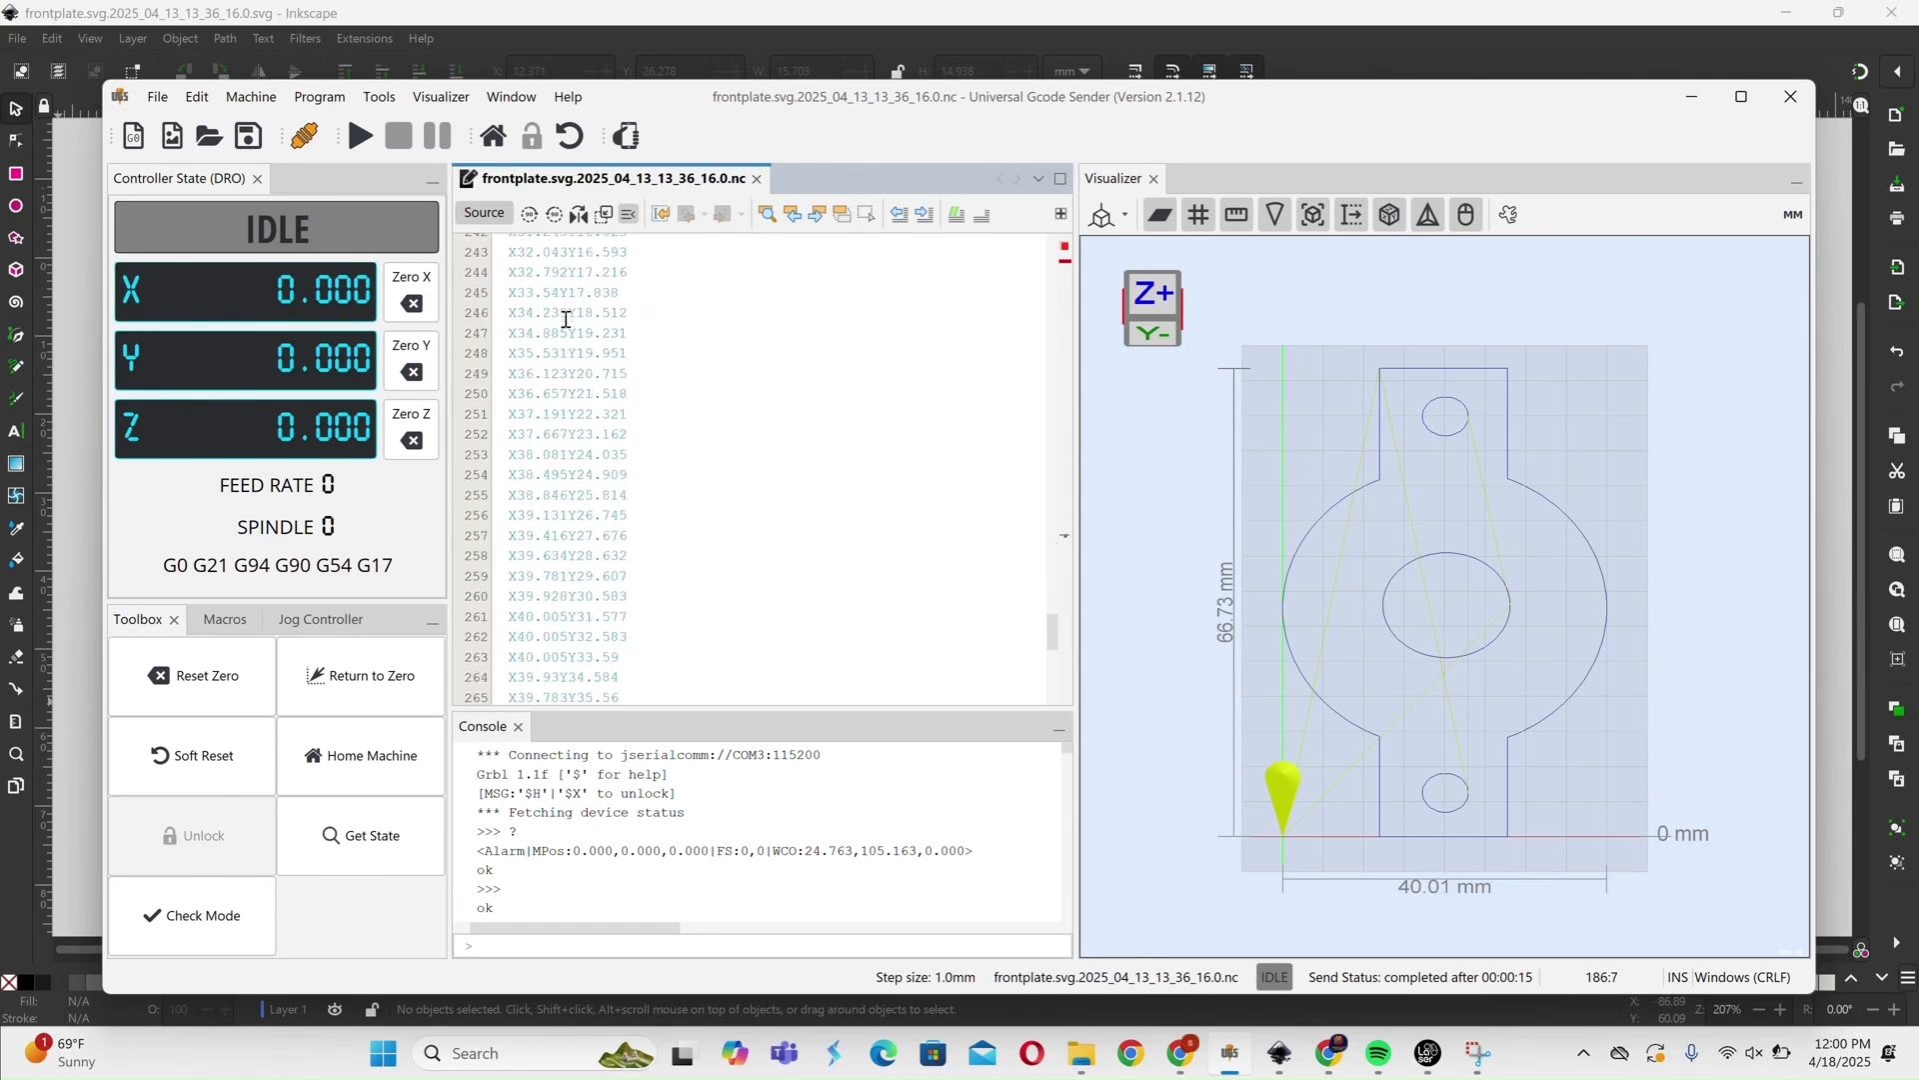
scroll("down", 3)
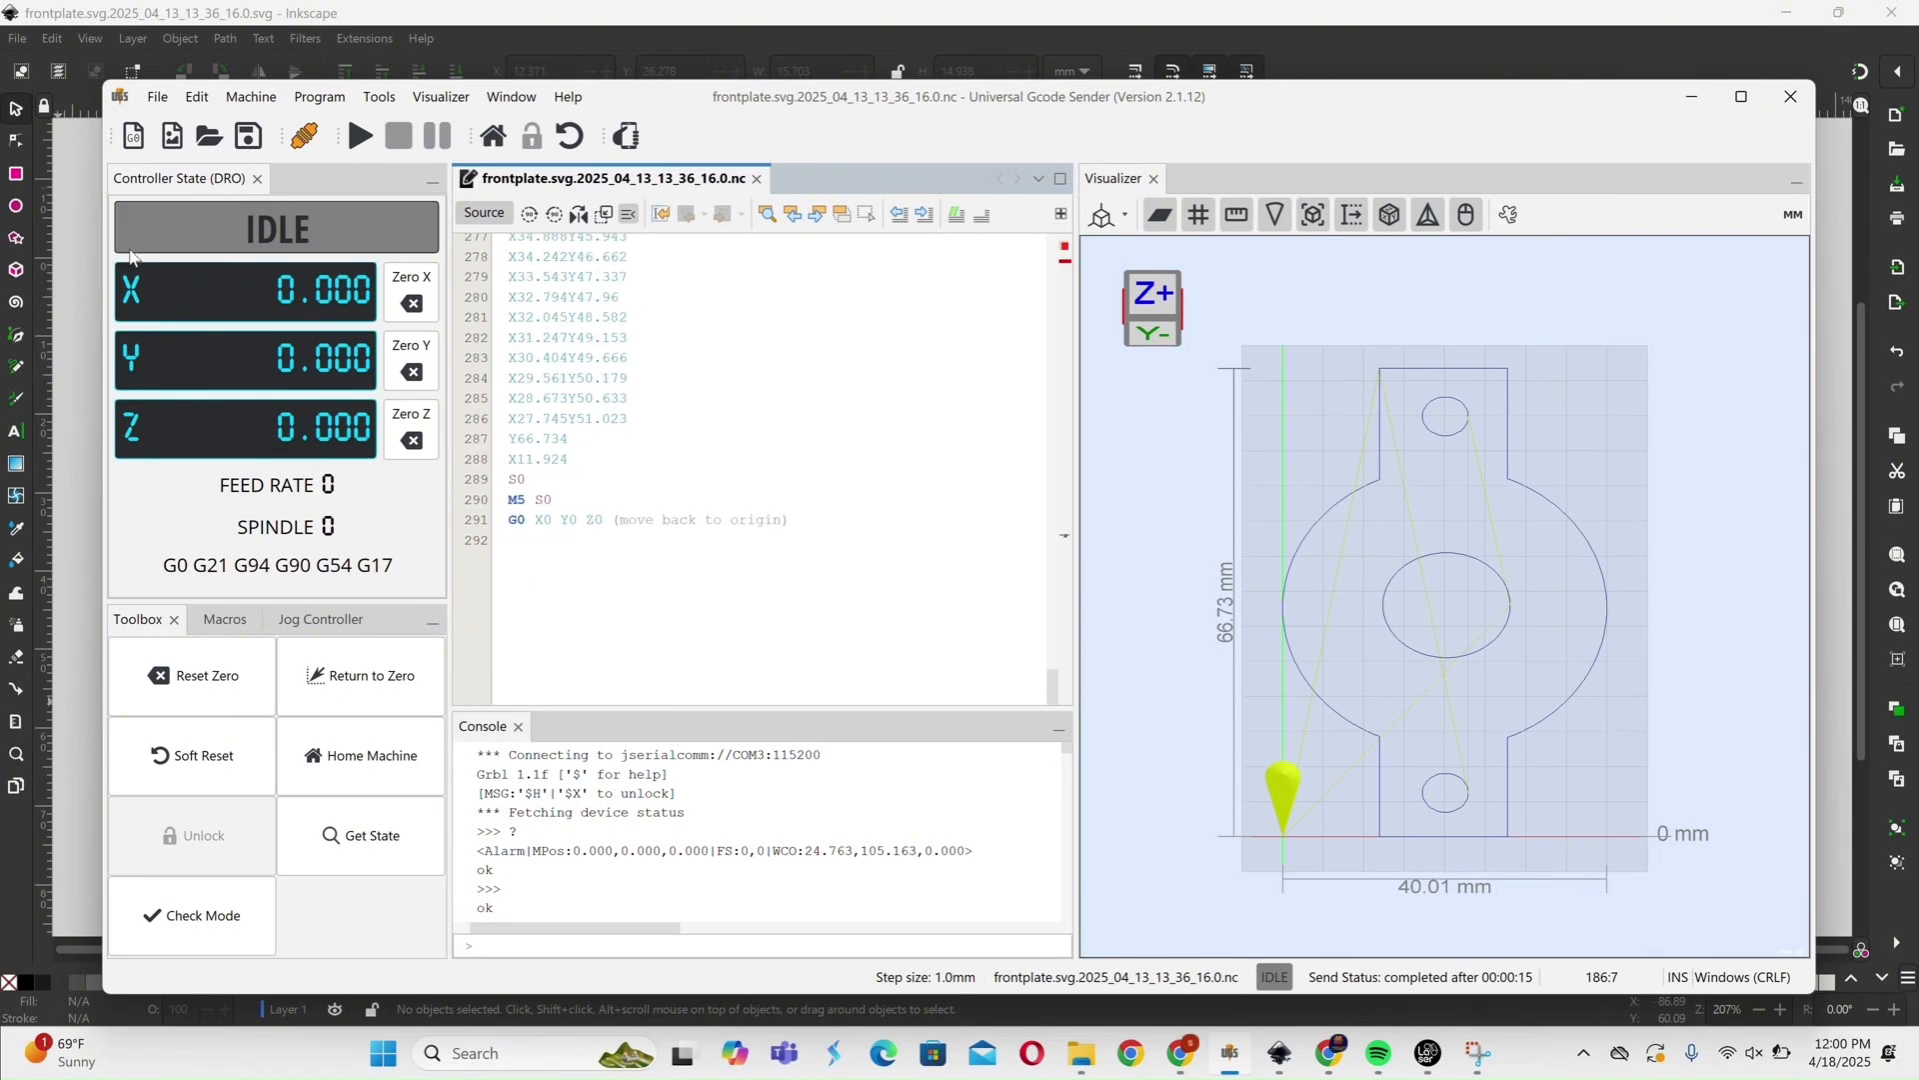
left_click(156, 96)
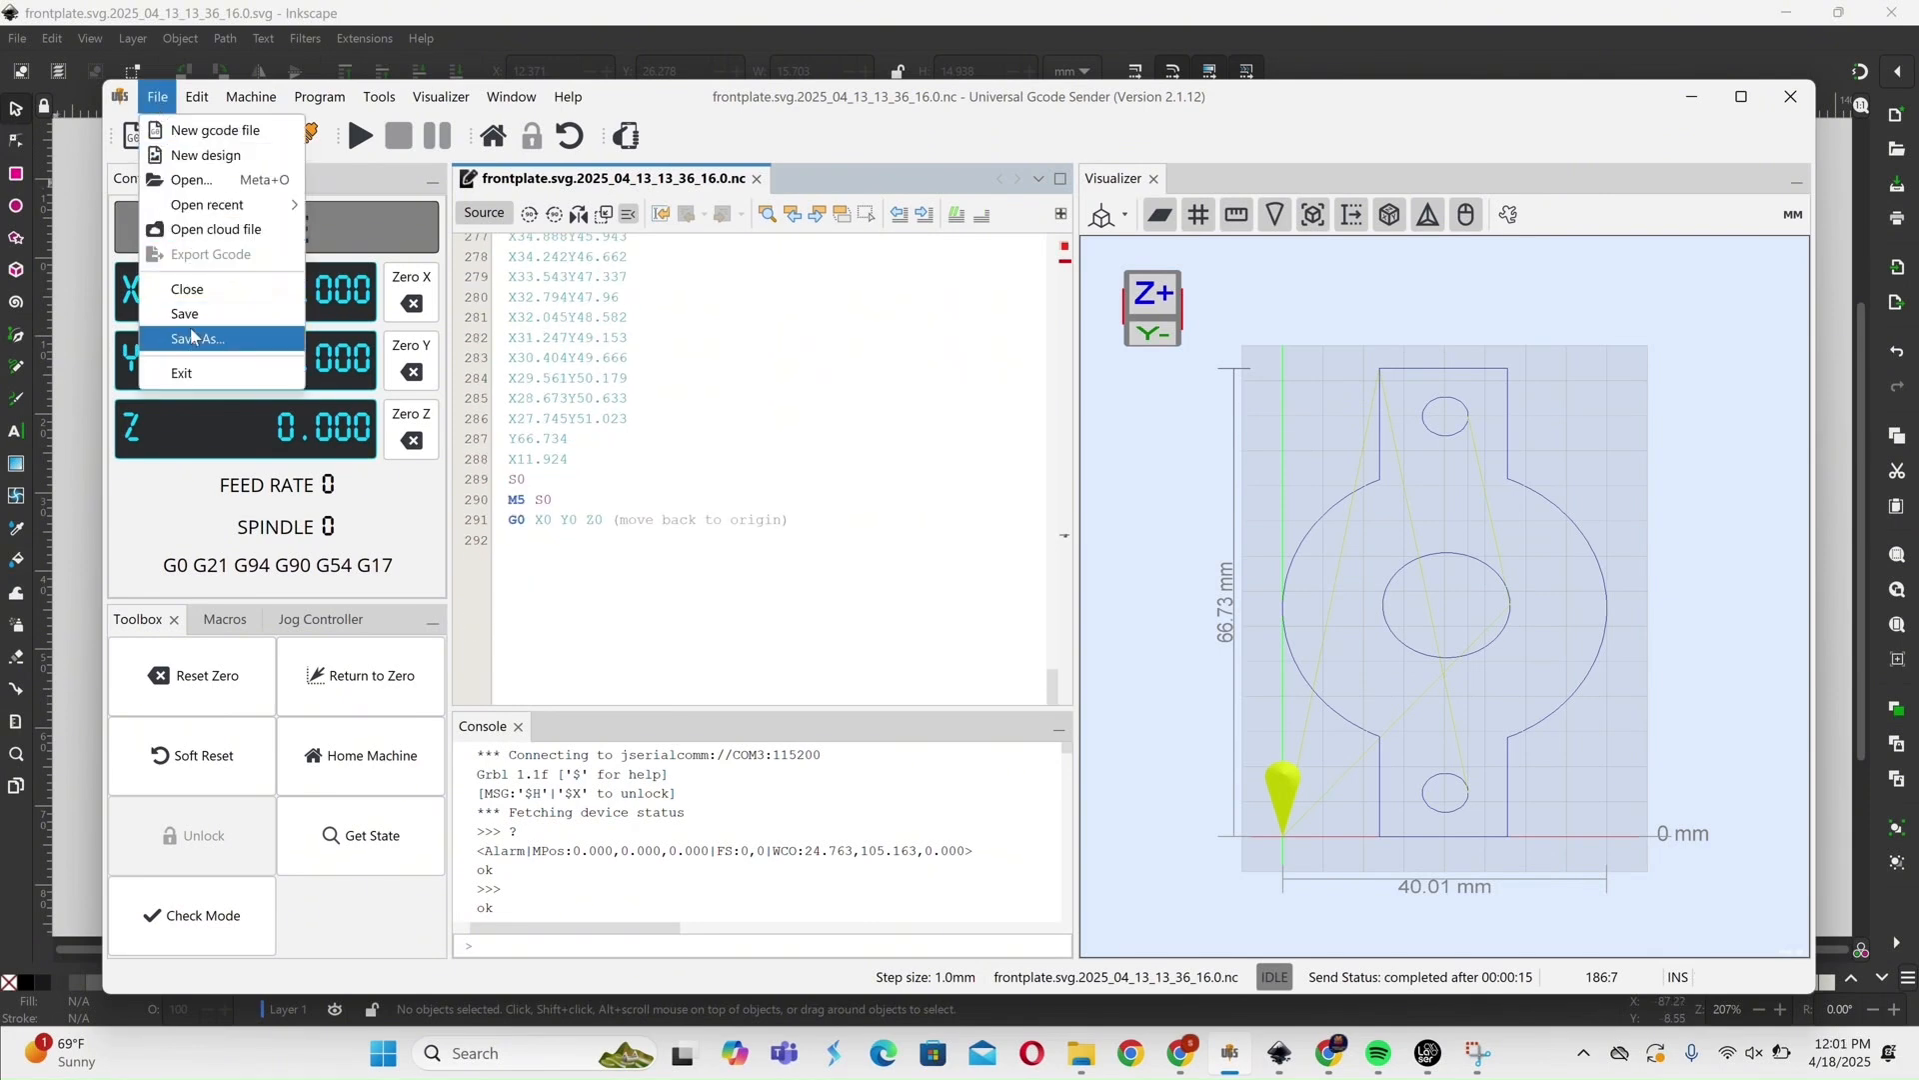